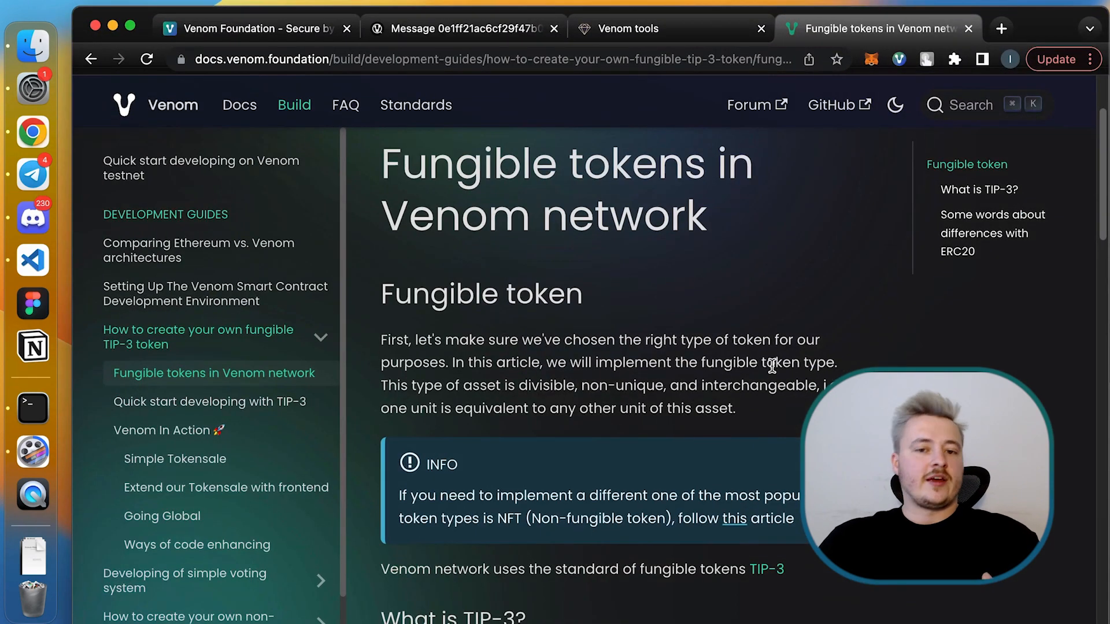
# Switch to the Web3.World testnet tab and choose Builder from the '...' header menu
pyautogui.scroll(-3)
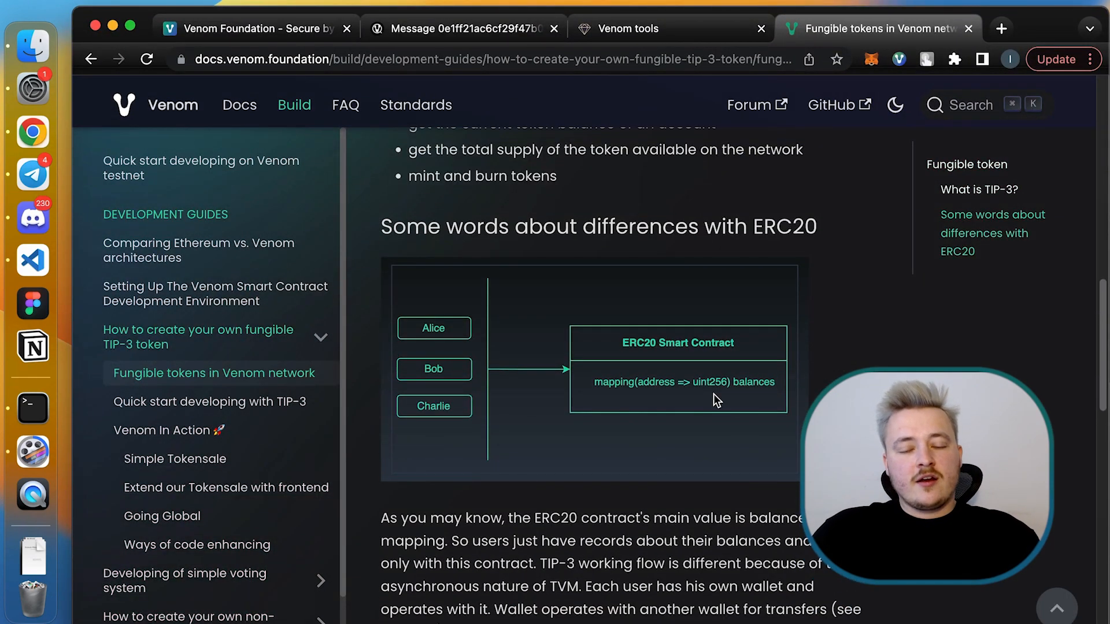
pyautogui.scroll(-3)
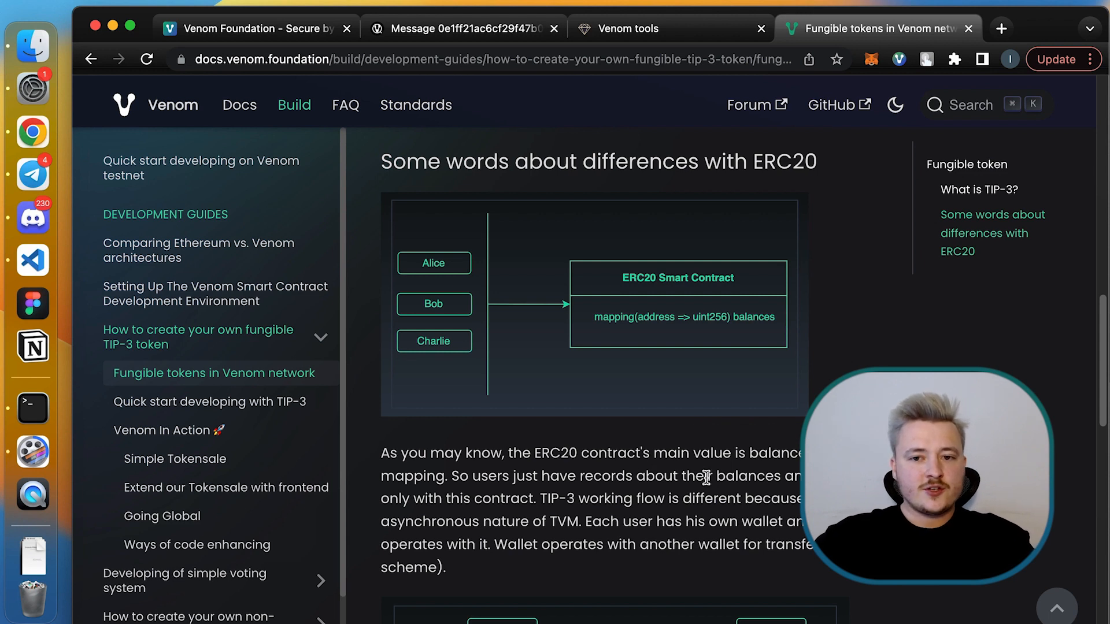
pyautogui.moveTo(675, 492)
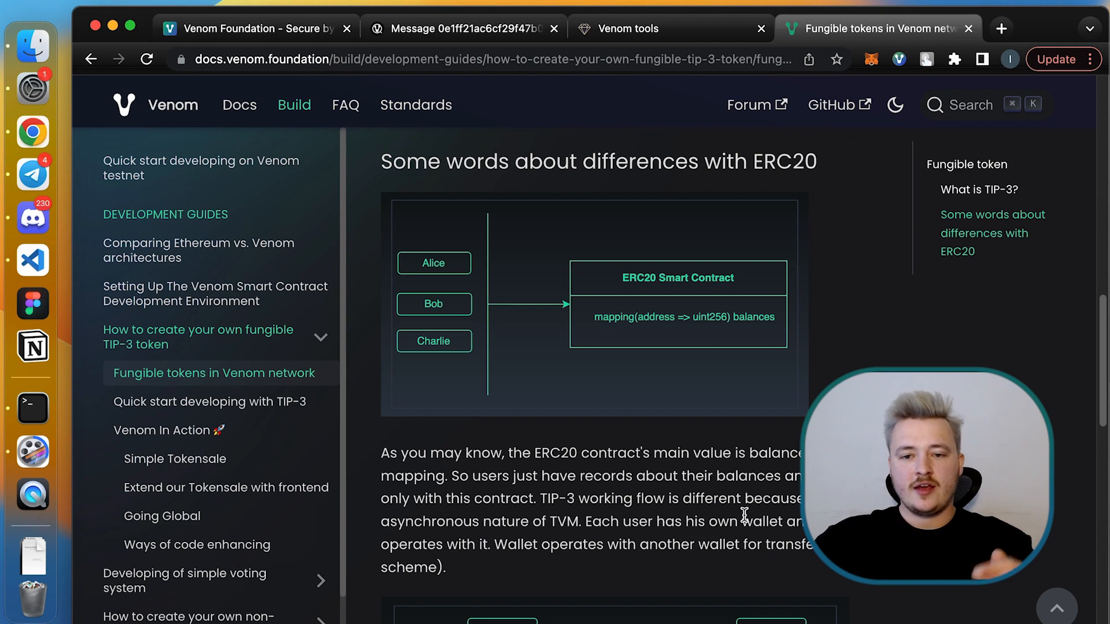
pyautogui.scroll(-3)
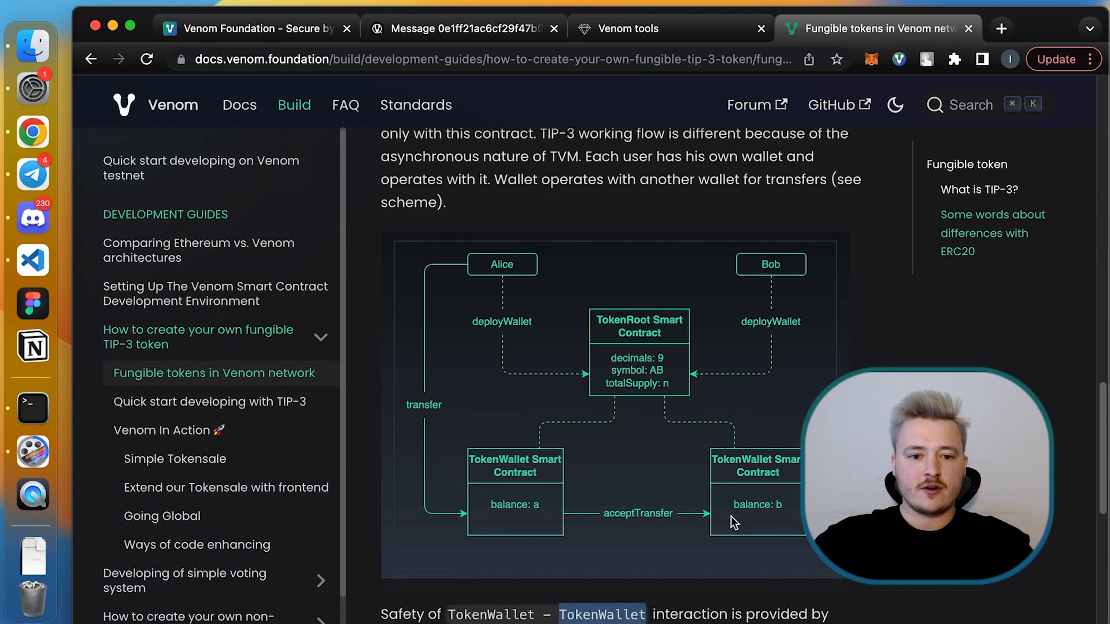
pyautogui.moveTo(772, 545)
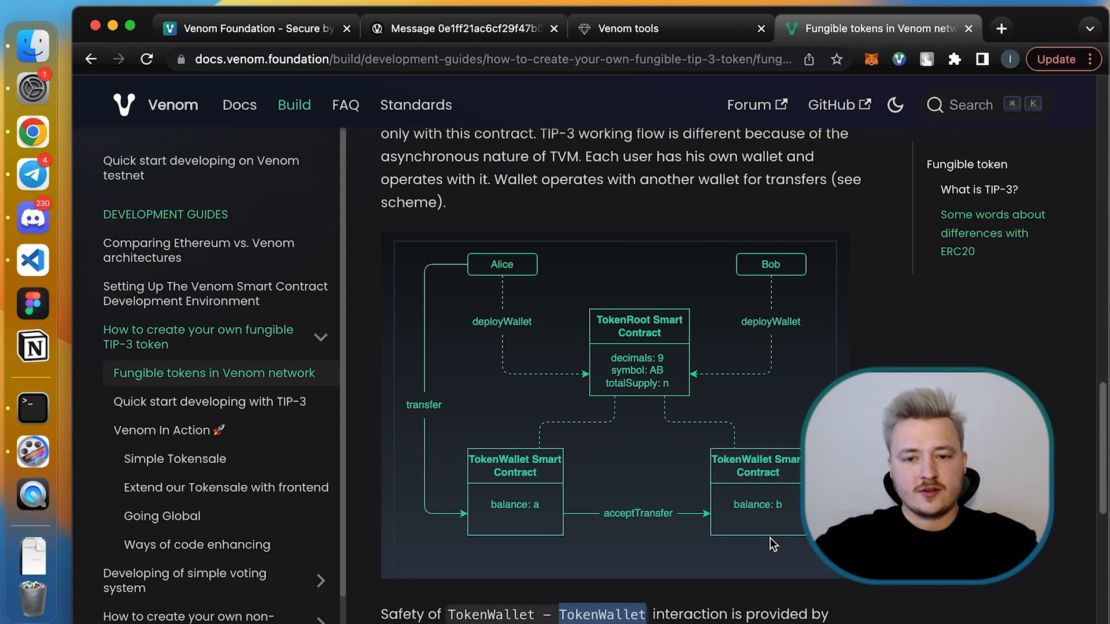
pyautogui.moveTo(759, 537)
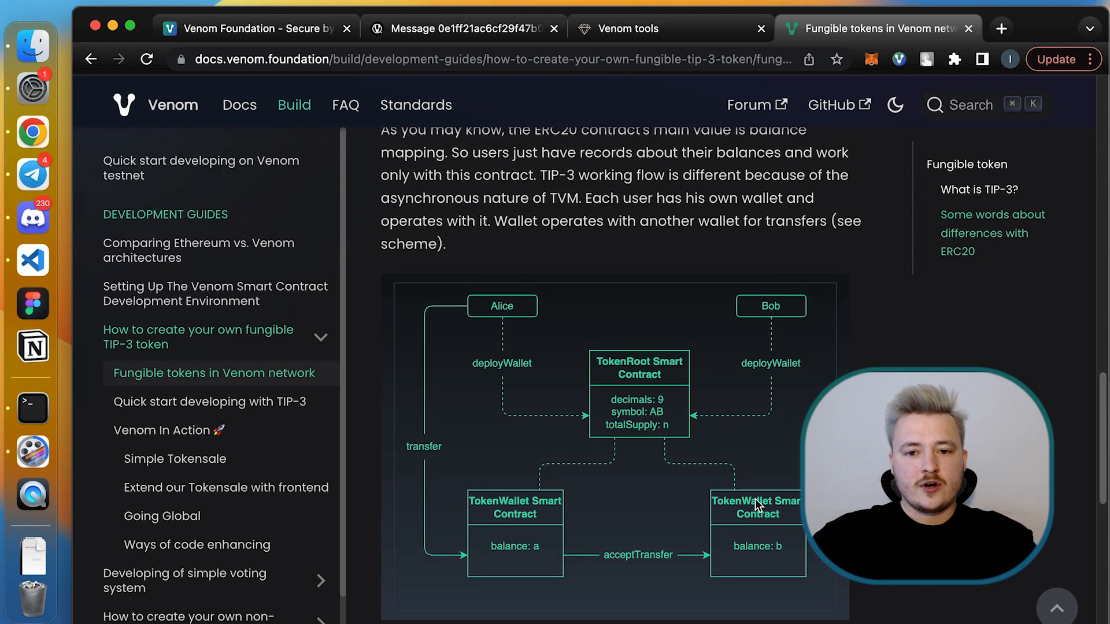
pyautogui.moveTo(716, 527)
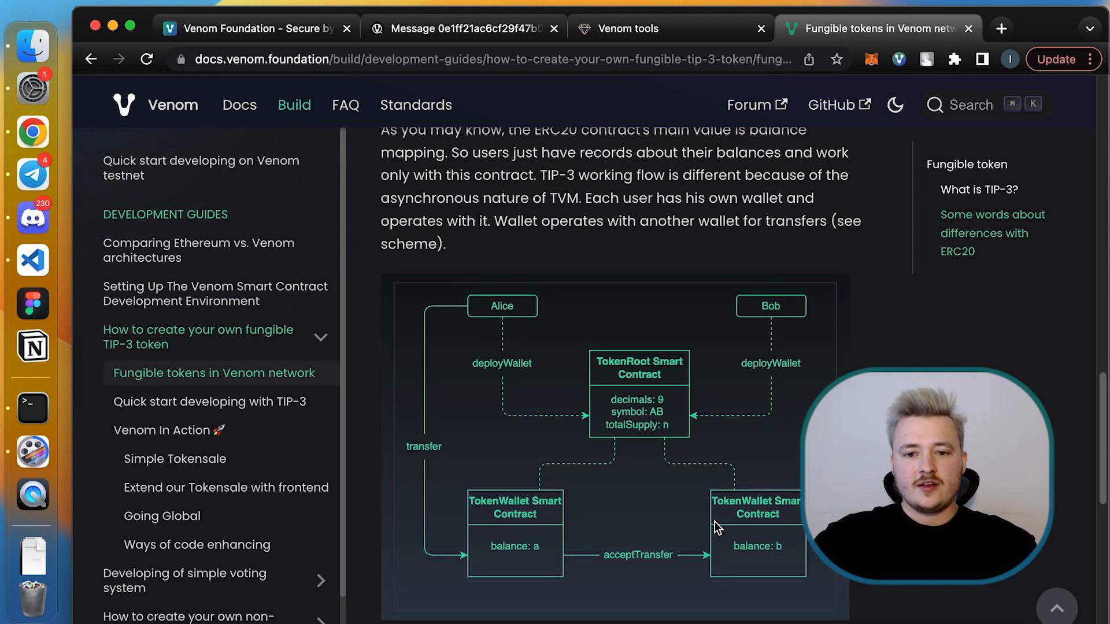
pyautogui.scroll(-3)
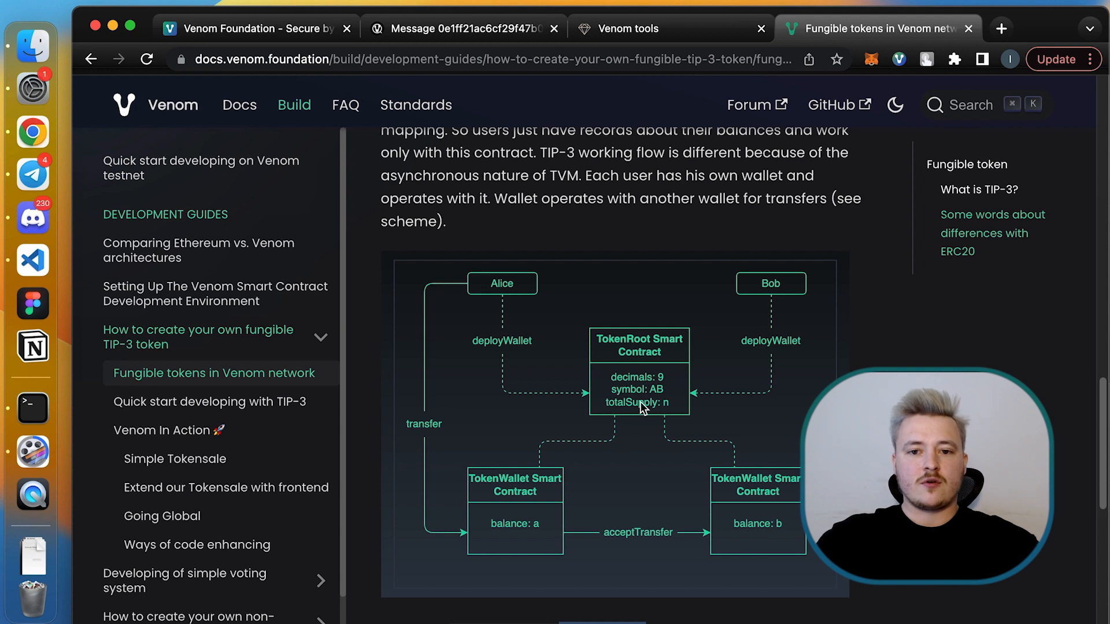
pyautogui.moveTo(639, 485)
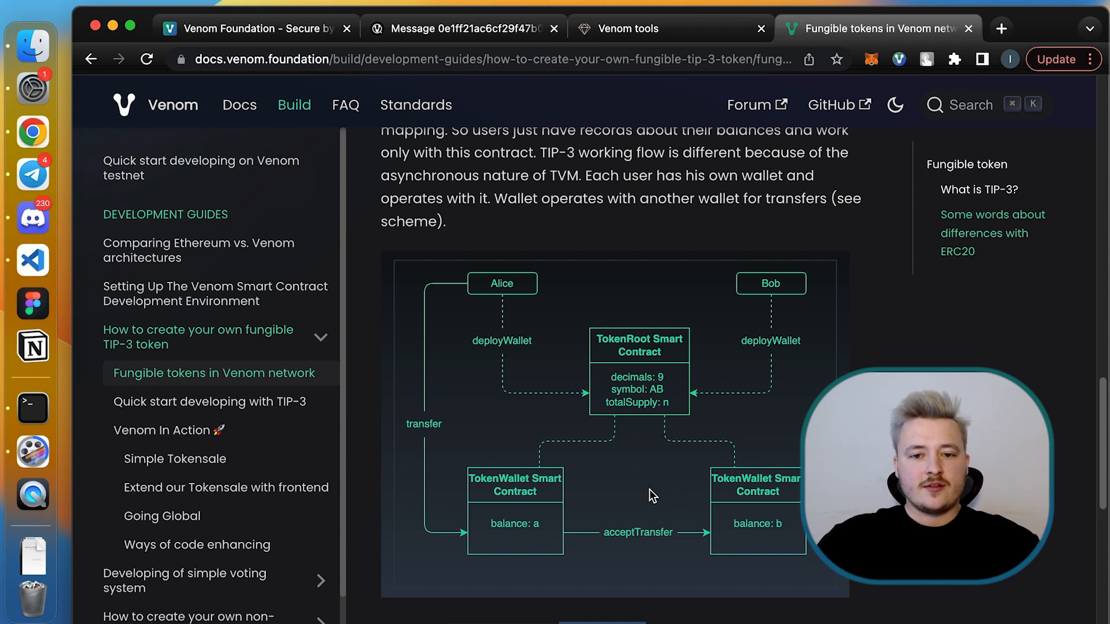
pyautogui.moveTo(515, 502)
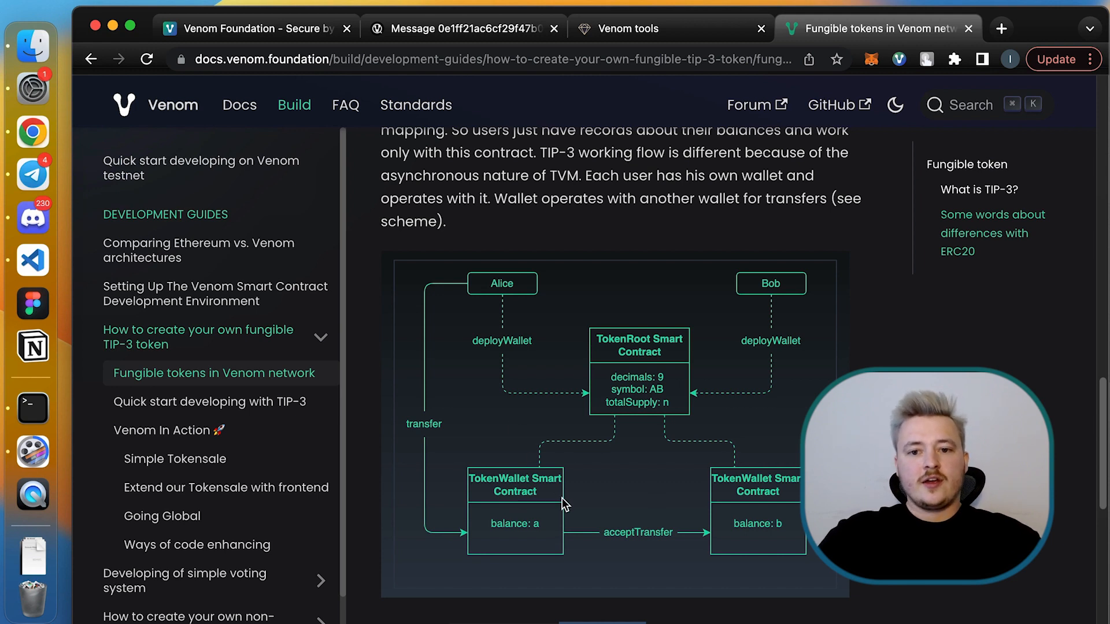
pyautogui.moveTo(634, 542)
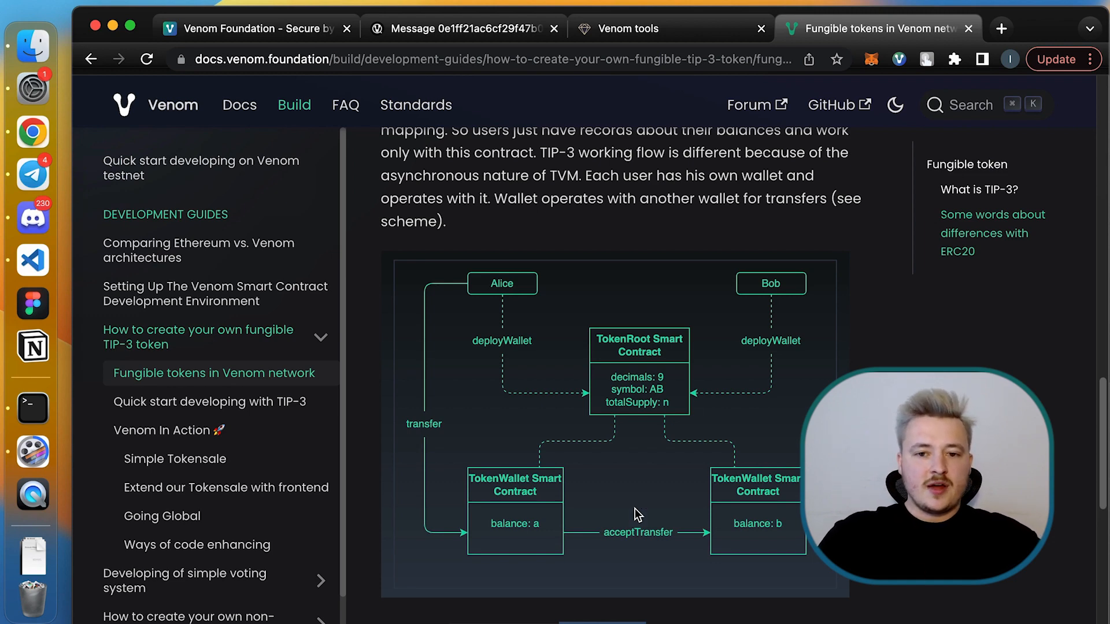
pyautogui.scroll(-3)
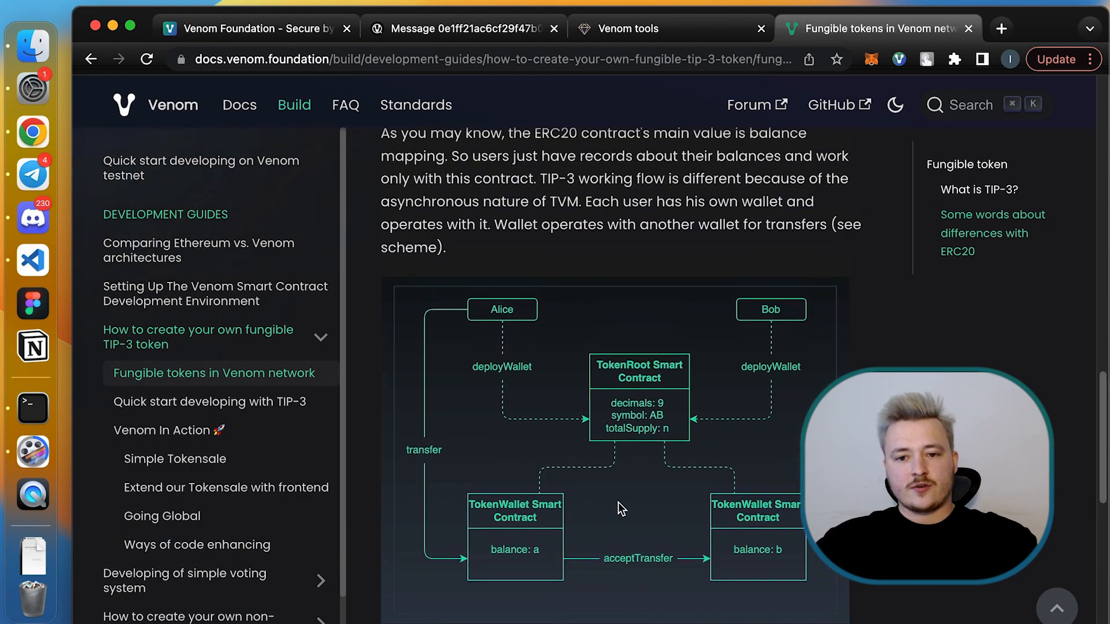
pyautogui.moveTo(618, 527)
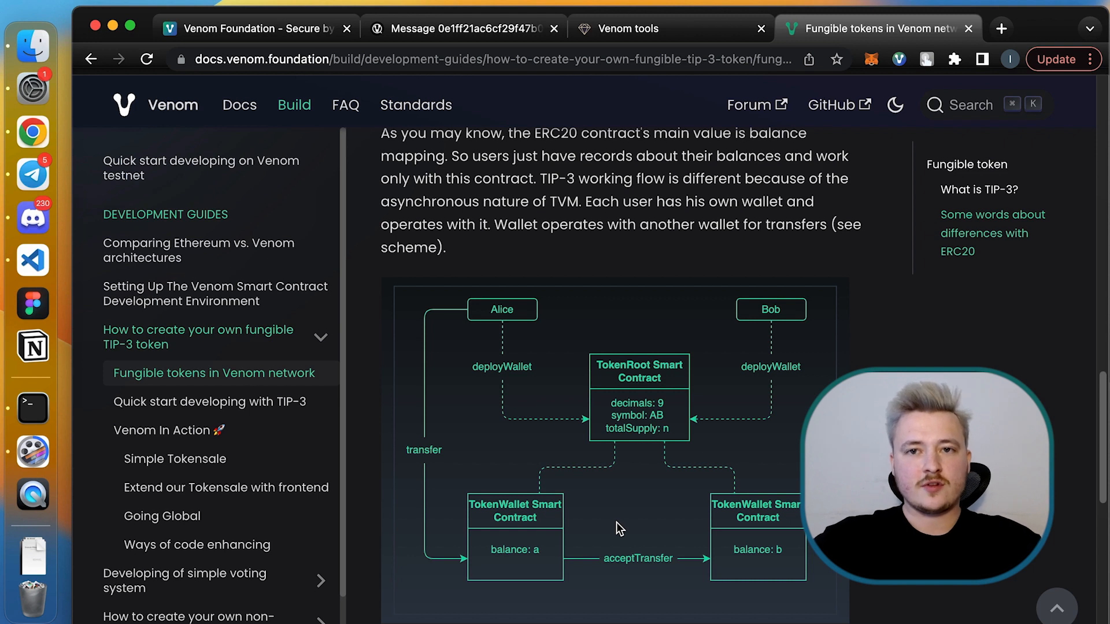
pyautogui.moveTo(656, 534)
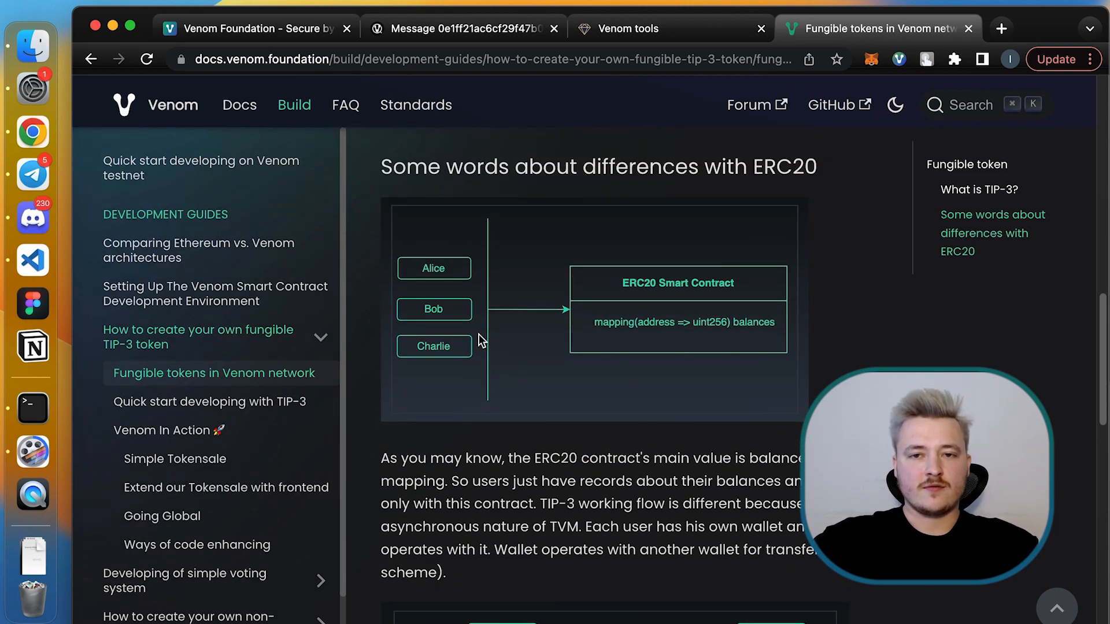
pyautogui.moveTo(534, 340)
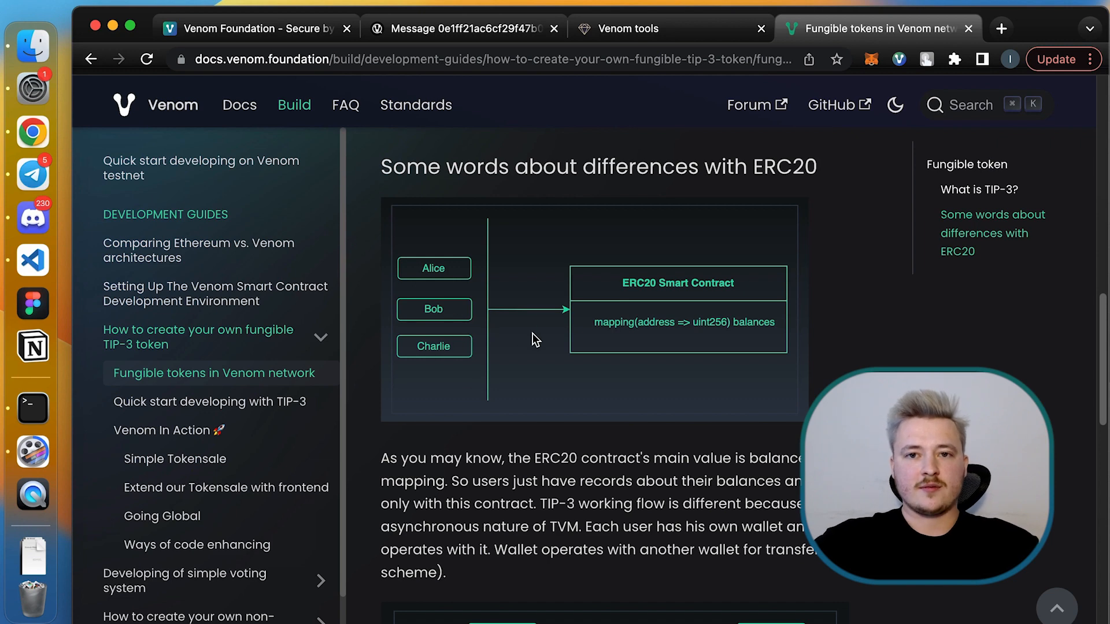
pyautogui.scroll(-3)
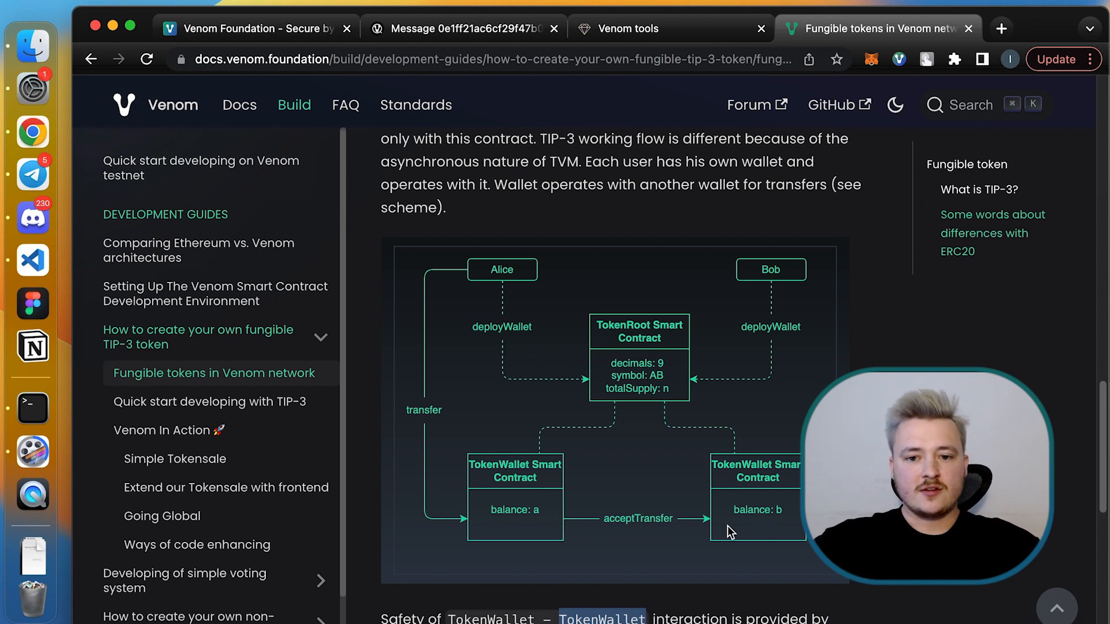
pyautogui.moveTo(632, 551)
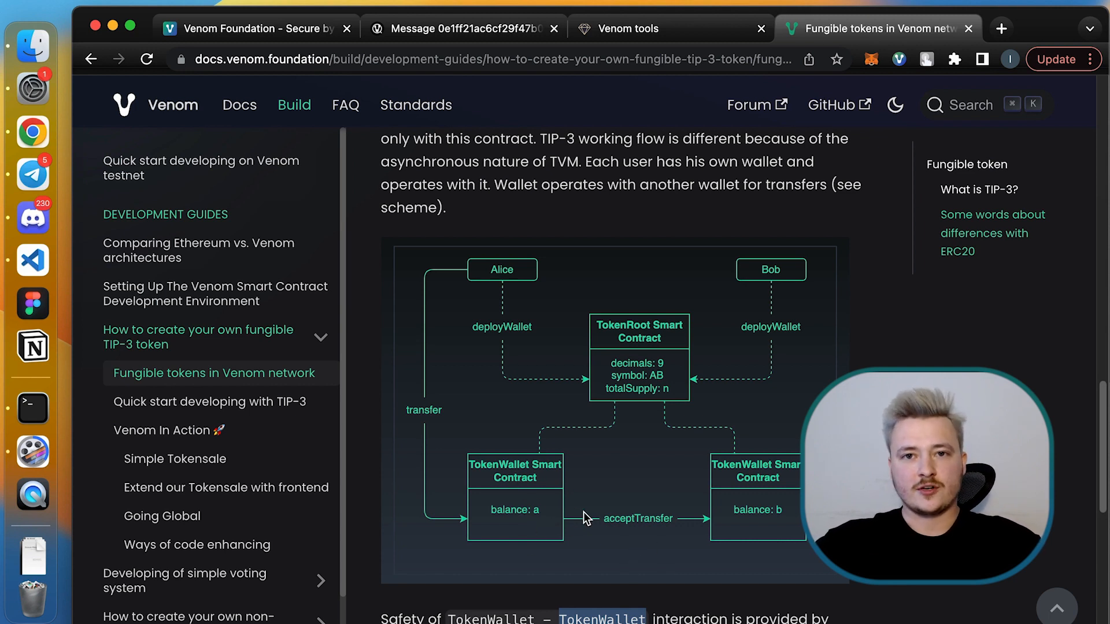
pyautogui.moveTo(566, 508)
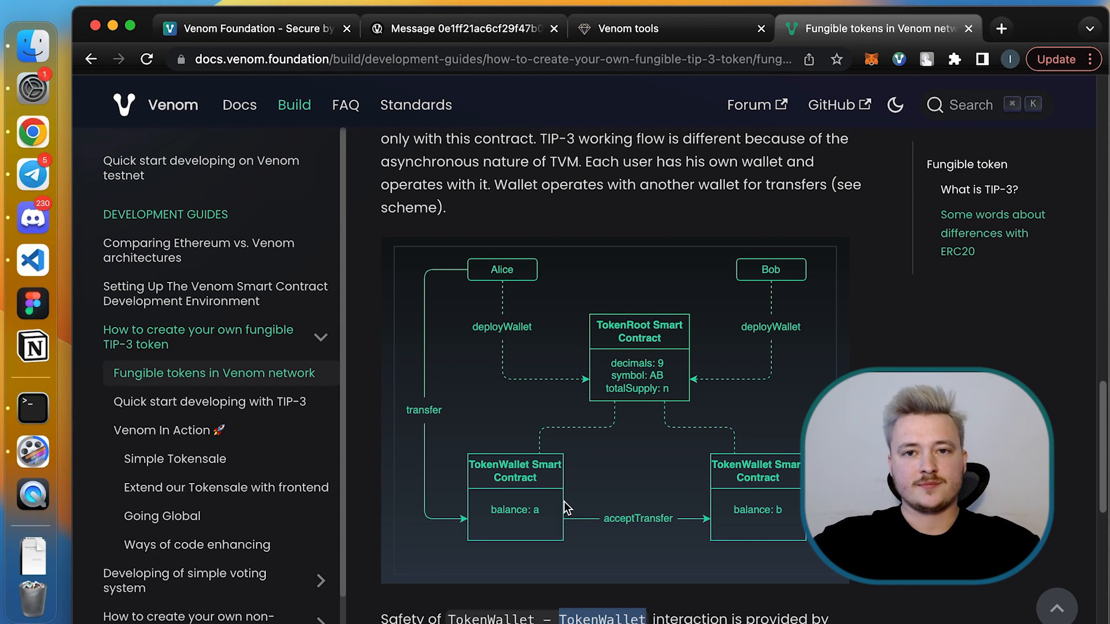
pyautogui.click(666, 28)
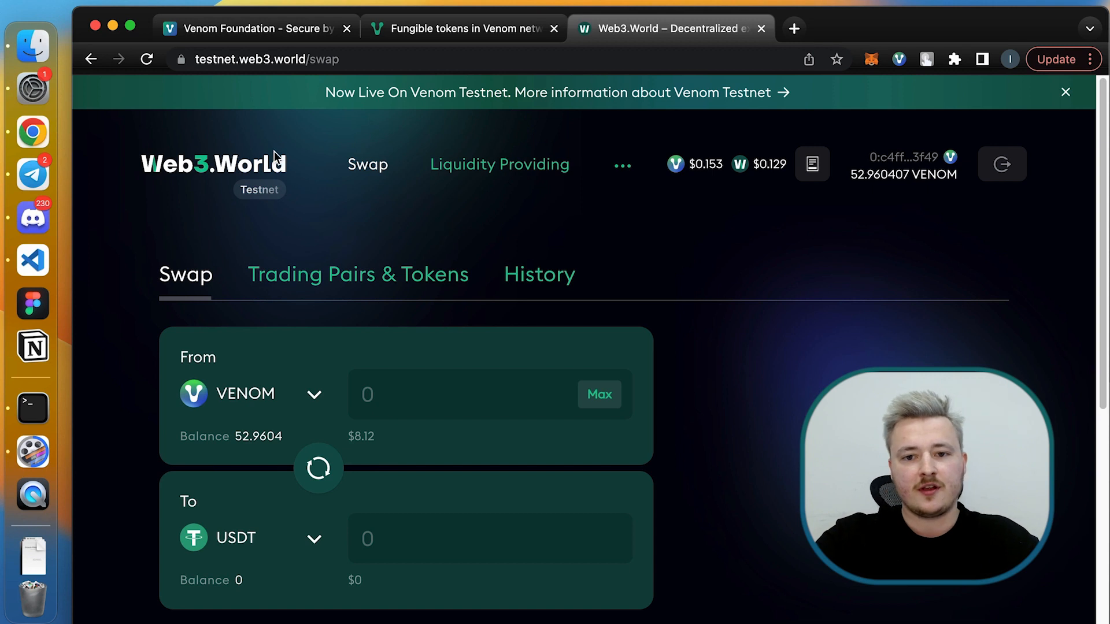
pyautogui.moveTo(333, 118)
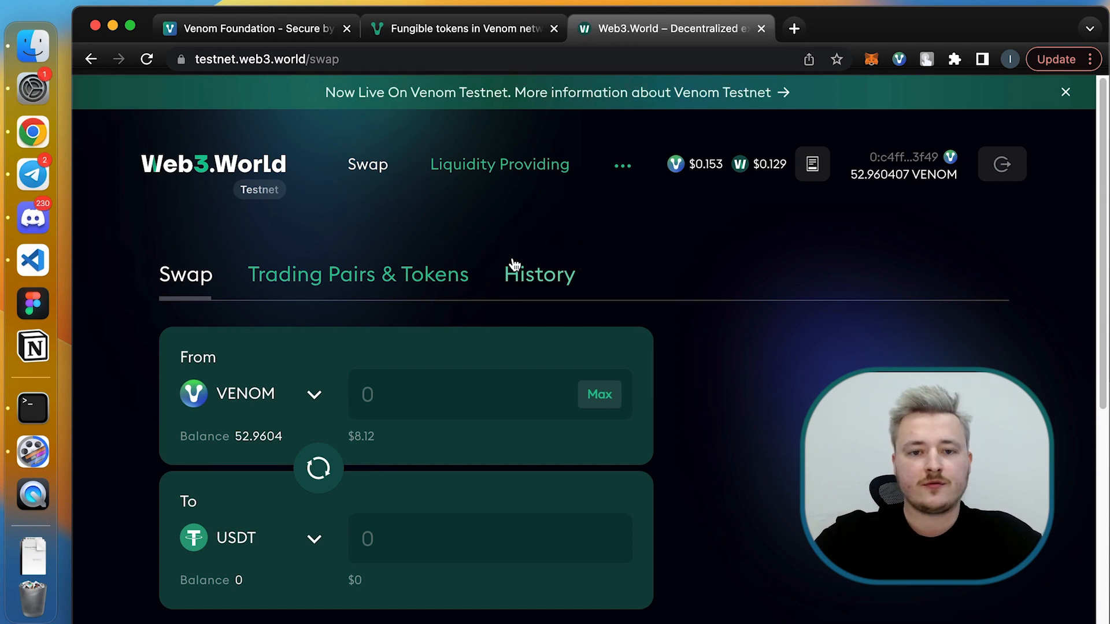
pyautogui.click(622, 165)
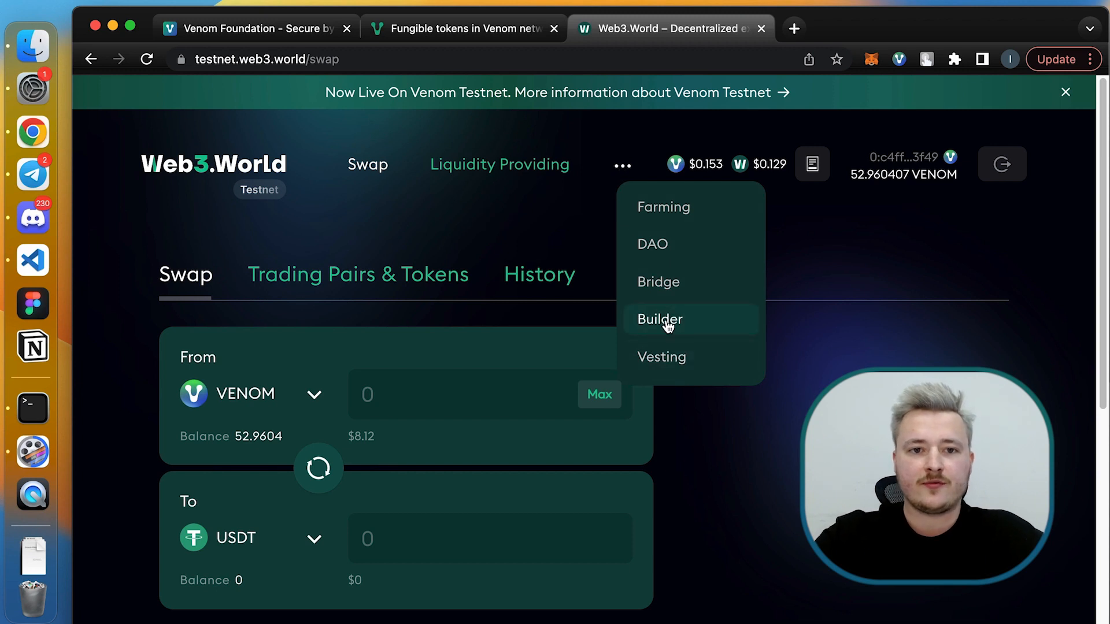
pyautogui.click(658, 319)
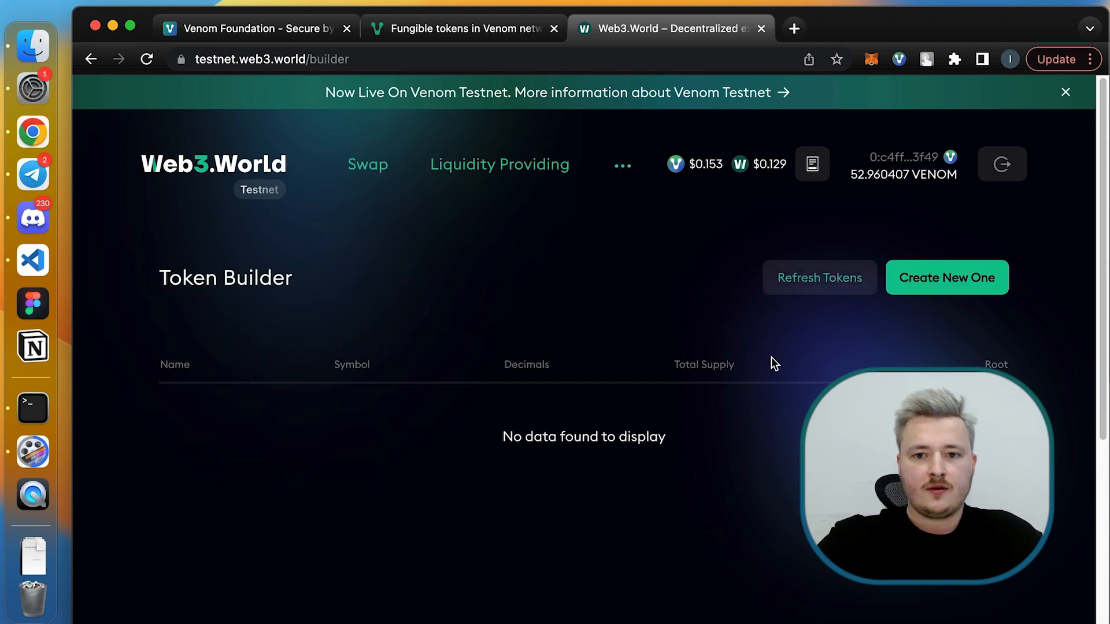
# Create 'test token' (TEST123, 5 decimals), approve its deployment, and dismiss the success dialog
pyautogui.click(946, 277)
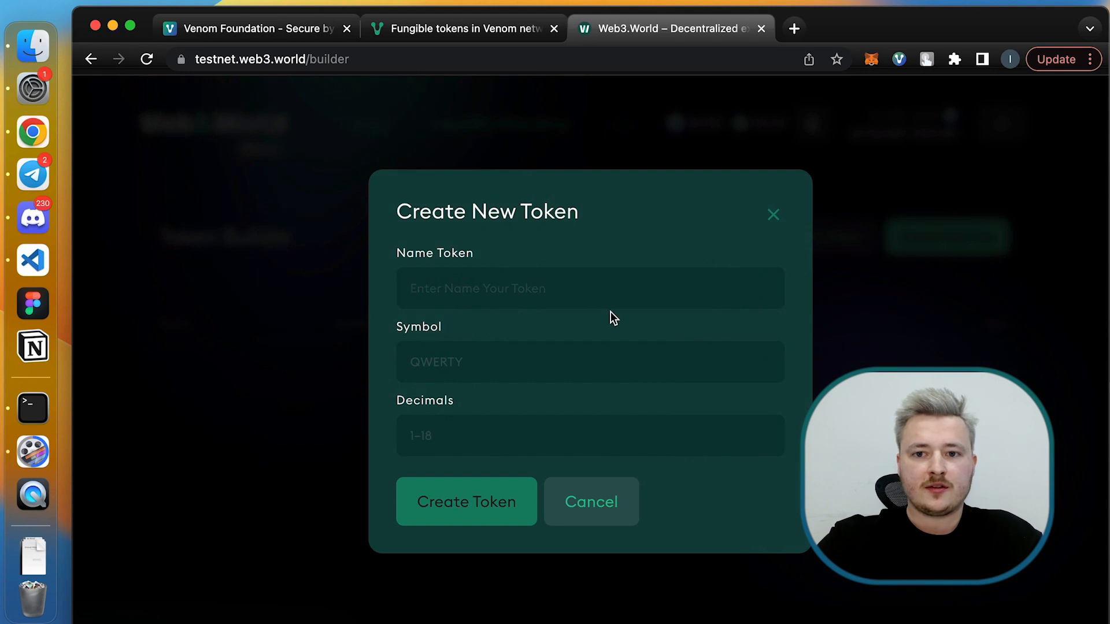
pyautogui.write('test token')
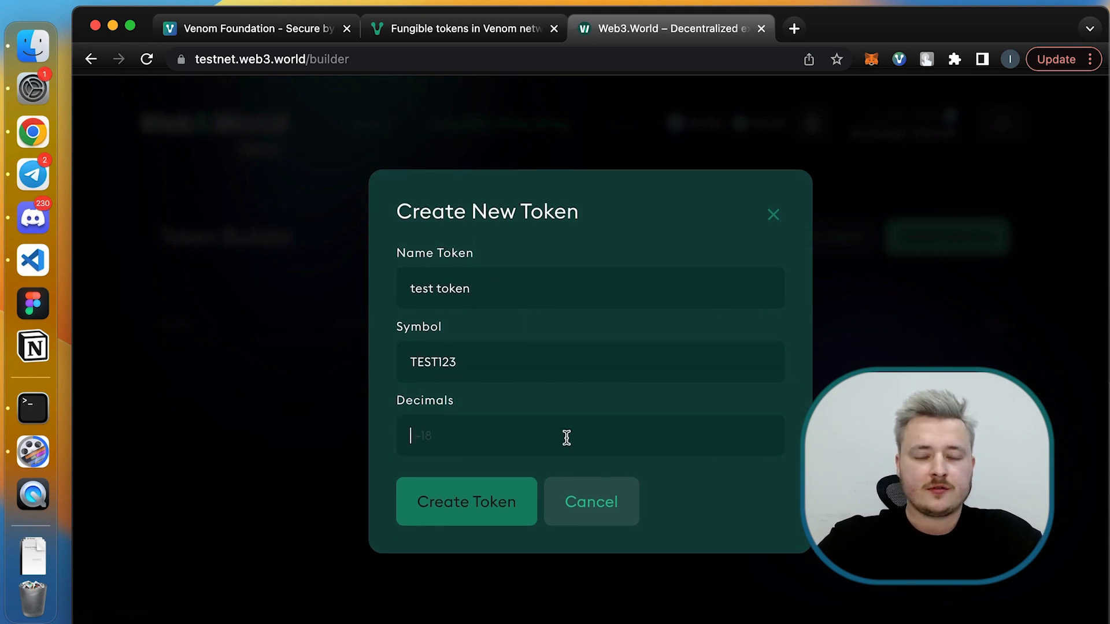
pyautogui.click(466, 502)
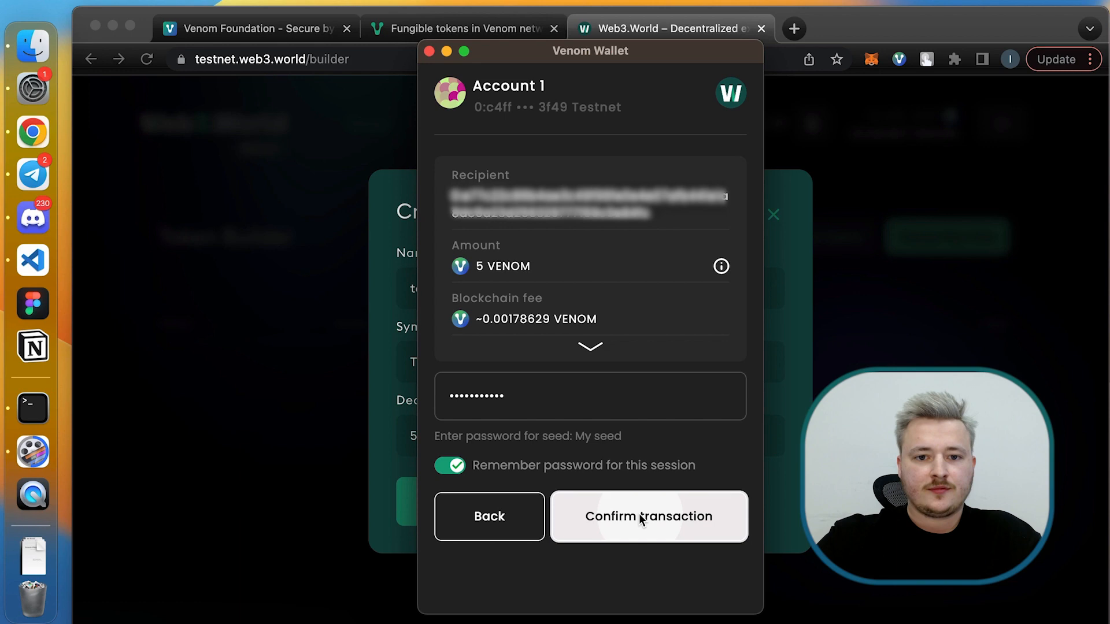
pyautogui.click(647, 517)
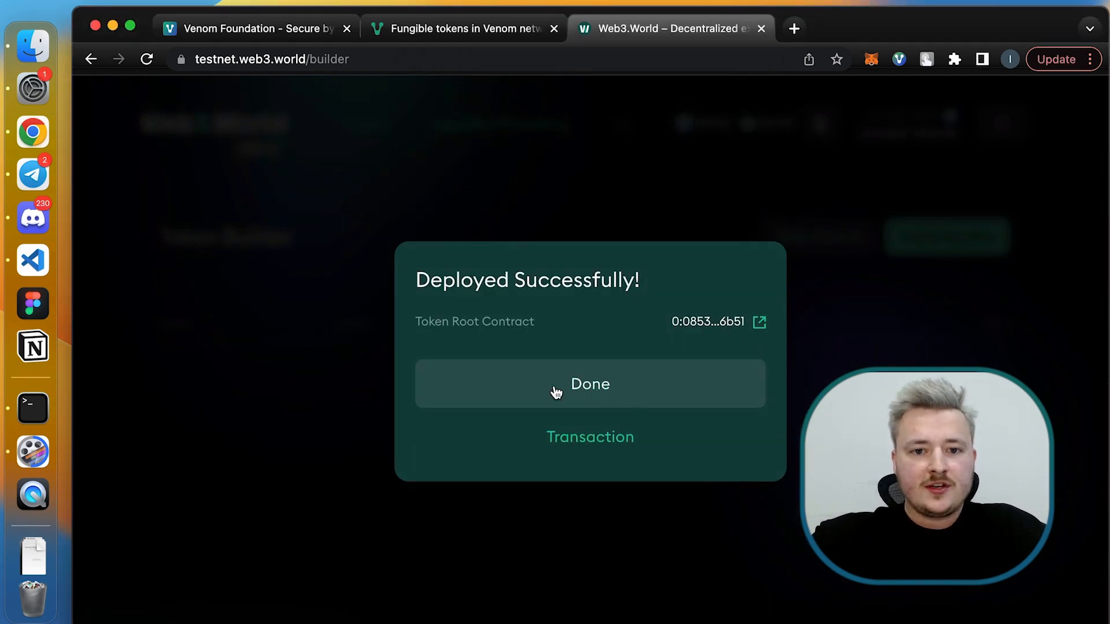
pyautogui.doubleClick(436, 321)
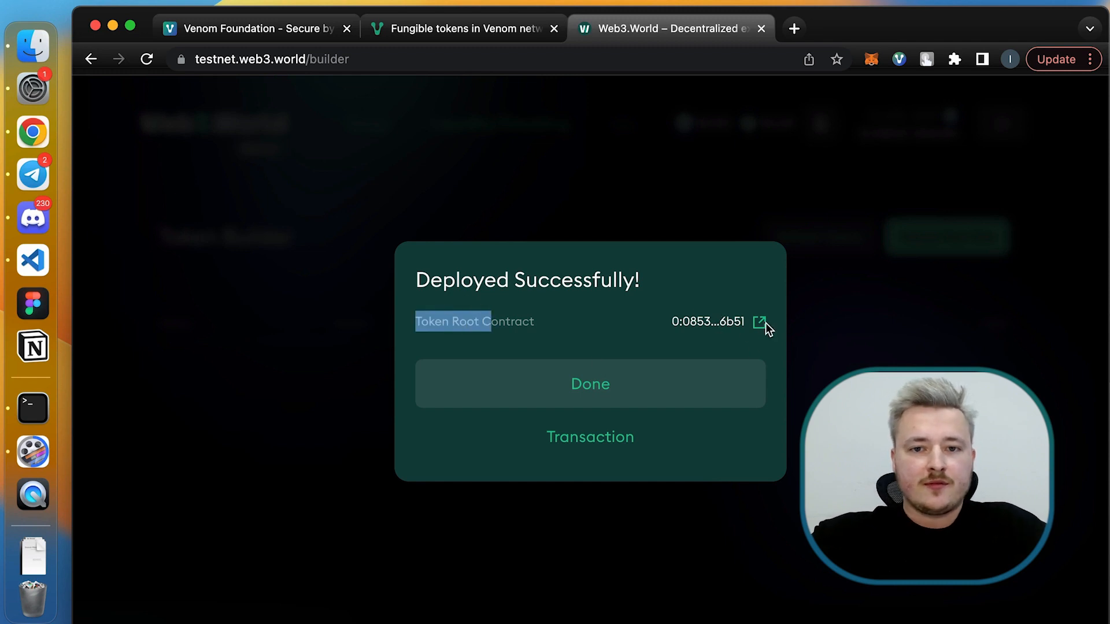
pyautogui.click(760, 322)
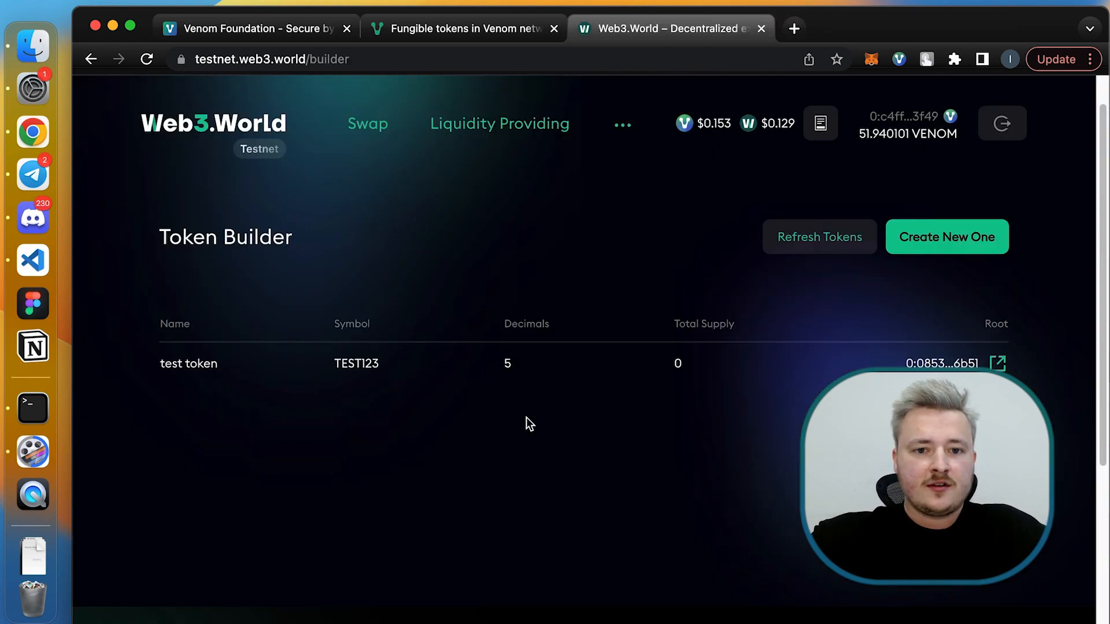
# Mint 100 TEST123 to your own address from the test token page and confirm it
pyautogui.click(188, 363)
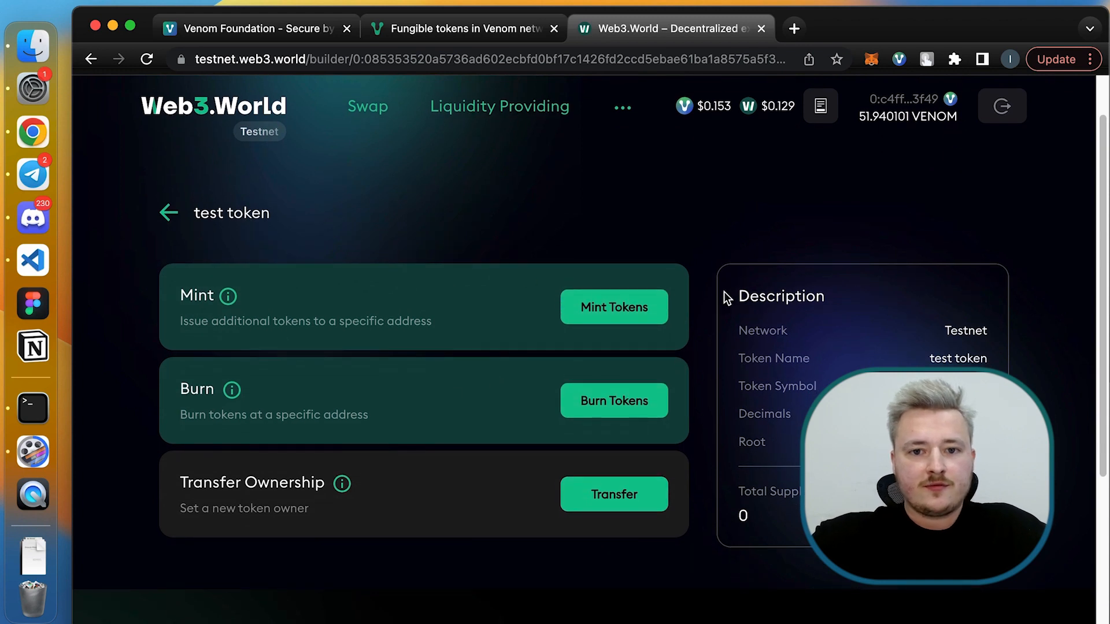
pyautogui.click(613, 306)
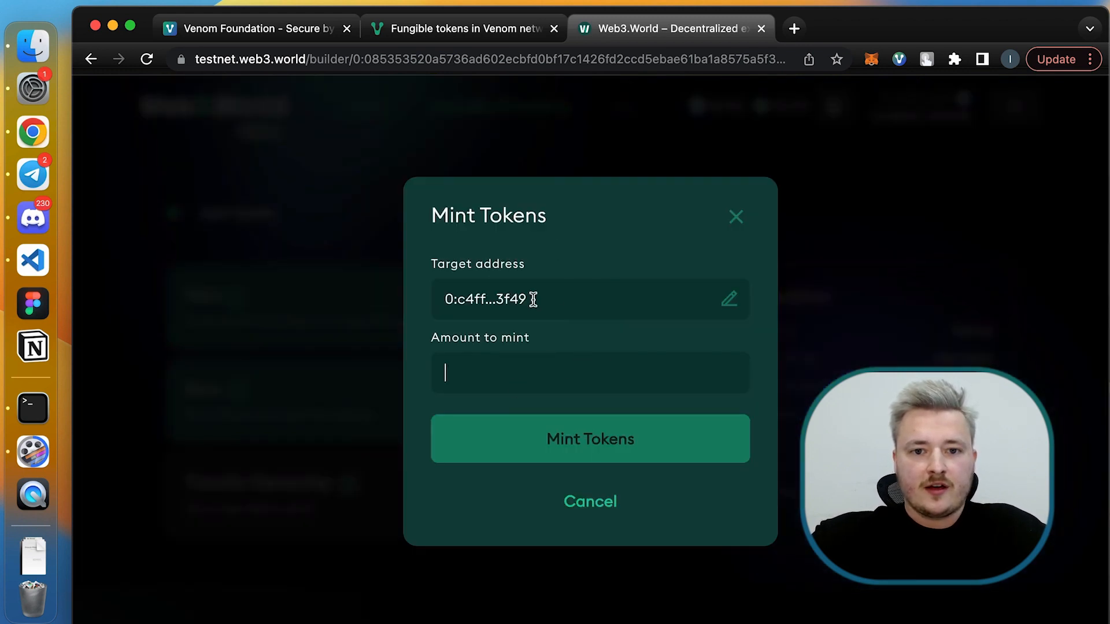
pyautogui.write('100')
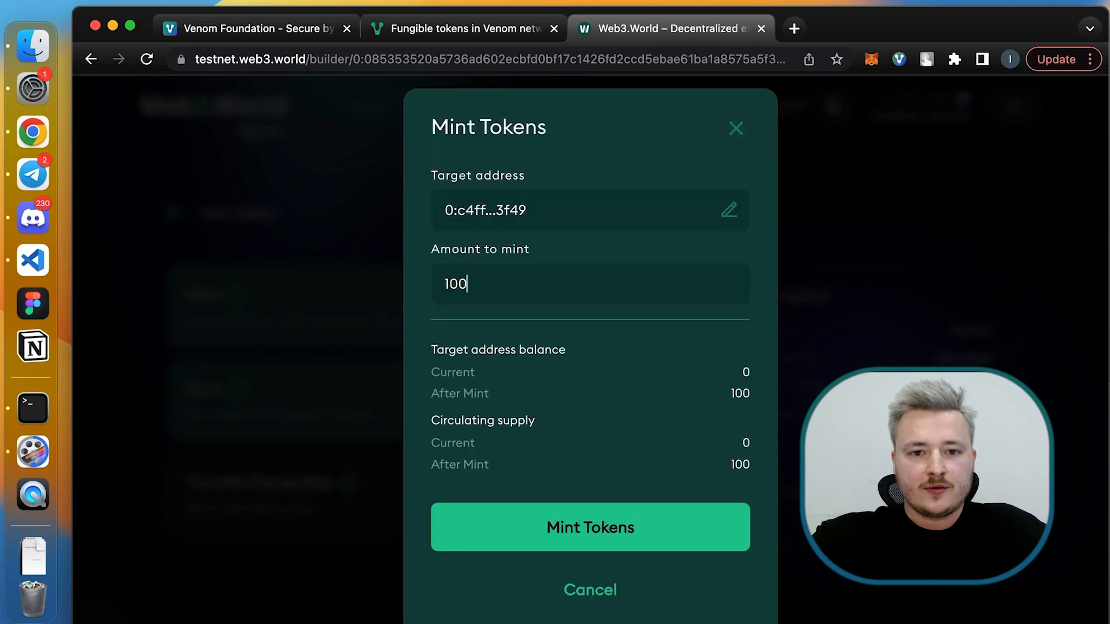
pyautogui.click(589, 527)
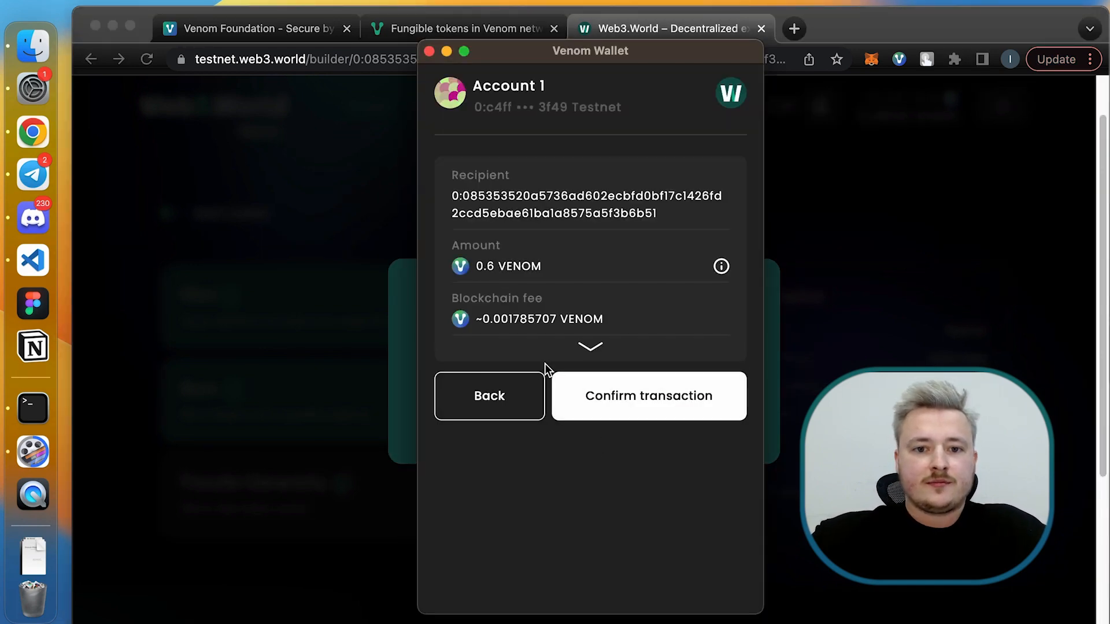
pyautogui.click(647, 395)
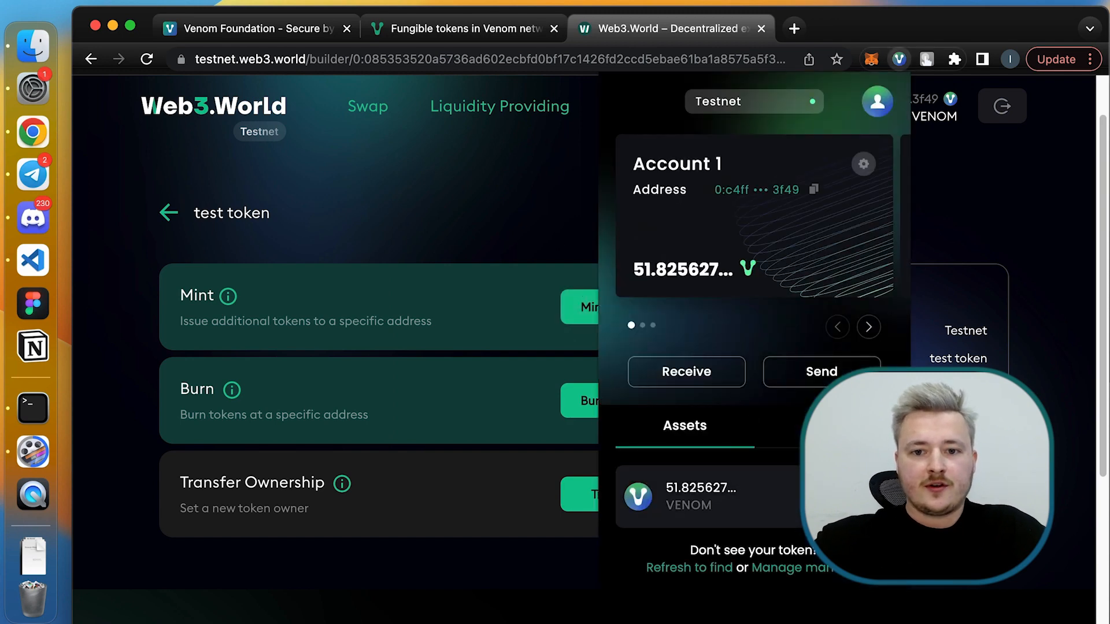
pyautogui.click(800, 568)
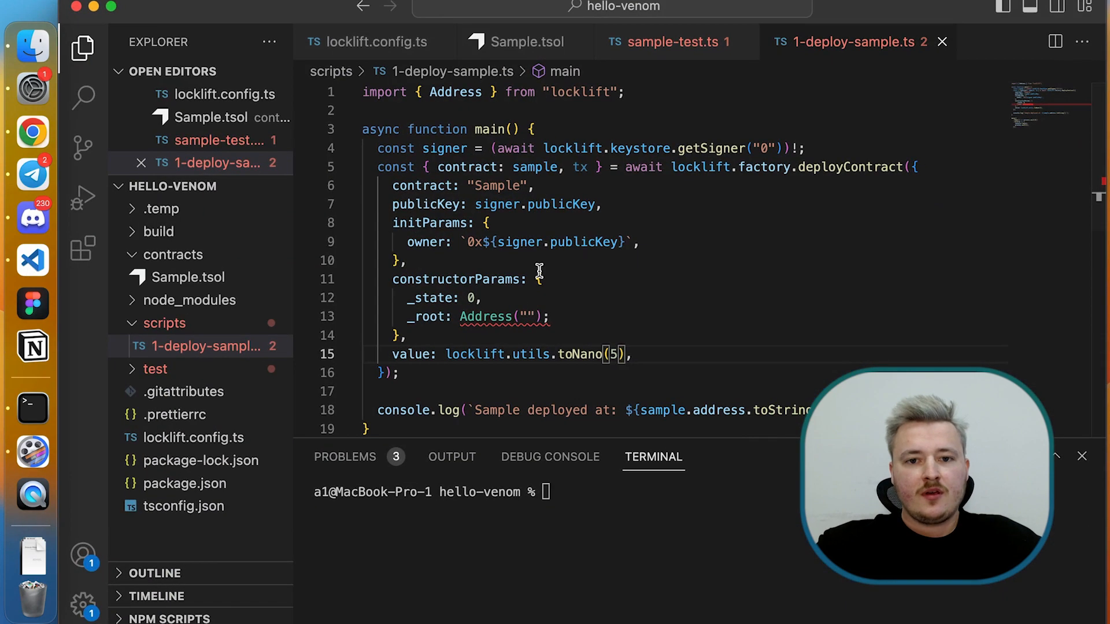
# View the tip3 devDependency in package.json, then return to the Sample.tsol source
pyautogui.click(189, 277)
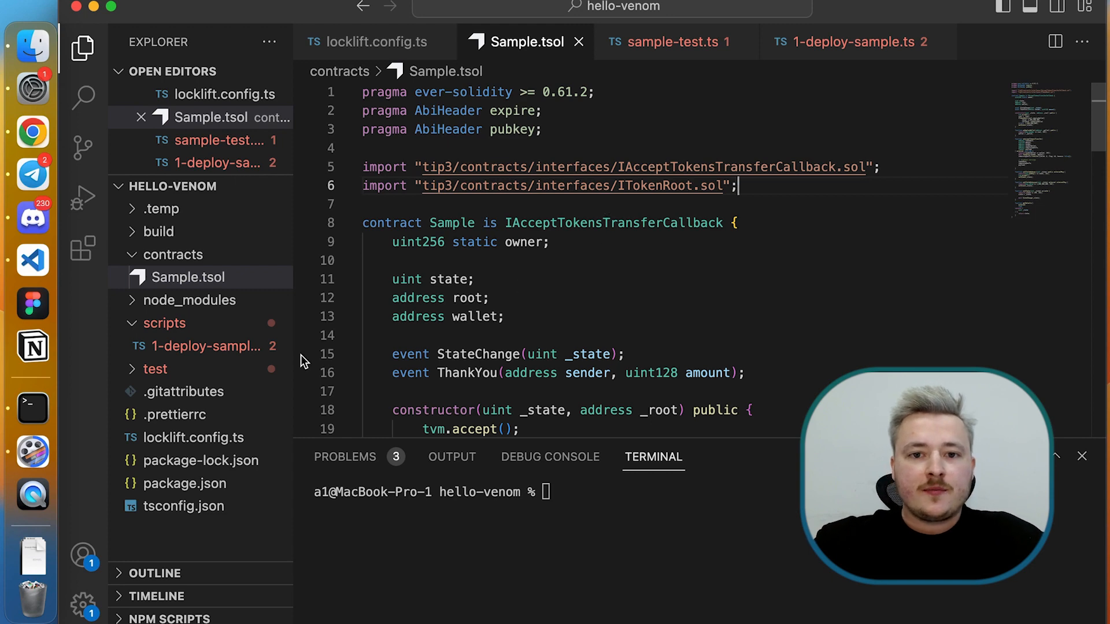
pyautogui.click(184, 507)
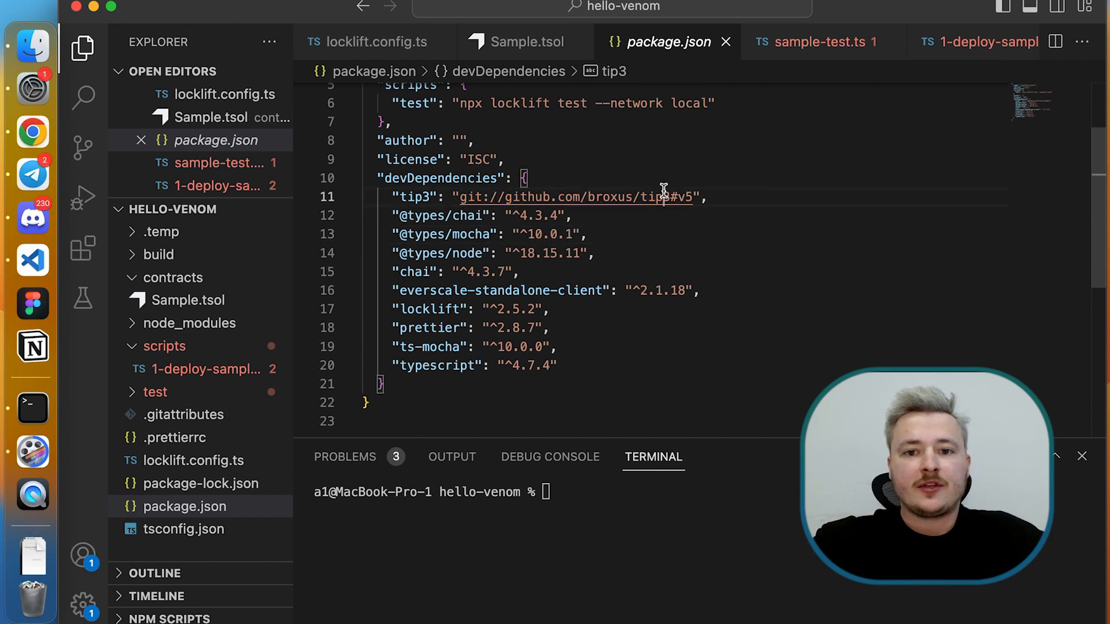
pyautogui.click(525, 42)
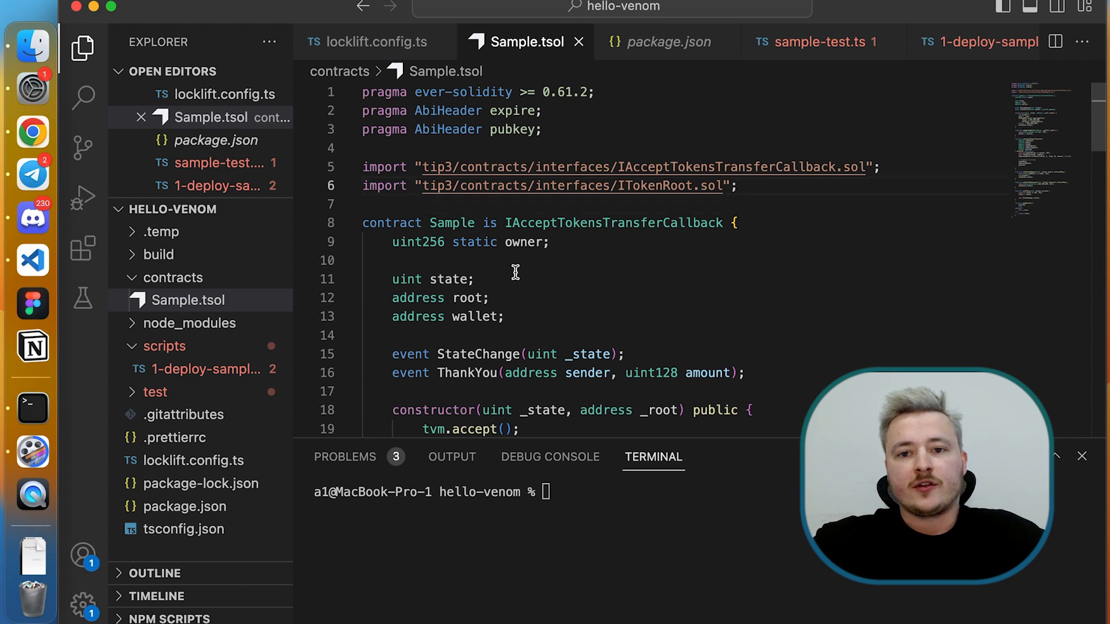
pyautogui.scroll(-3)
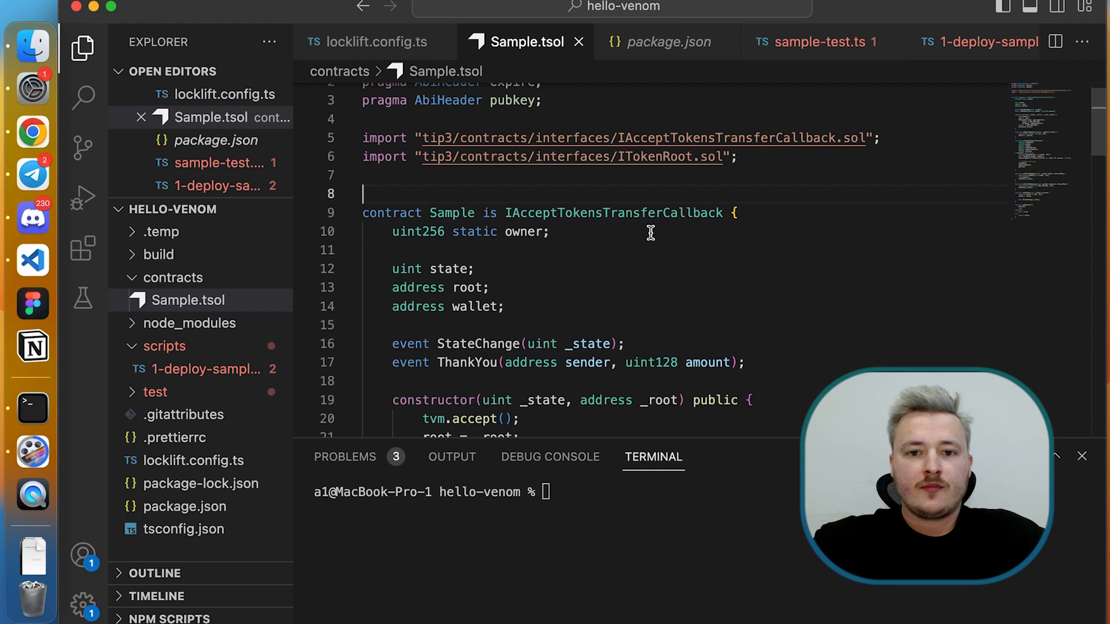
pyautogui.moveTo(595, 243)
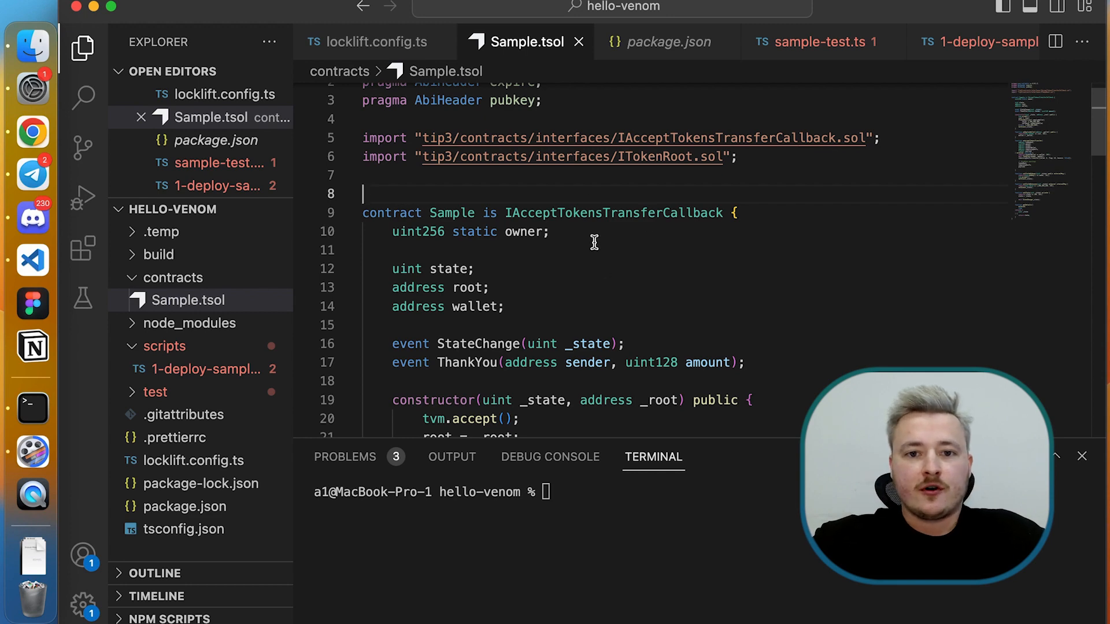
pyautogui.scroll(-3)
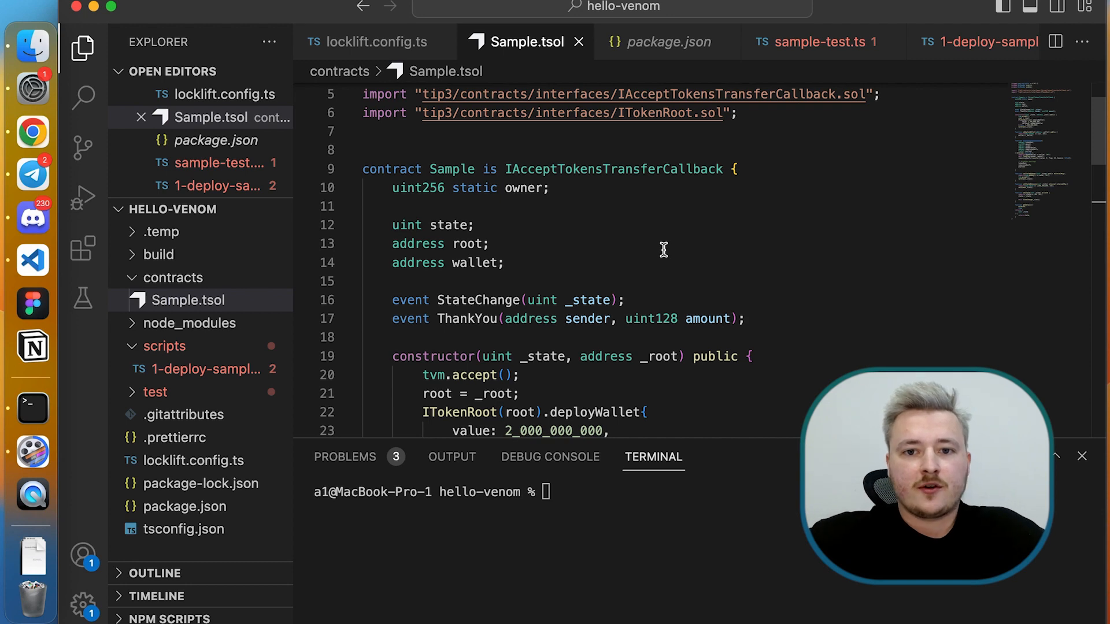
pyautogui.scroll(-3)
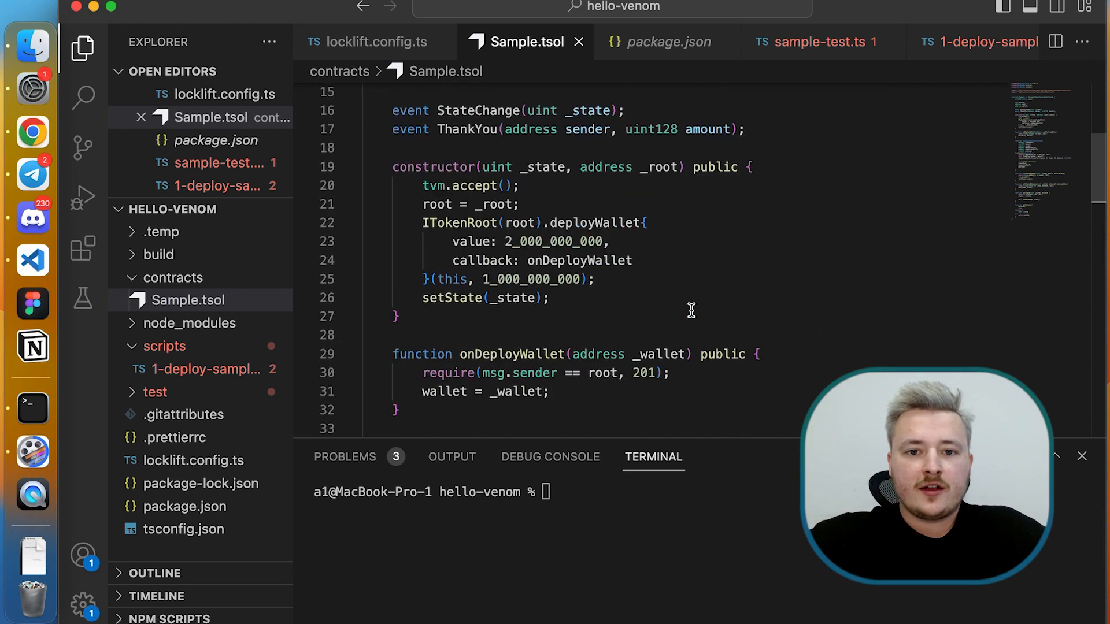
pyautogui.scroll(-3)
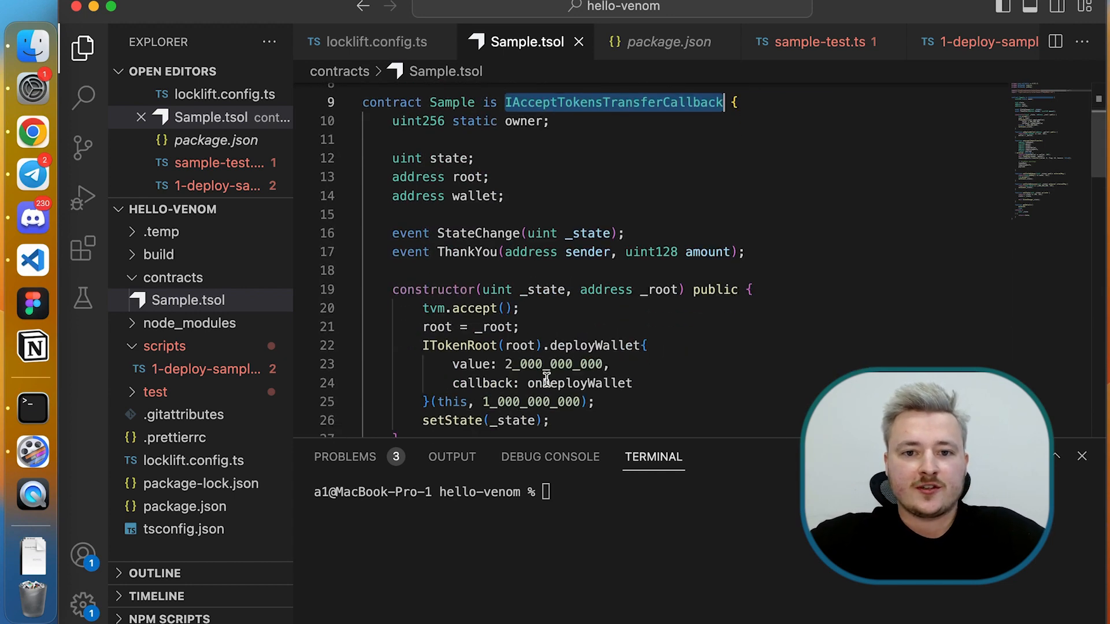
pyautogui.scroll(-3)
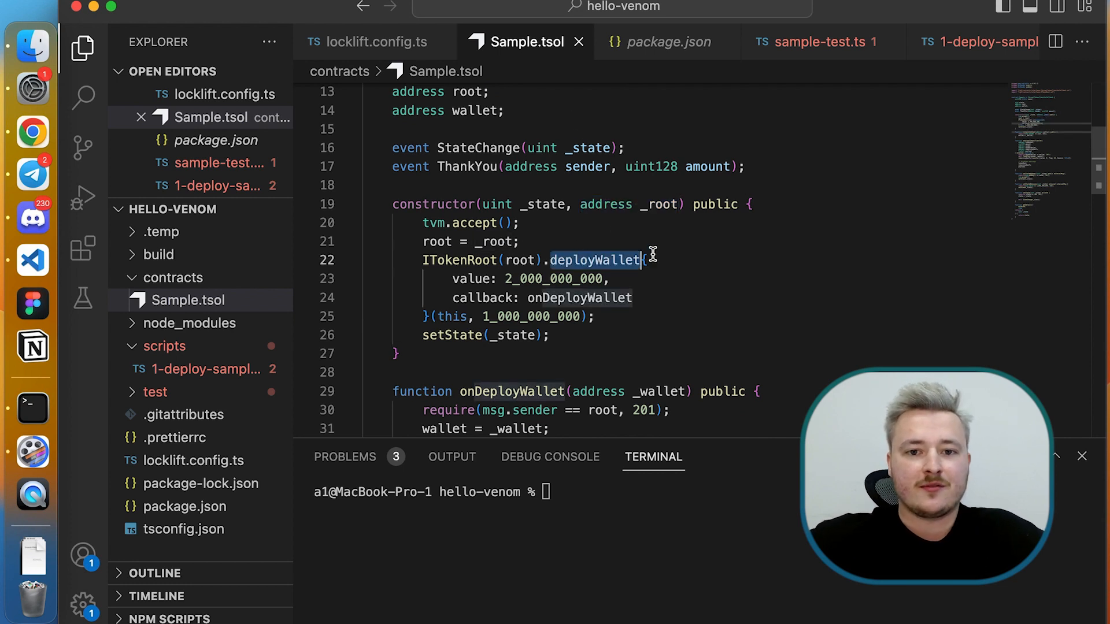
pyautogui.doubleClick(450, 316)
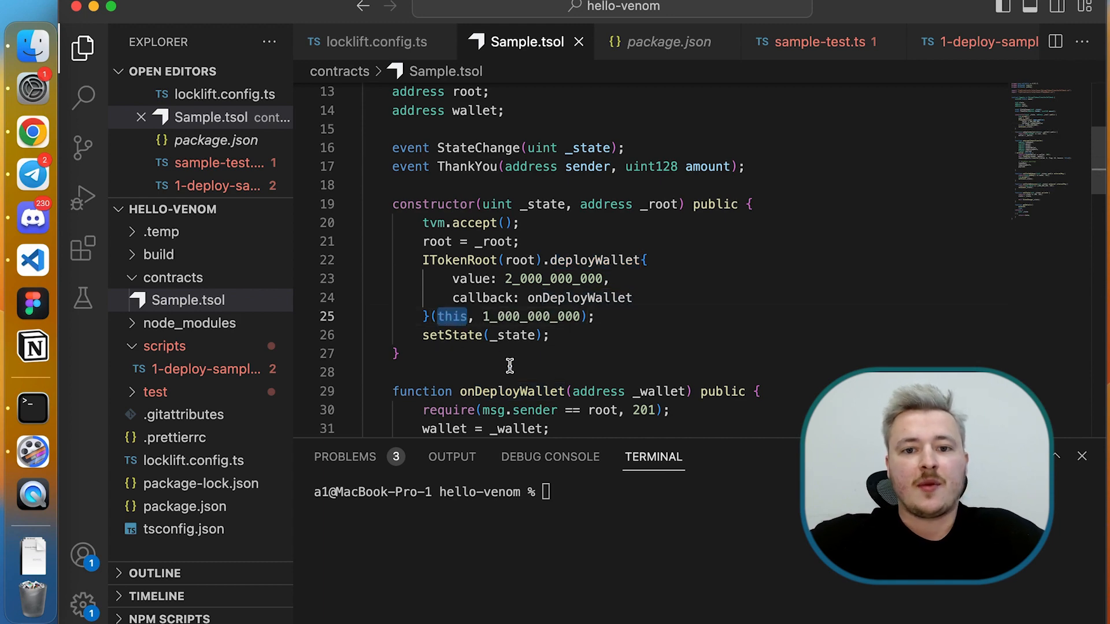
pyautogui.moveTo(511, 286)
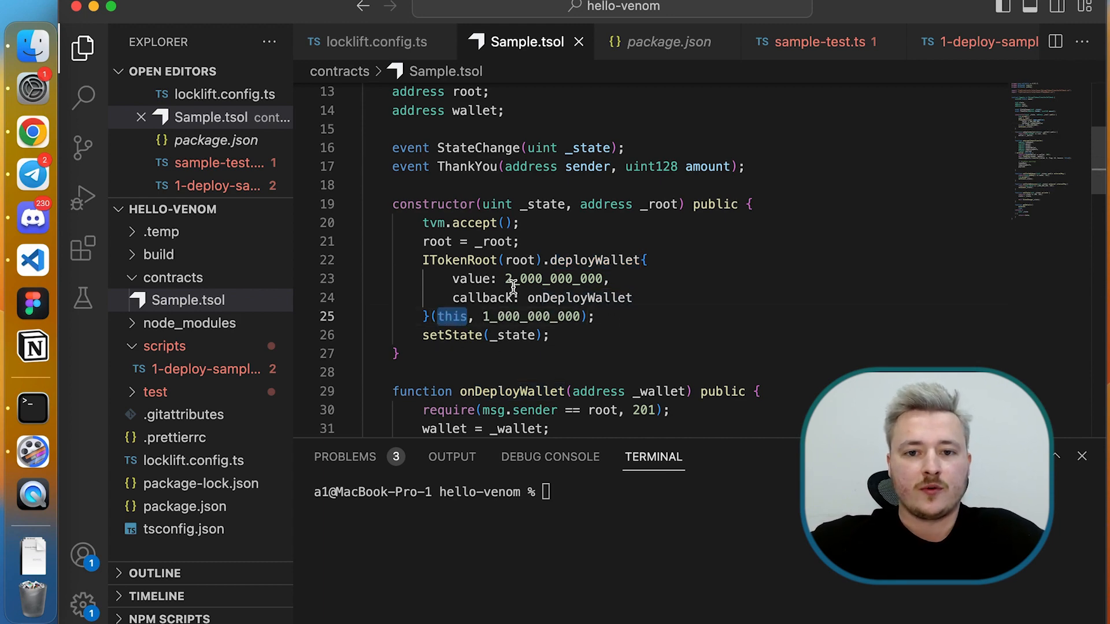
pyautogui.scroll(-3)
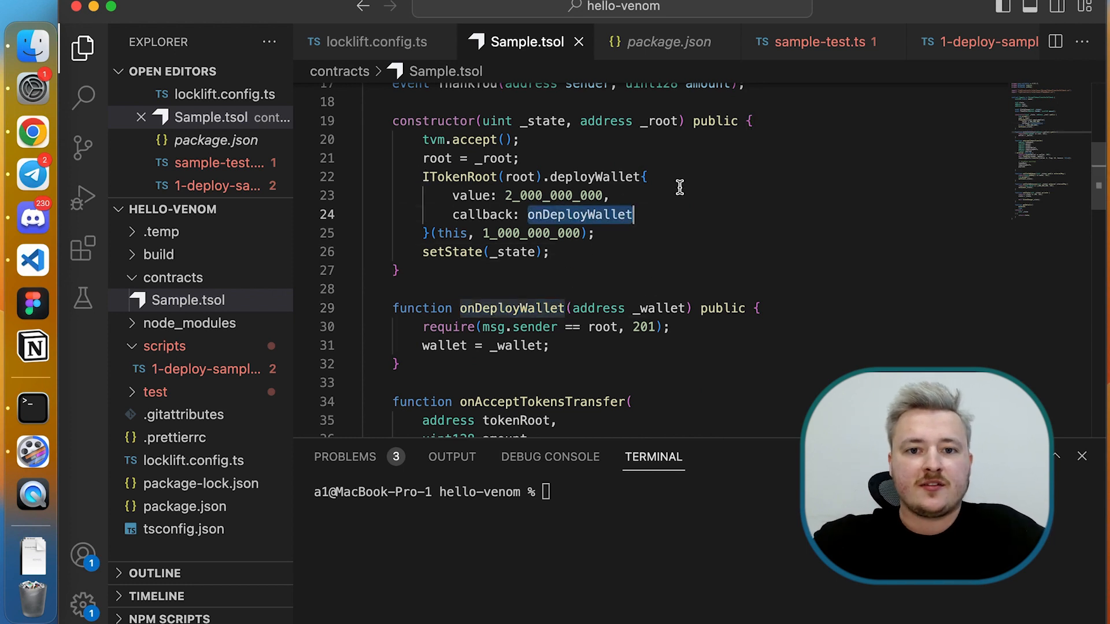
pyautogui.click(596, 233)
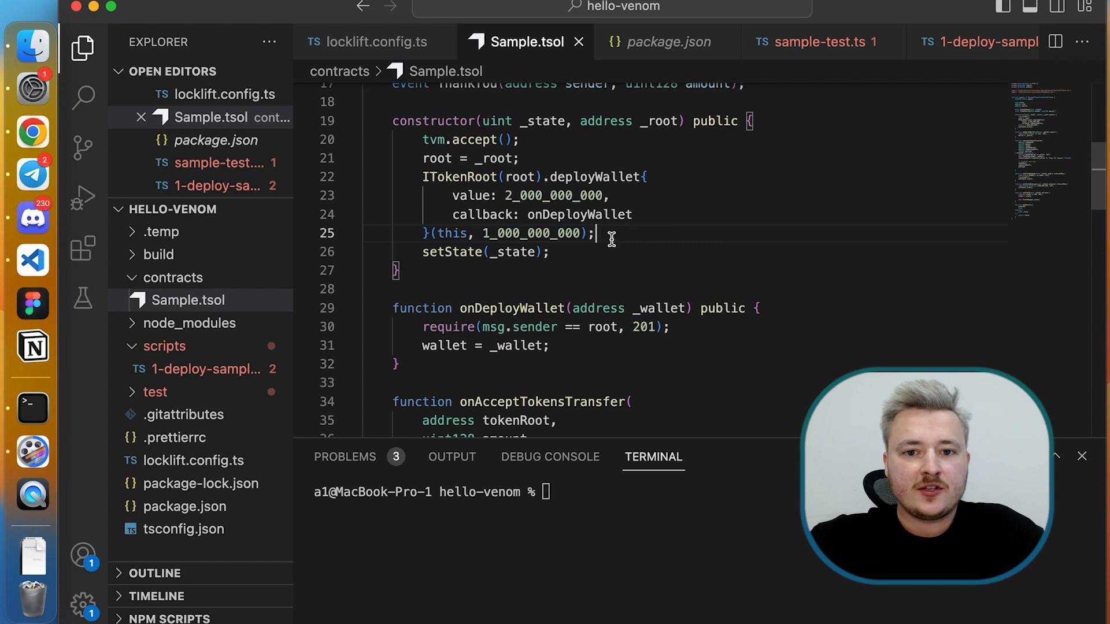
pyautogui.moveTo(516, 309)
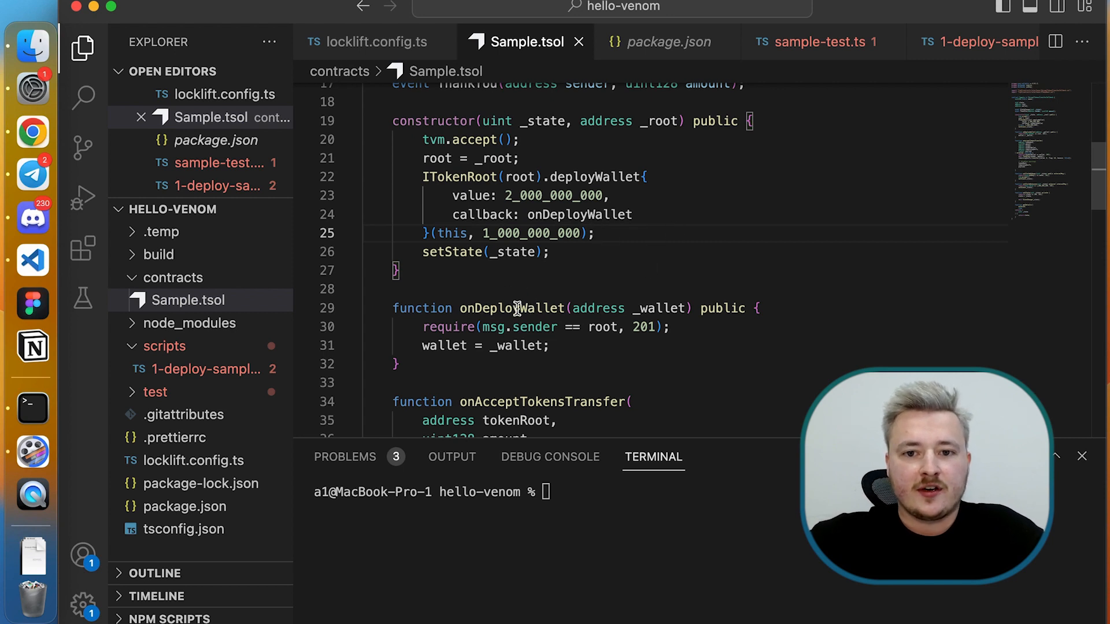
pyautogui.doubleClick(660, 308)
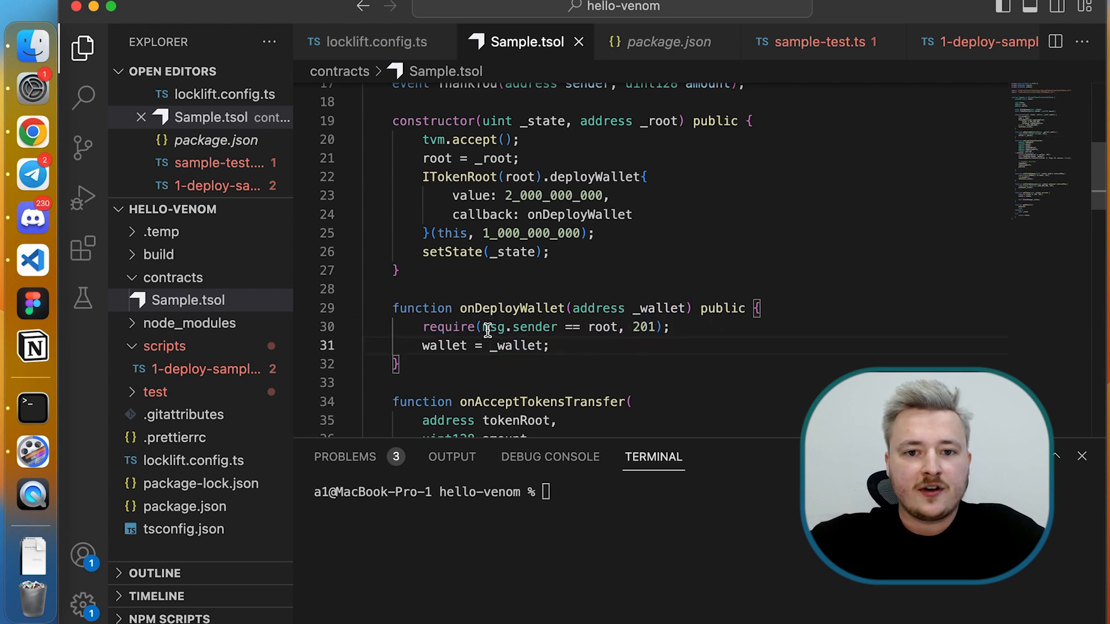
pyautogui.doubleClick(603, 326)
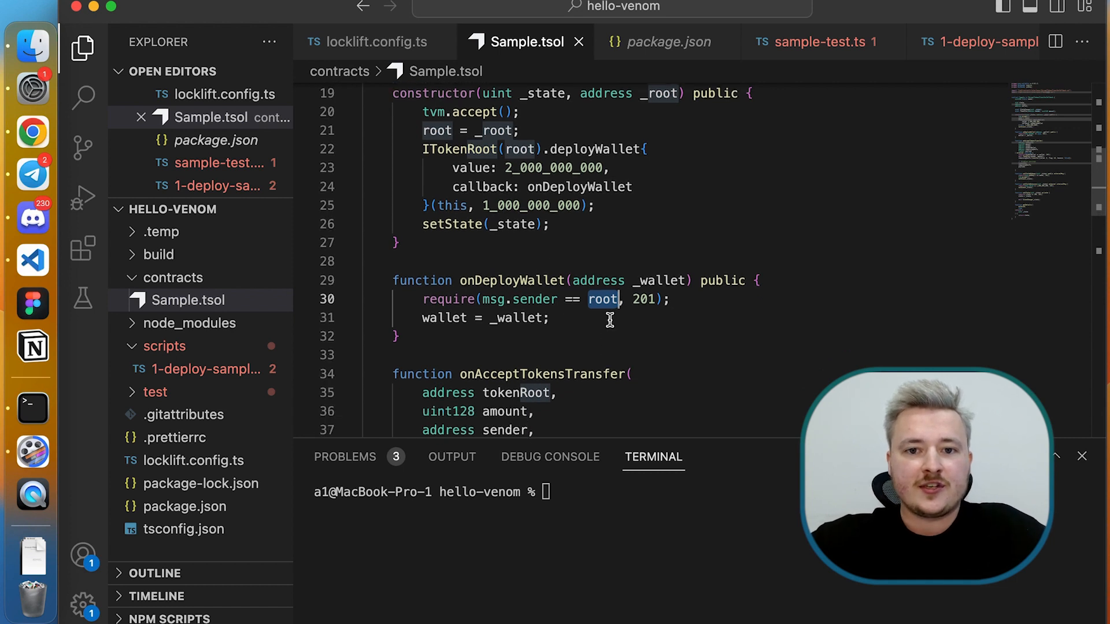
pyautogui.doubleClick(511, 280)
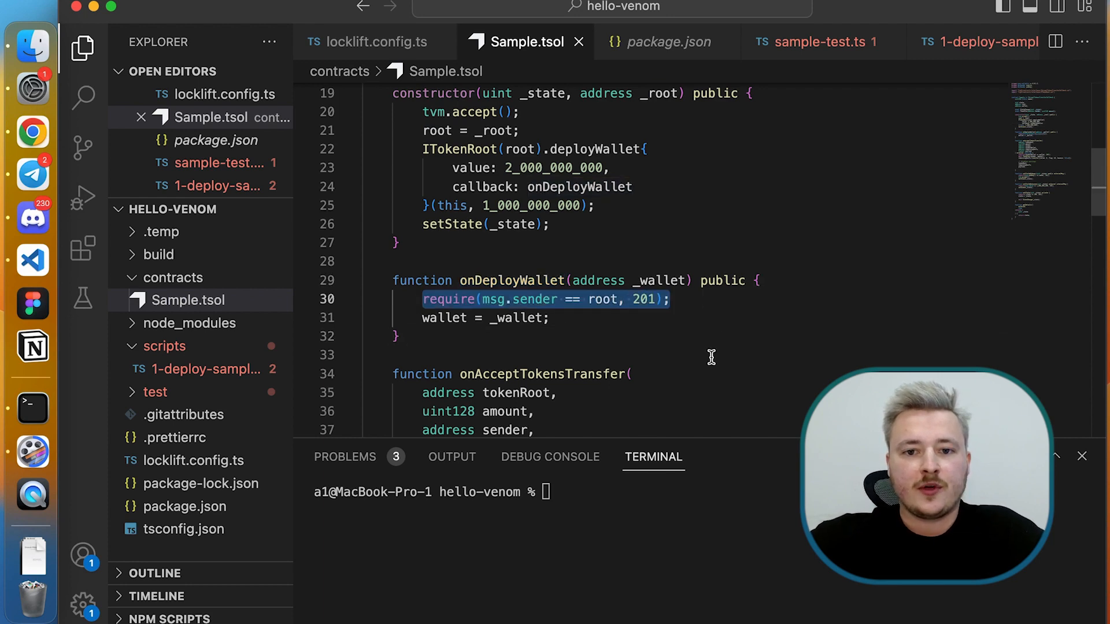
pyautogui.scroll(-3)
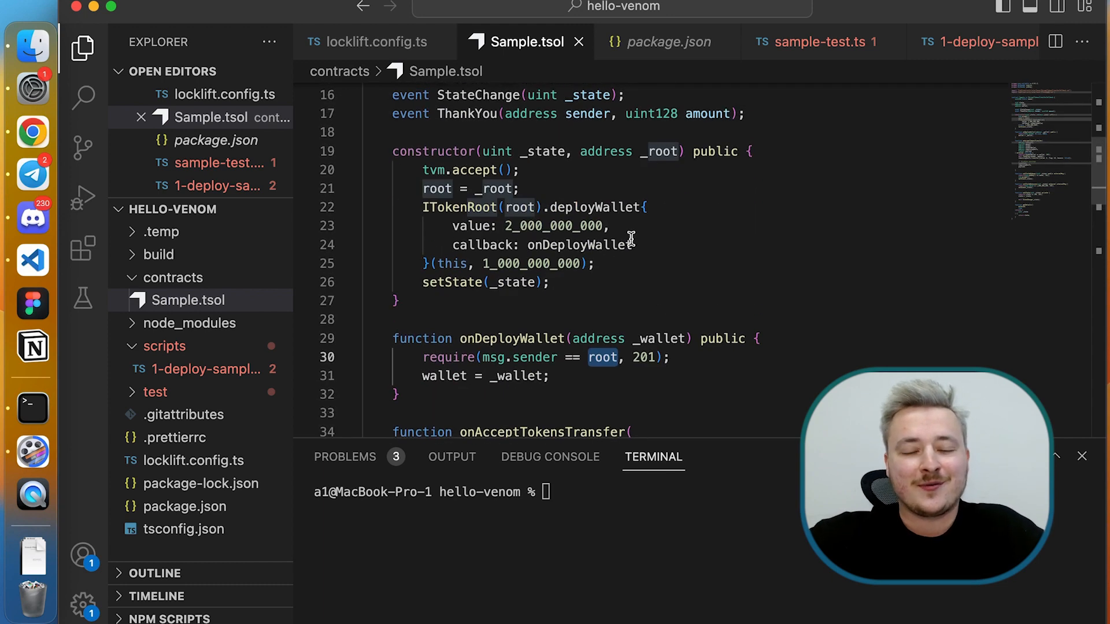
pyautogui.doubleClick(660, 338)
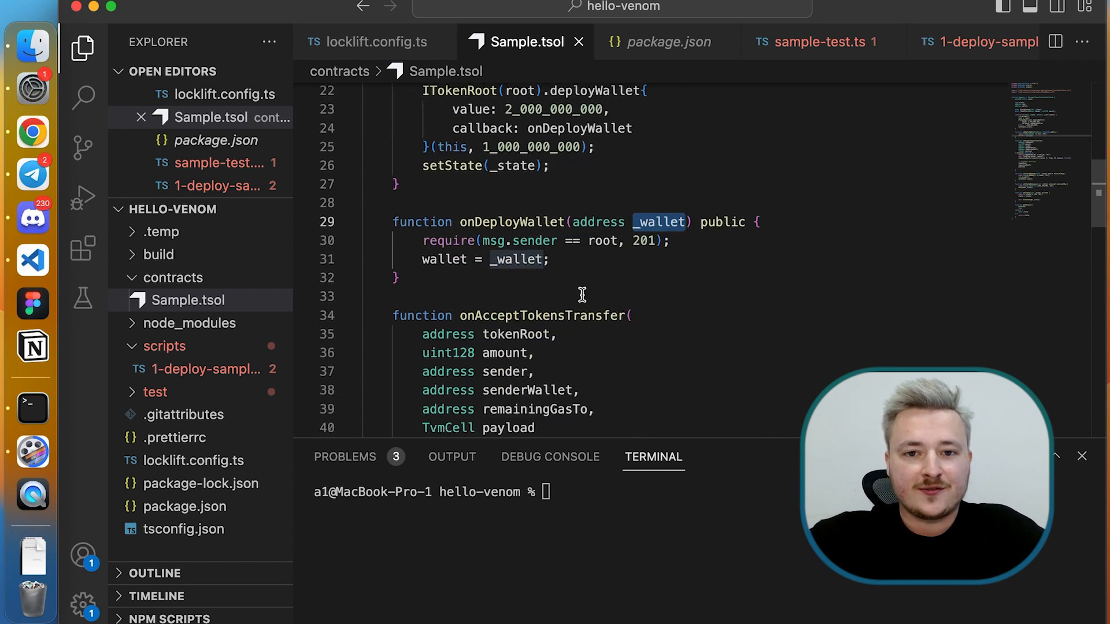
pyautogui.scroll(-3)
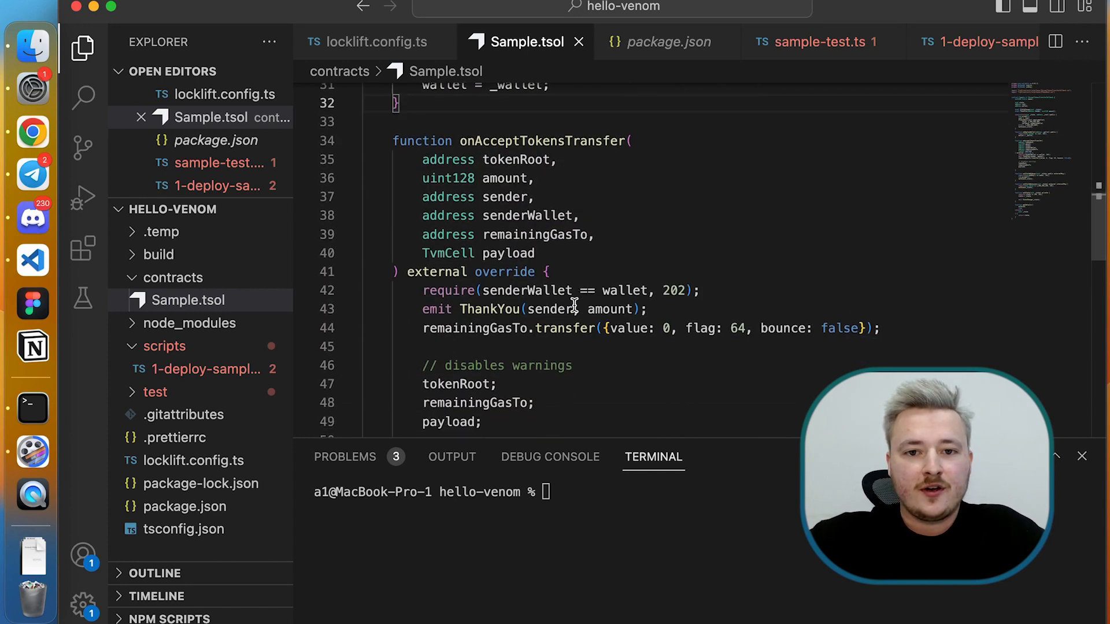
pyautogui.doubleClick(505, 272)
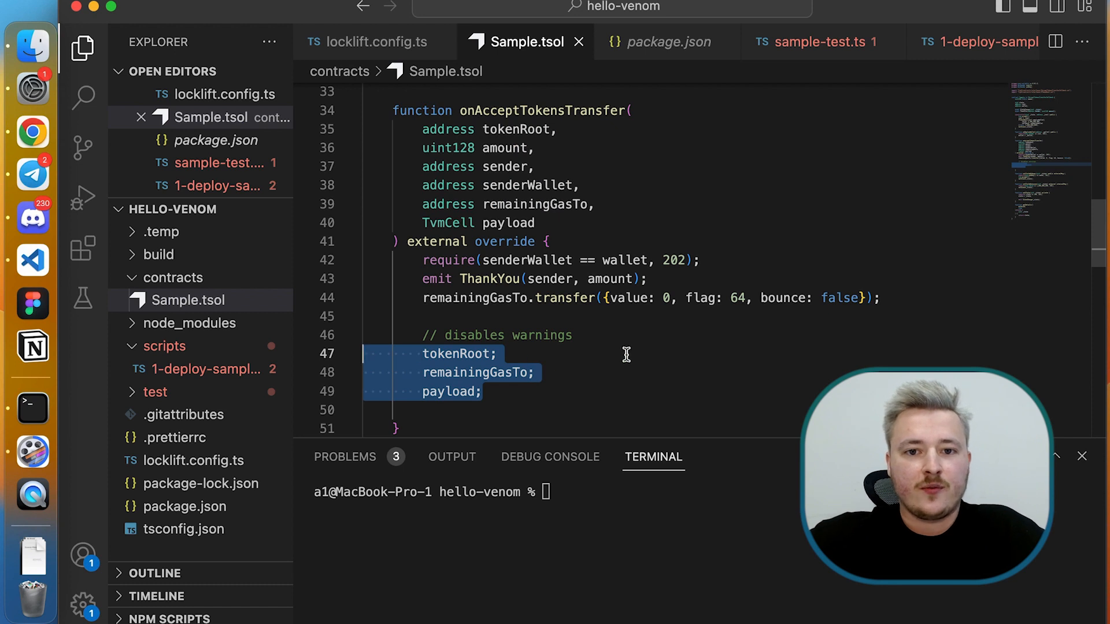
pyautogui.click(485, 392)
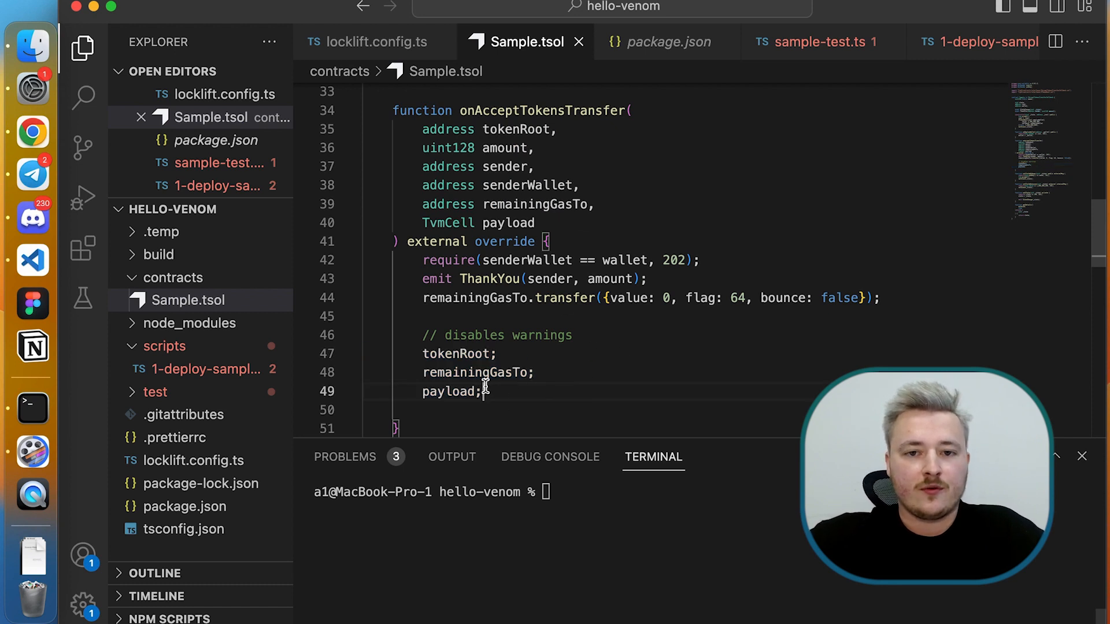
pyautogui.doubleClick(543, 335)
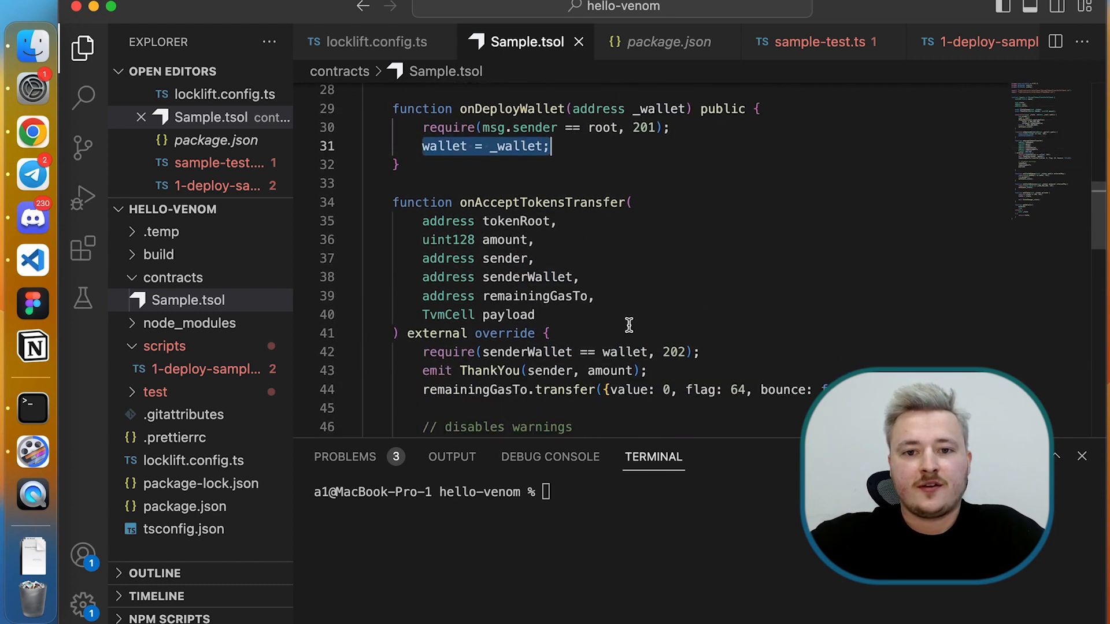
pyautogui.scroll(-3)
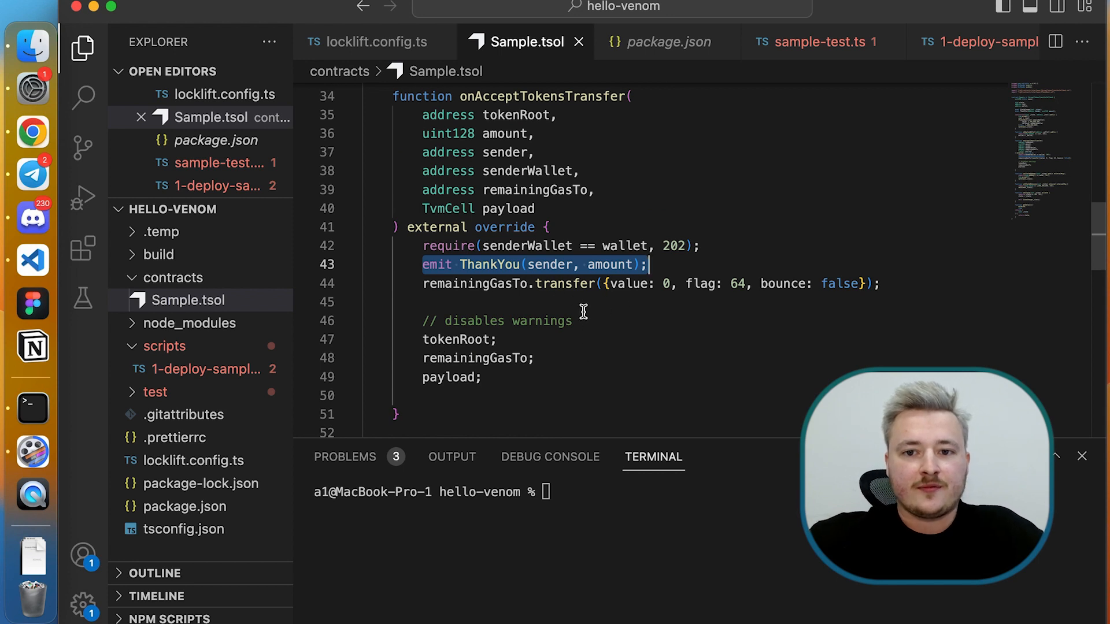
pyautogui.doubleClick(542, 320)
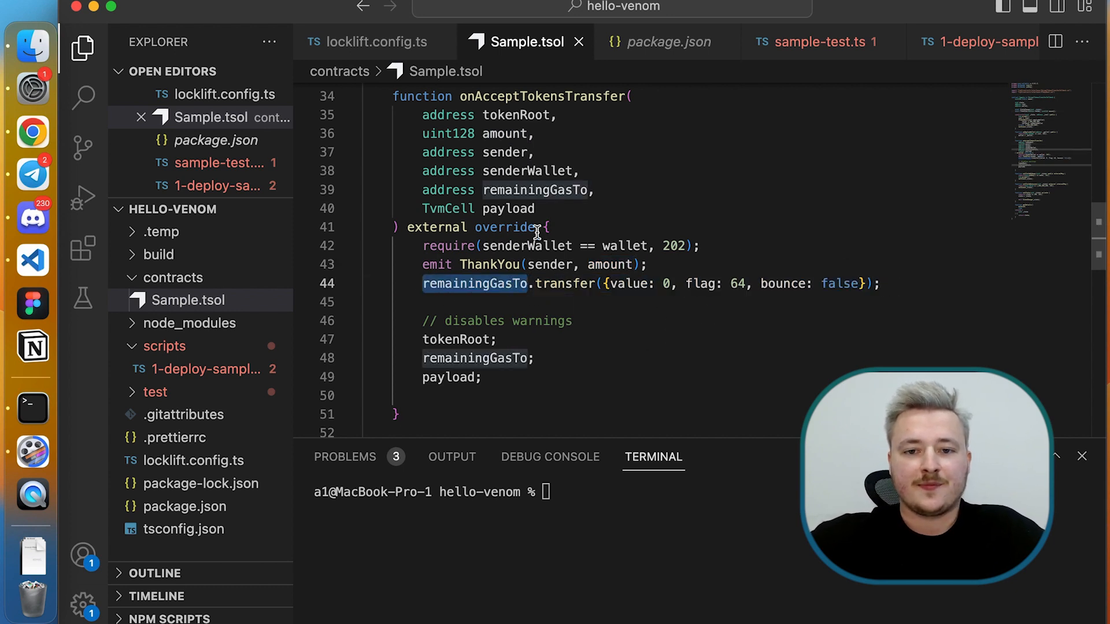
pyautogui.doubleClick(537, 189)
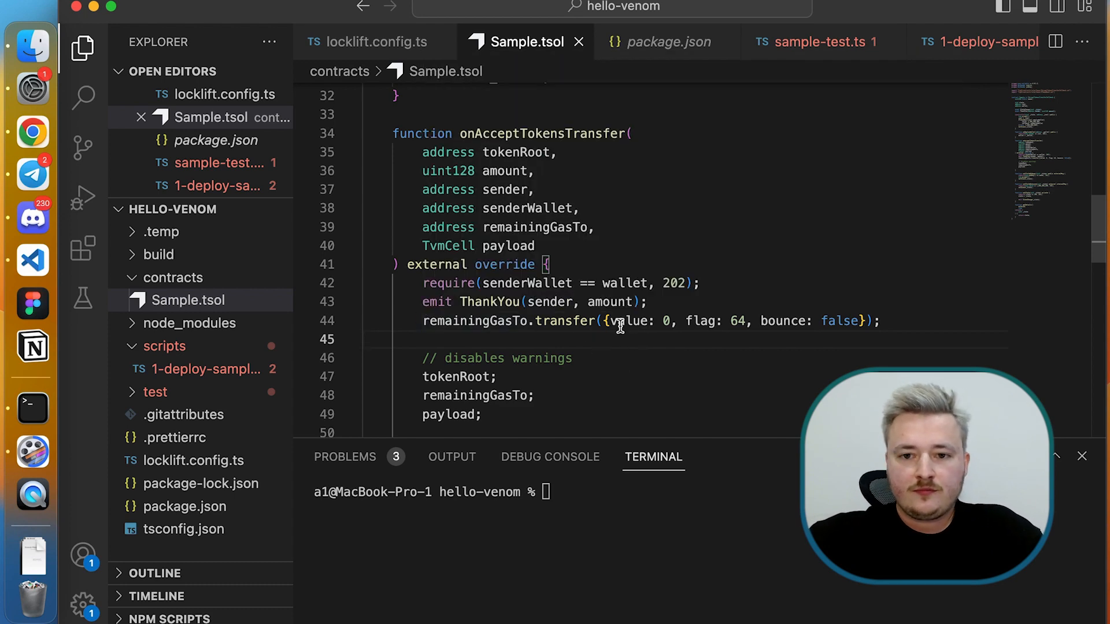
pyautogui.doubleClick(720, 321)
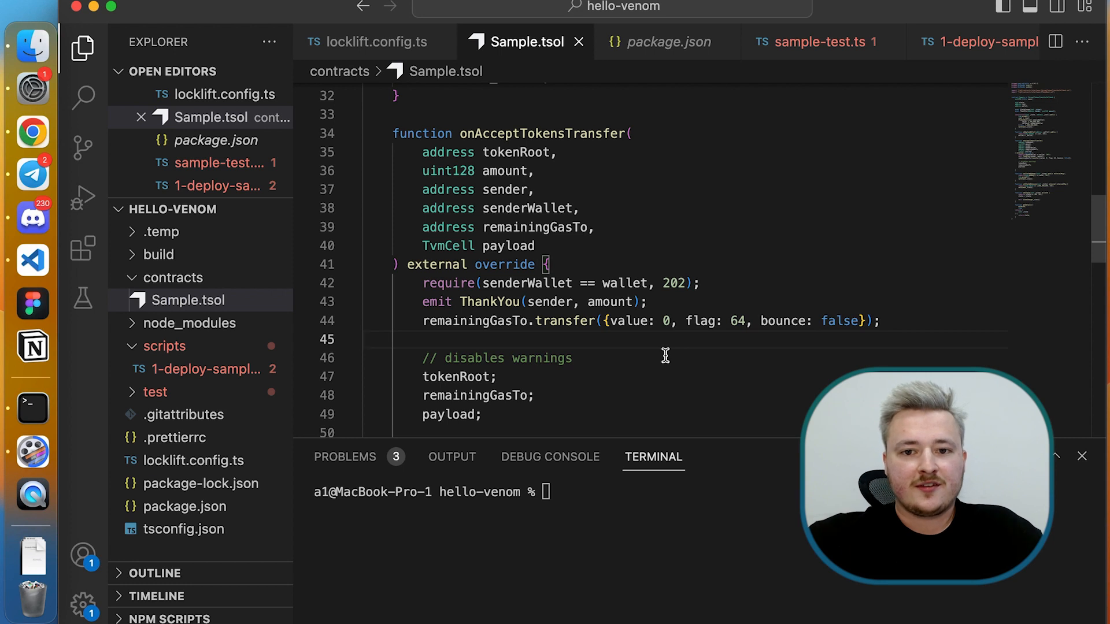
pyautogui.moveTo(561, 199)
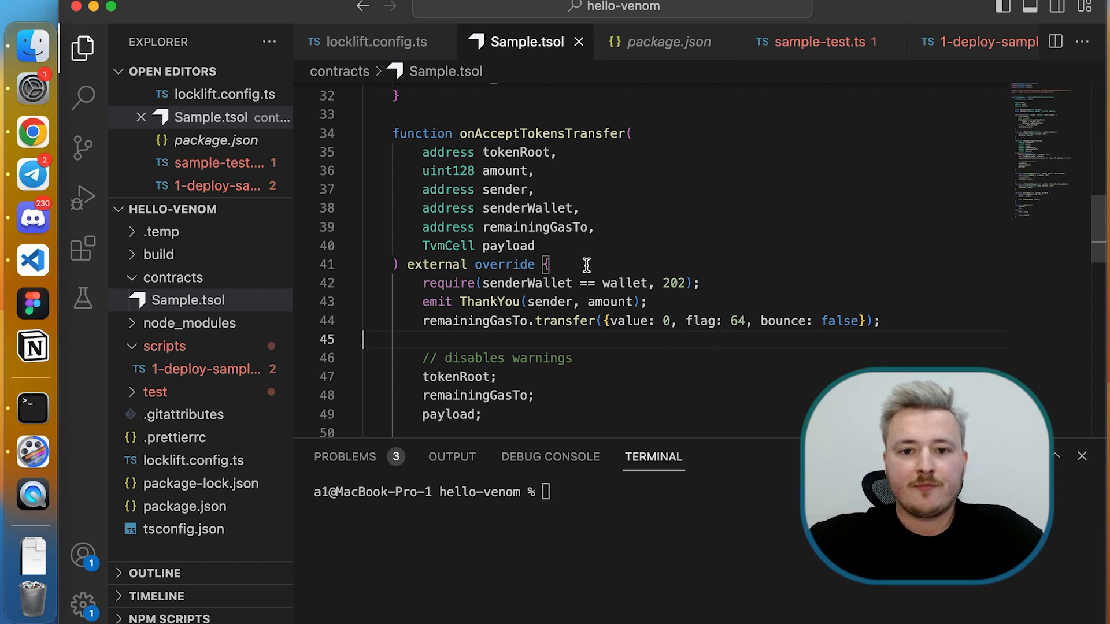
# Scroll to the top of Sample.tsol and open scripts/1-deploy-sample.ts from the Explorer
pyautogui.moveTo(422, 282); pyautogui.dragTo(646, 302)
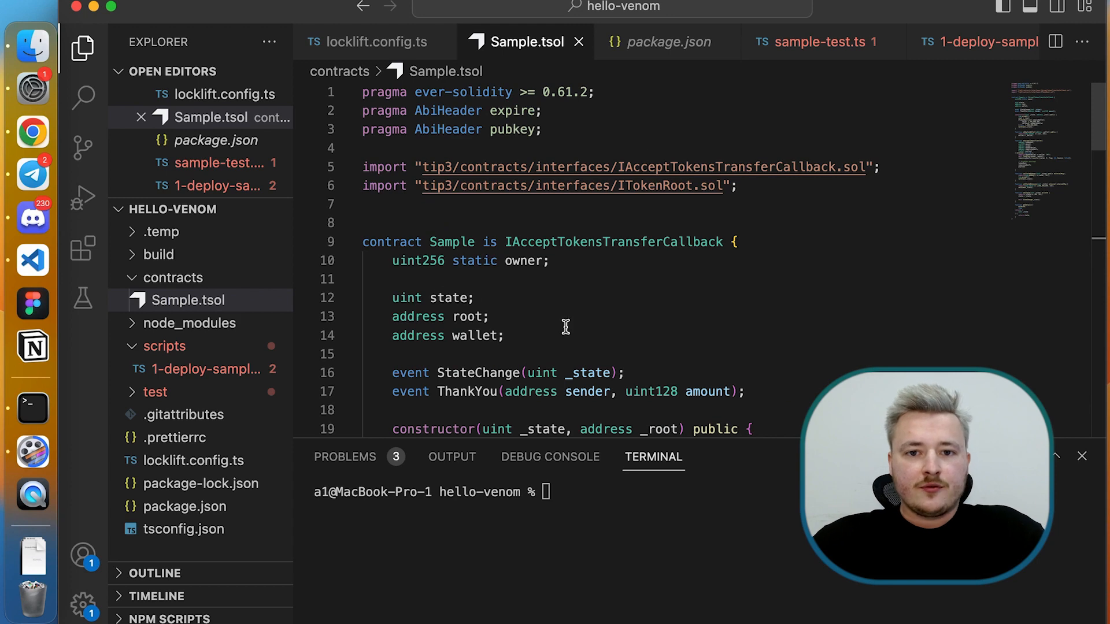
pyautogui.scroll(-3)
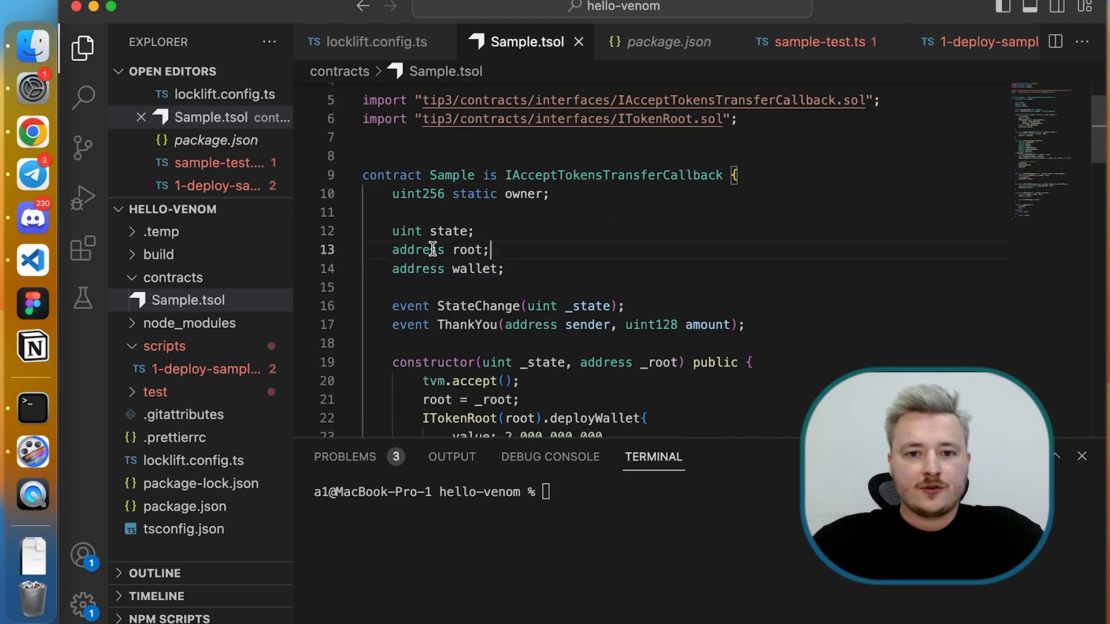
pyautogui.doubleClick(475, 268)
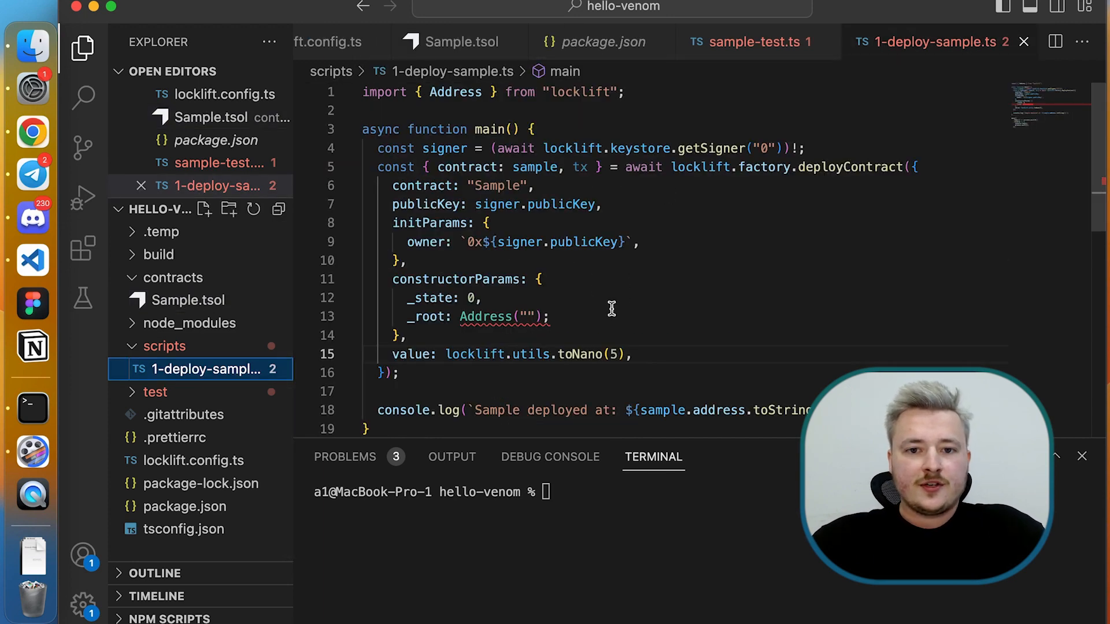
# Put the token root address into new Address(), deploy with locklift, and select the Sample address
pyautogui.scroll(-3)
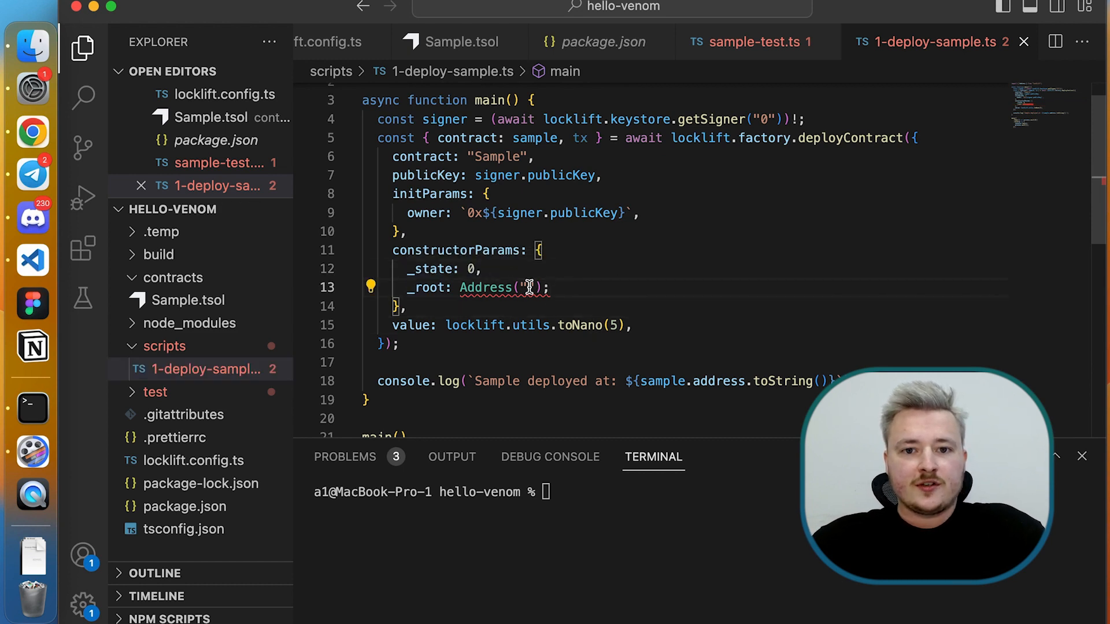
pyautogui.write('git://github.com/broxus/tip3')
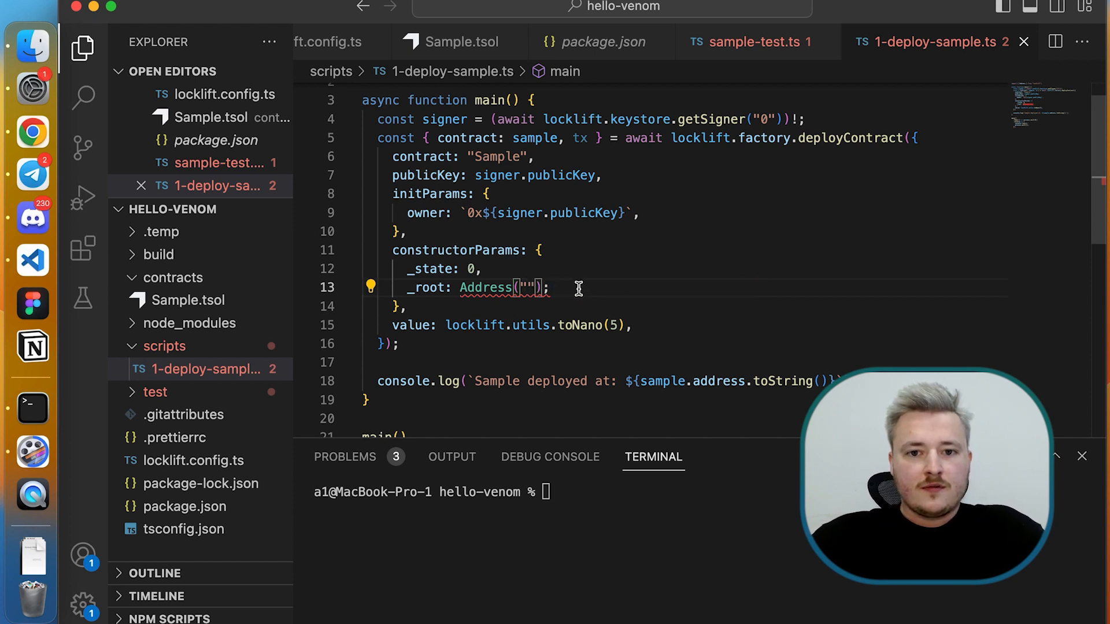
pyautogui.moveTo(396, 193)
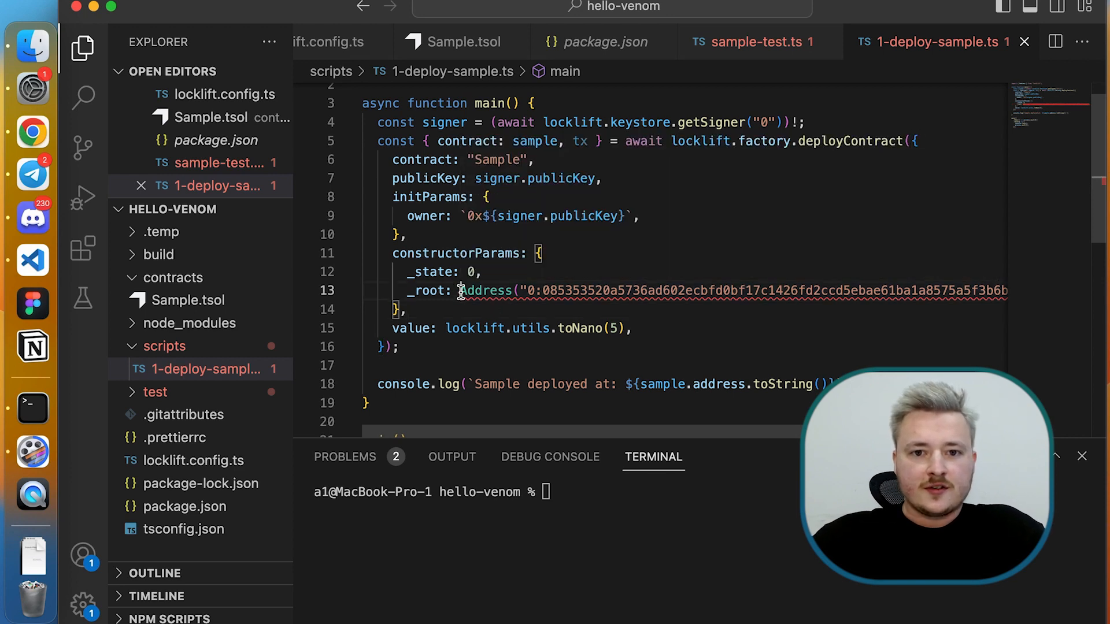
pyautogui.write('new')
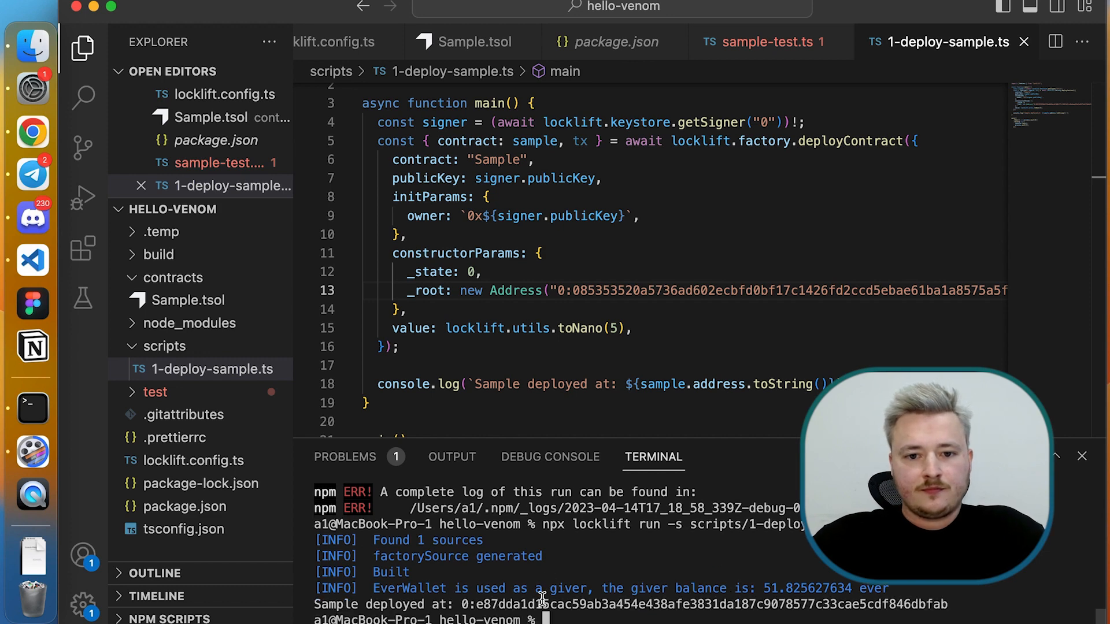
pyautogui.moveTo(460, 603); pyautogui.dragTo(952, 603)
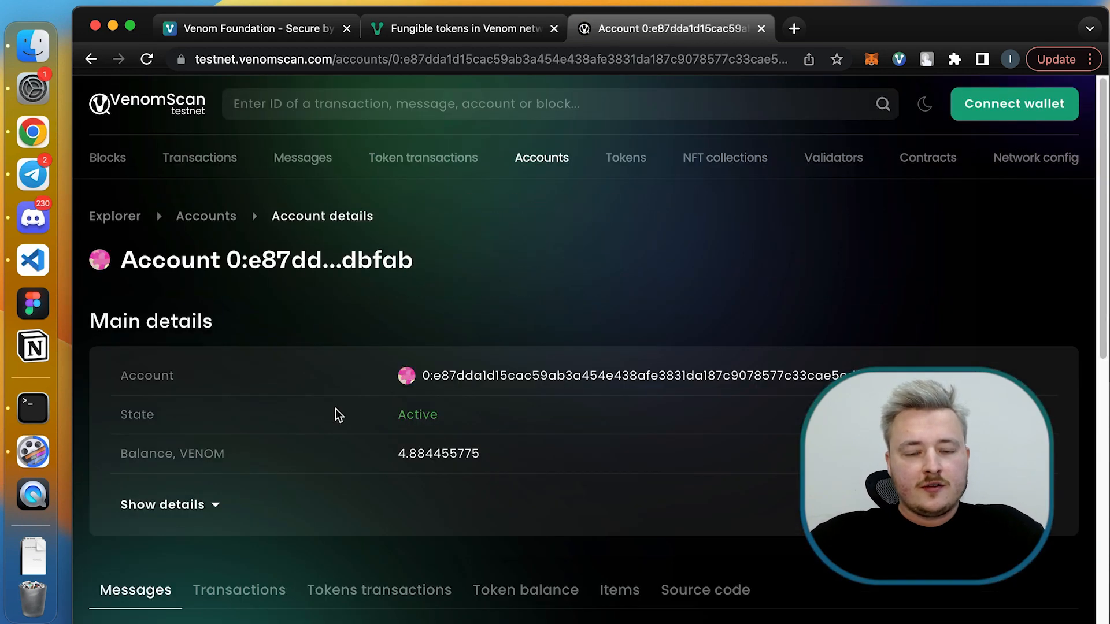
# Open the incoming 5 VENOM message and scroll its deployWallet and onDeployRetry transaction diagram
pyautogui.scroll(-3)
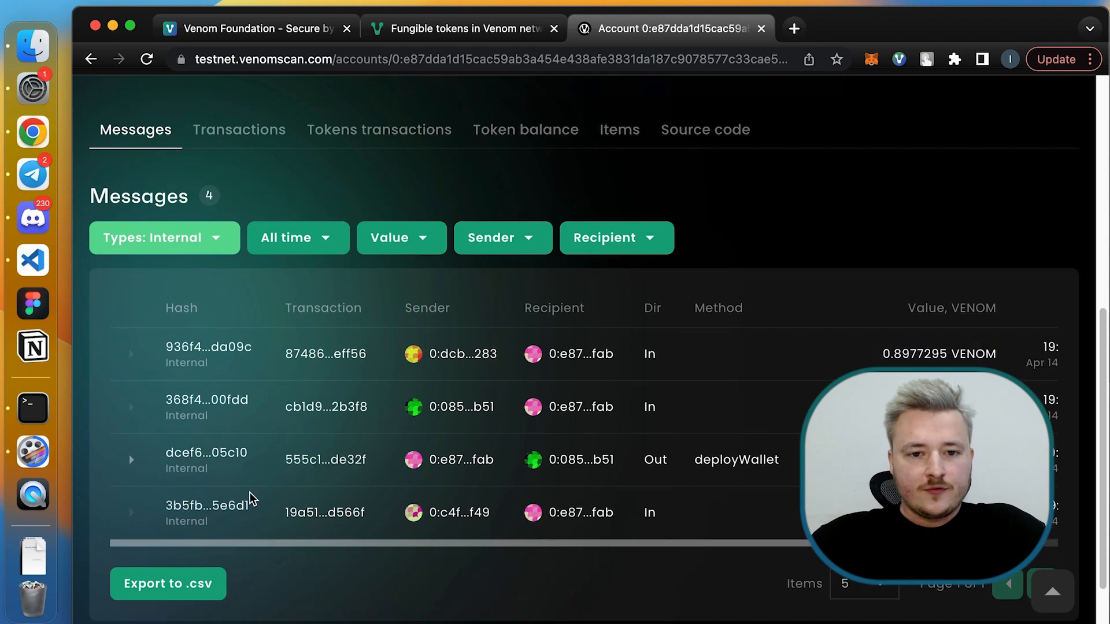
pyautogui.click(208, 513)
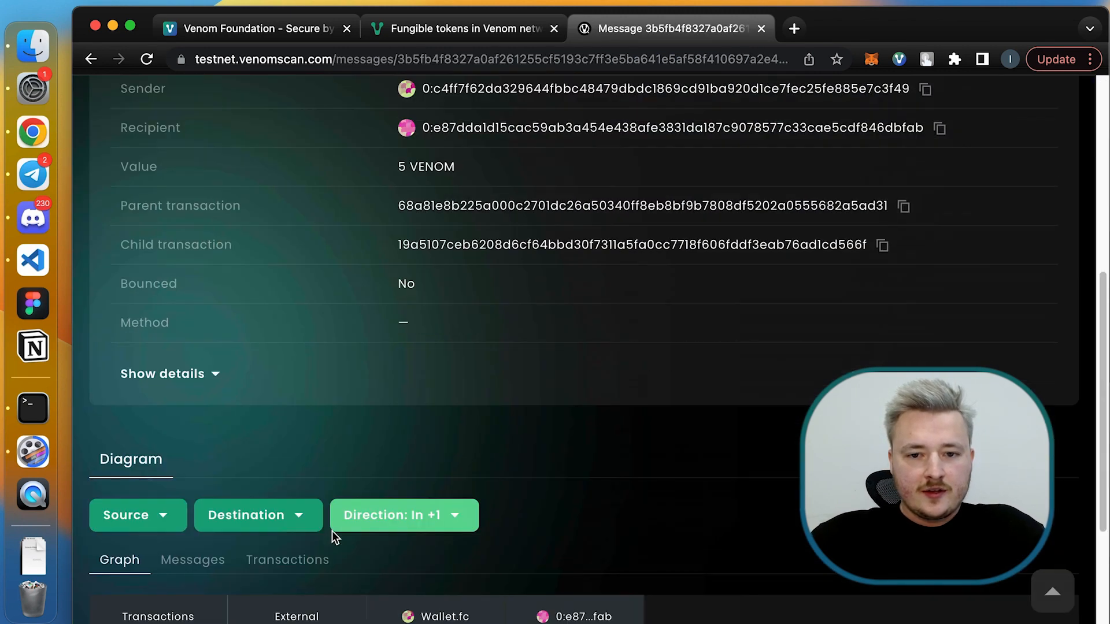
pyautogui.scroll(-3)
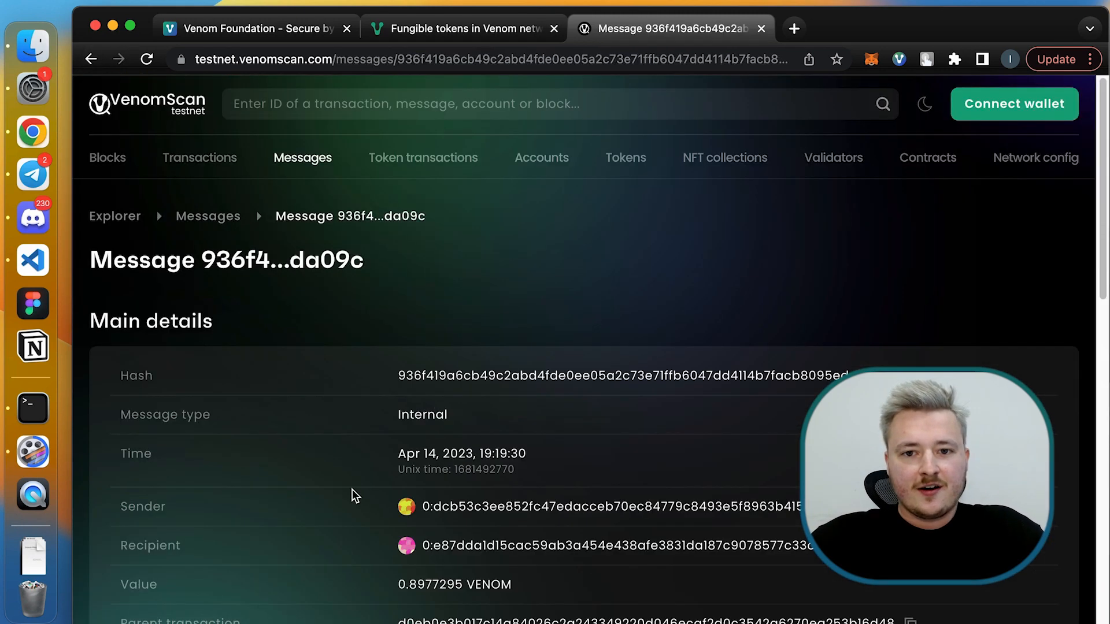
pyautogui.scroll(-3)
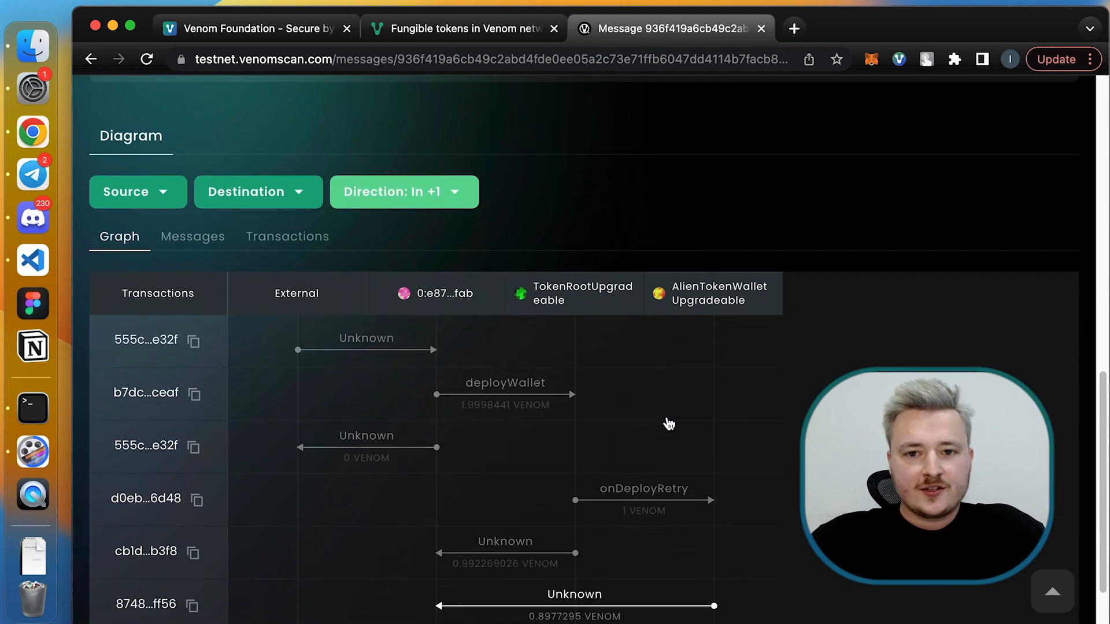
pyautogui.scroll(-3)
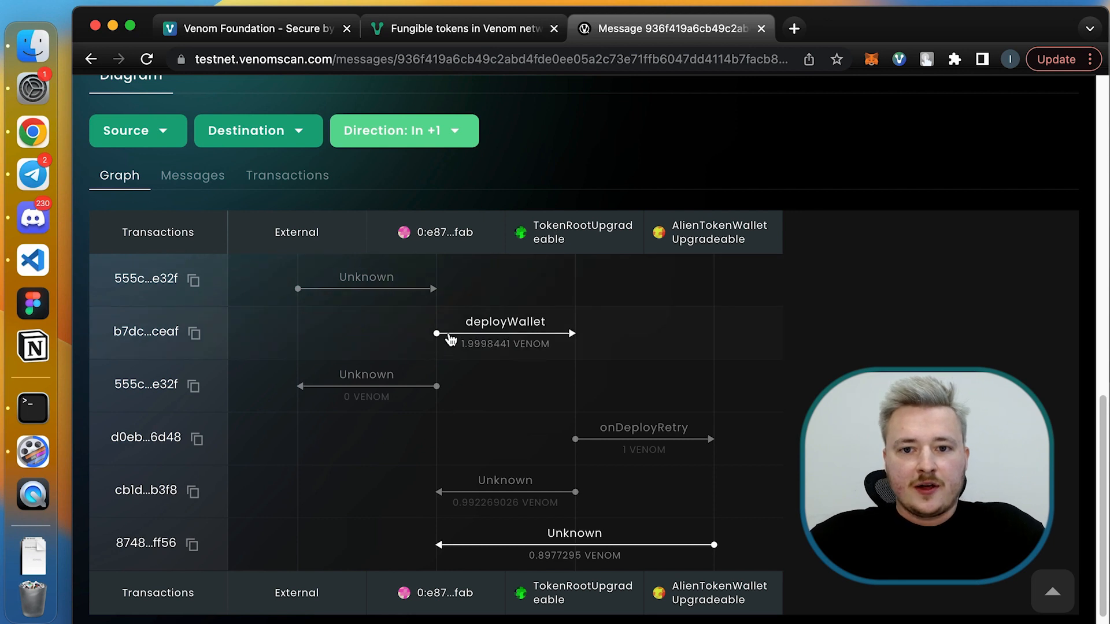
pyautogui.moveTo(570, 340)
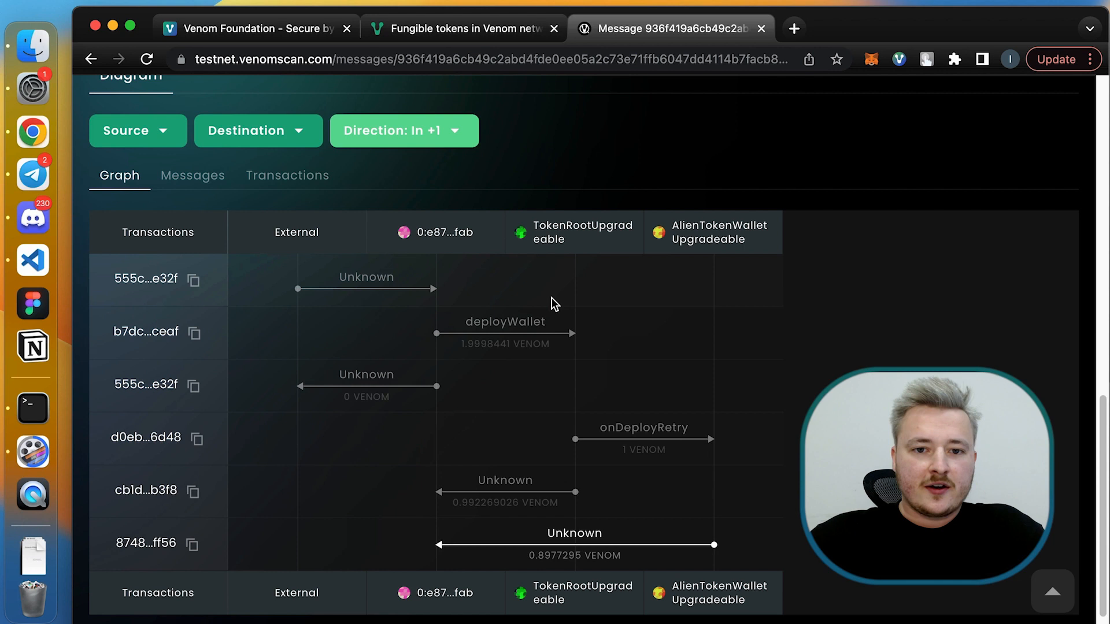
pyautogui.moveTo(713, 239)
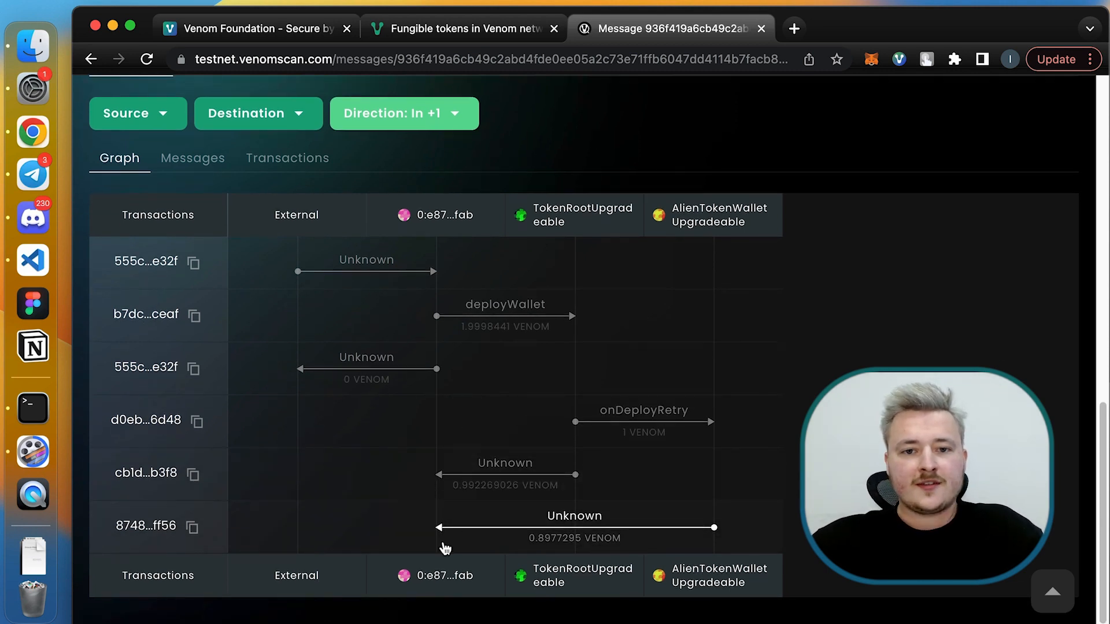
pyautogui.scroll(-3)
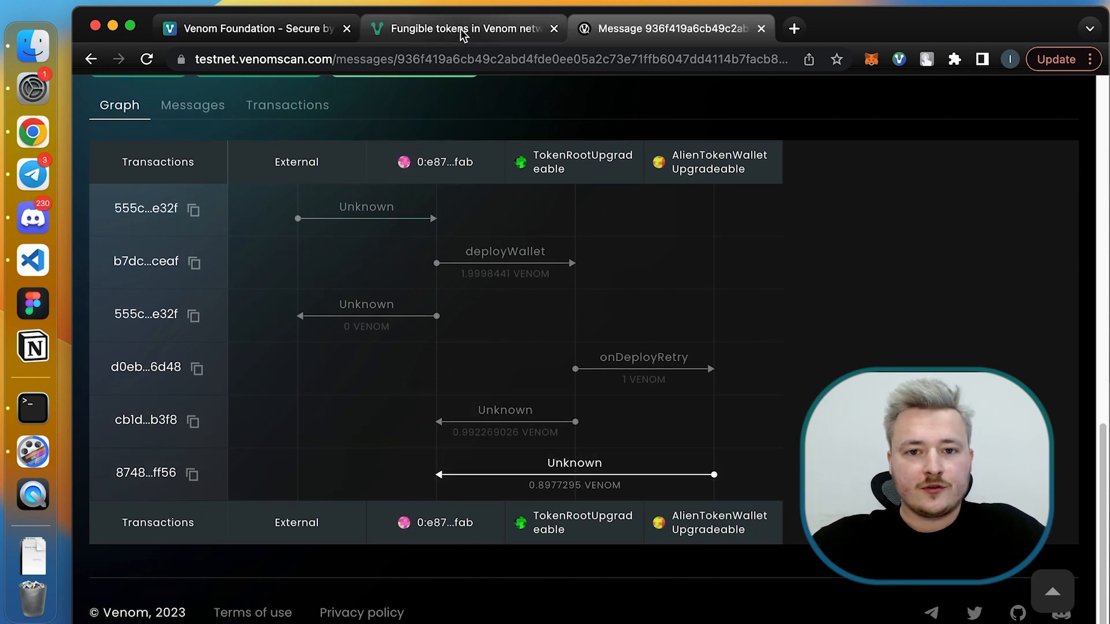
pyautogui.moveTo(32, 259)
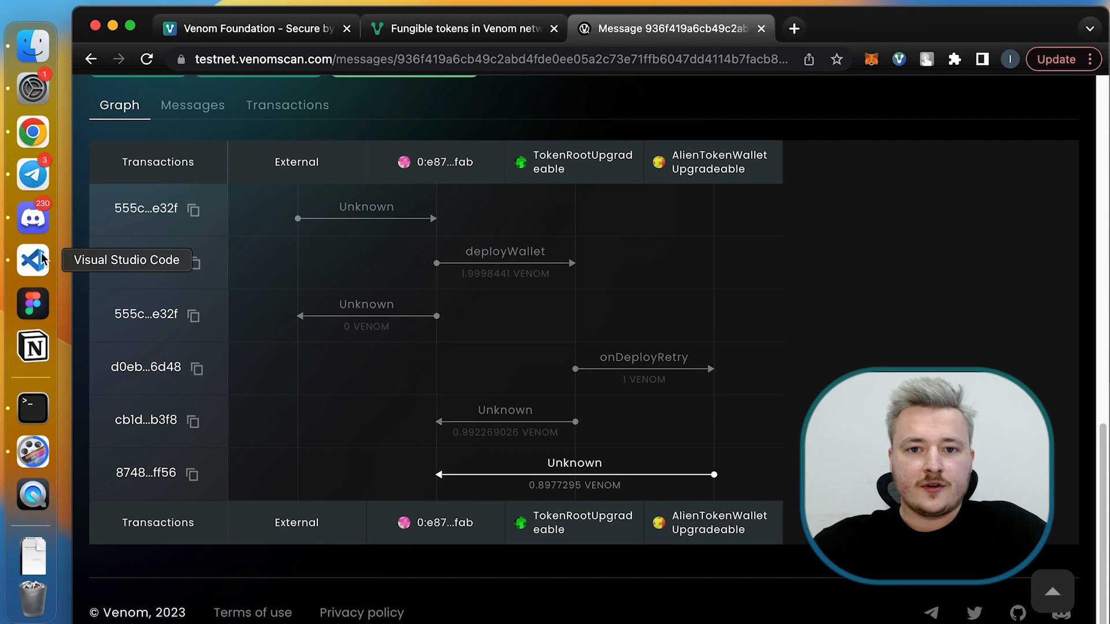
# Switch to VS Code and scroll Sample.tsol to the emit ThankYou line in onAcceptTokensTransfer
pyautogui.click(31, 261)
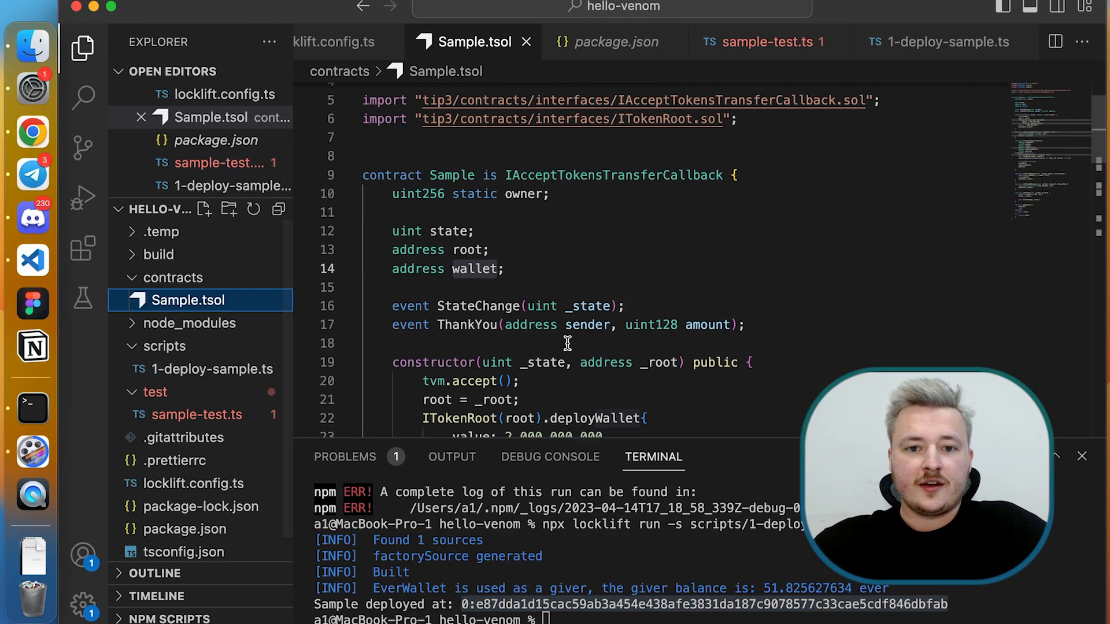
pyautogui.scroll(-3)
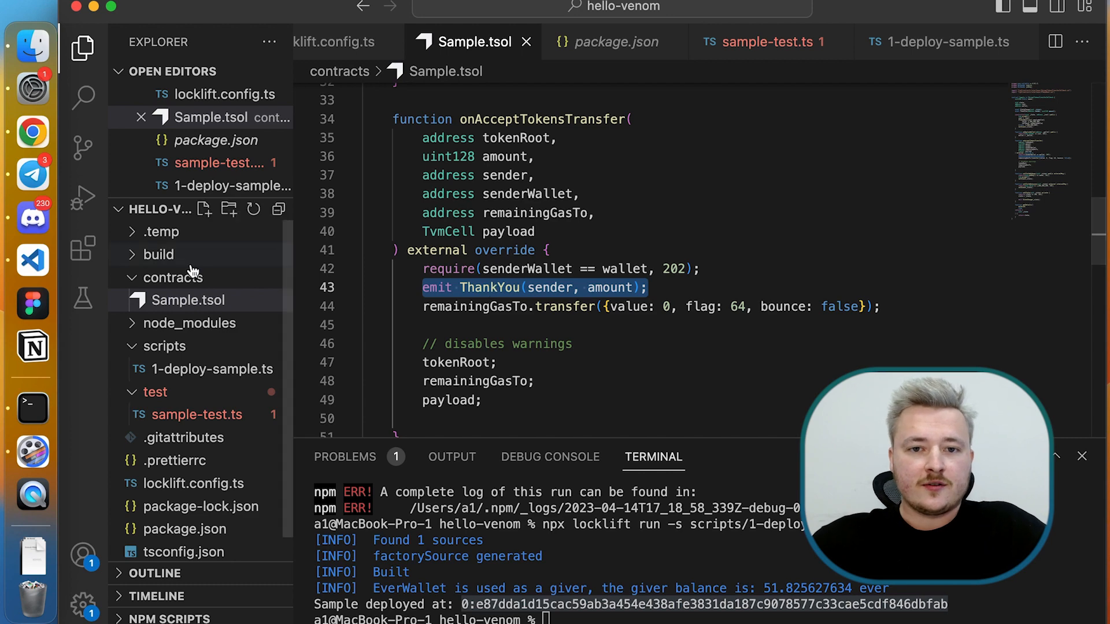
pyautogui.click(200, 300)
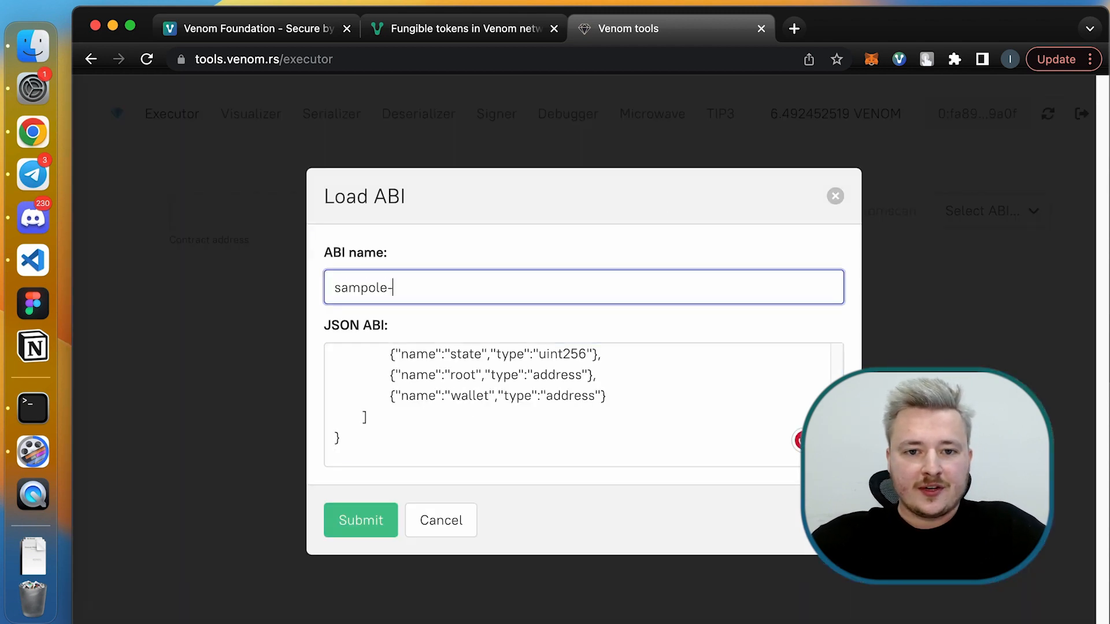
# Submit the sample contract ABI in Executor and scroll through its functions and transactions
pyautogui.click(360, 519)
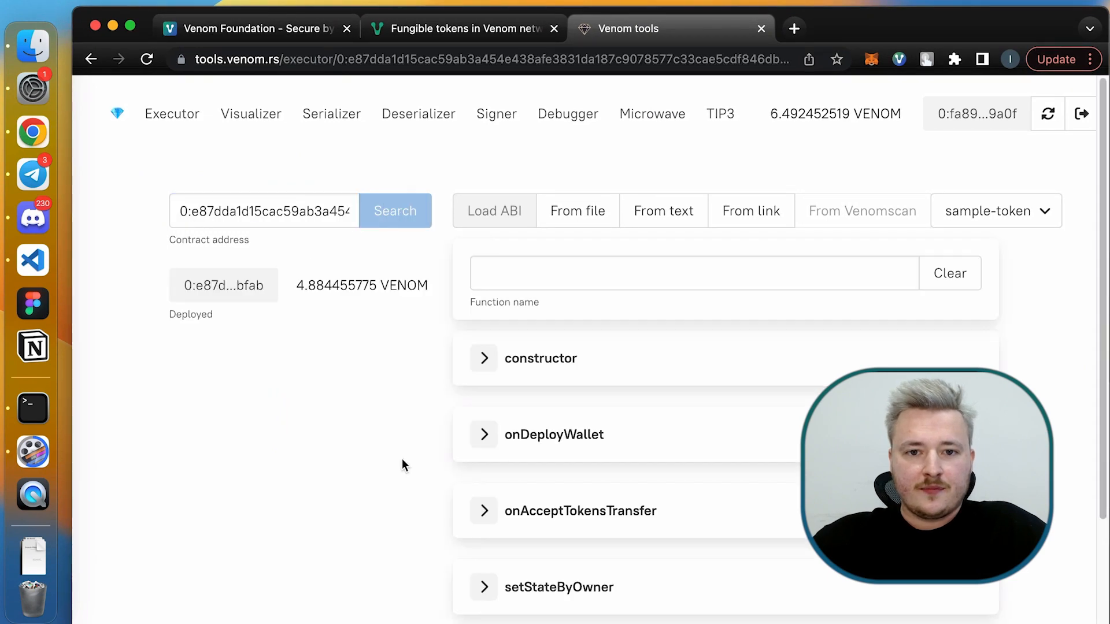
pyautogui.scroll(-3)
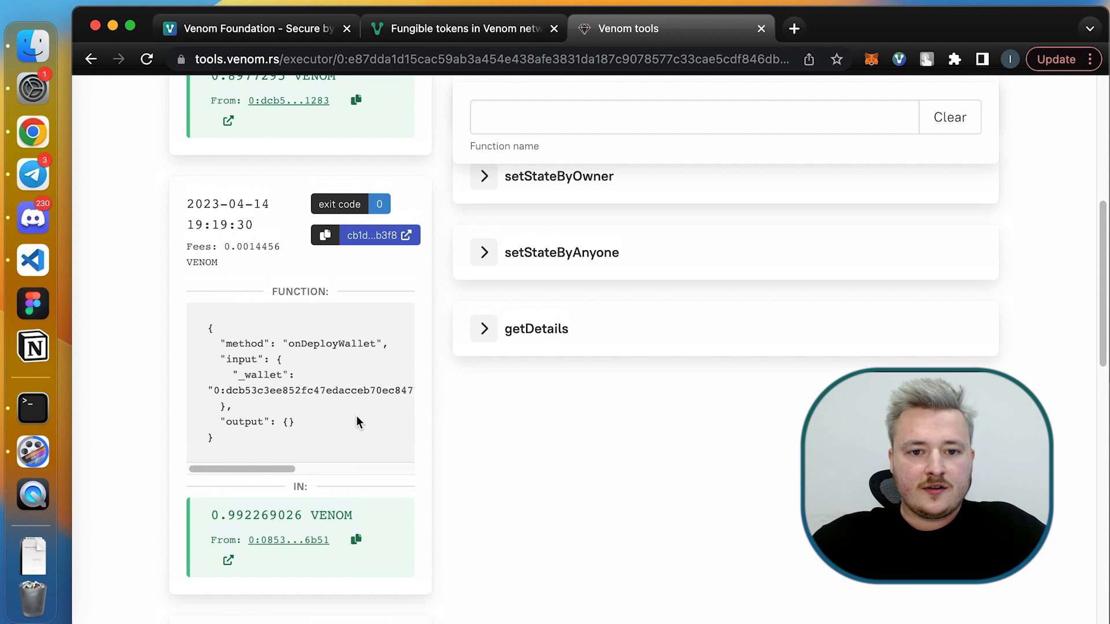
pyautogui.scroll(-3)
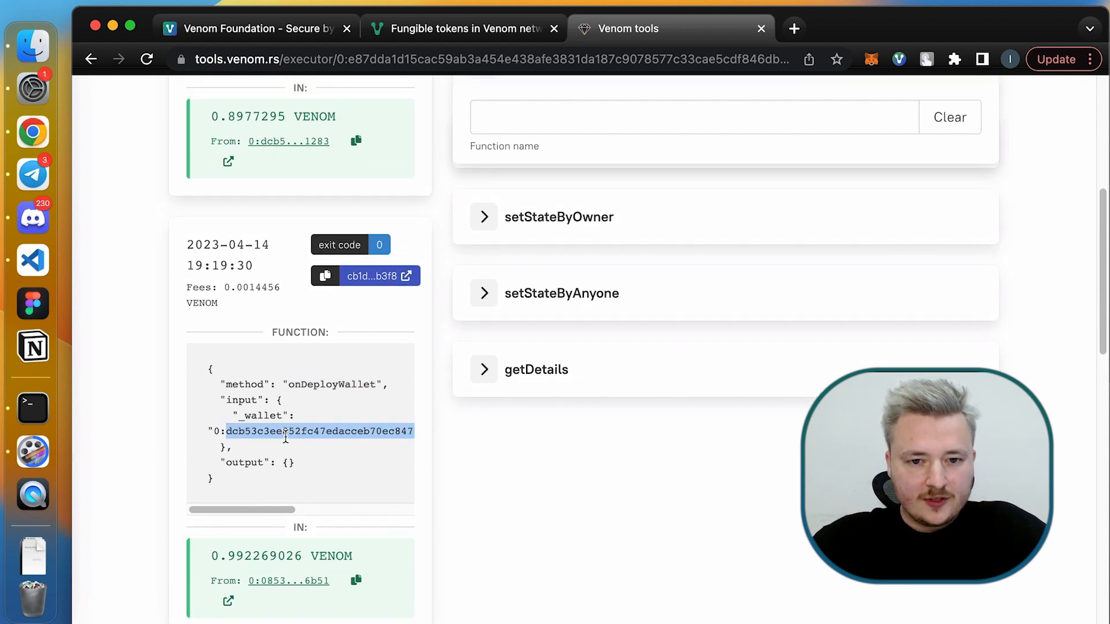
pyautogui.scroll(3)
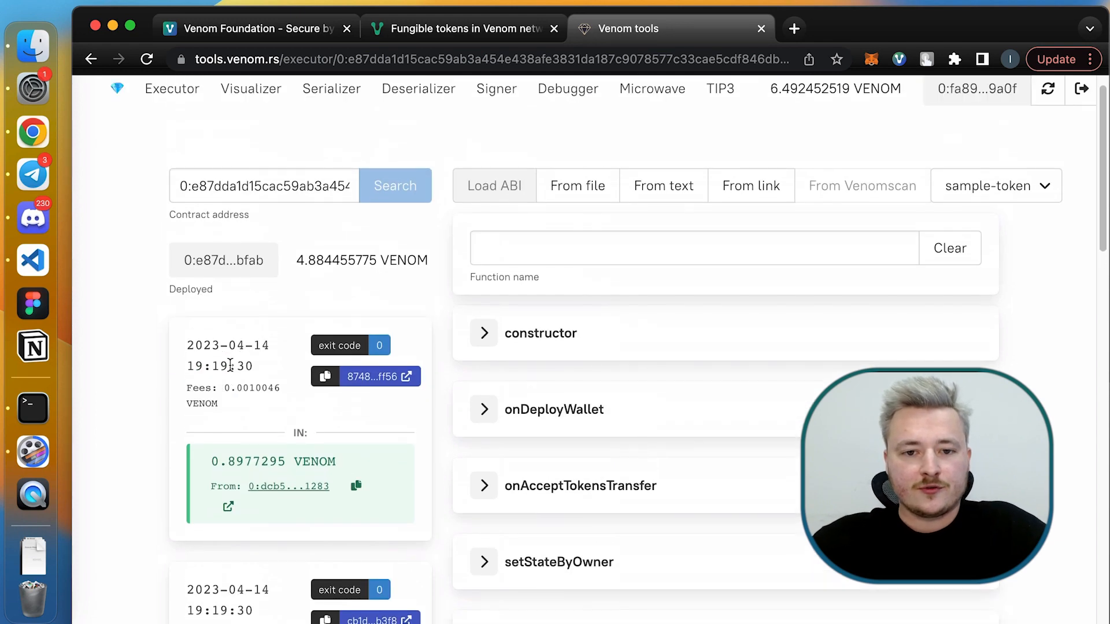
pyautogui.scroll(-3)
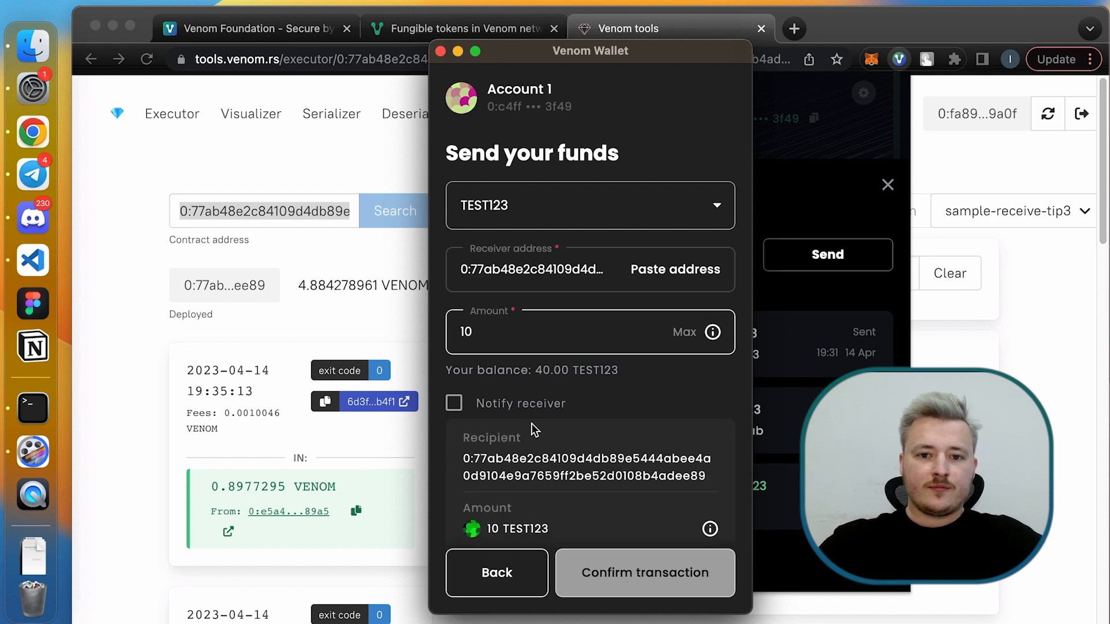
# Enable Notify receiver on the 10 TEST123 transfer, enter the password, and confirm
pyautogui.click(454, 404)
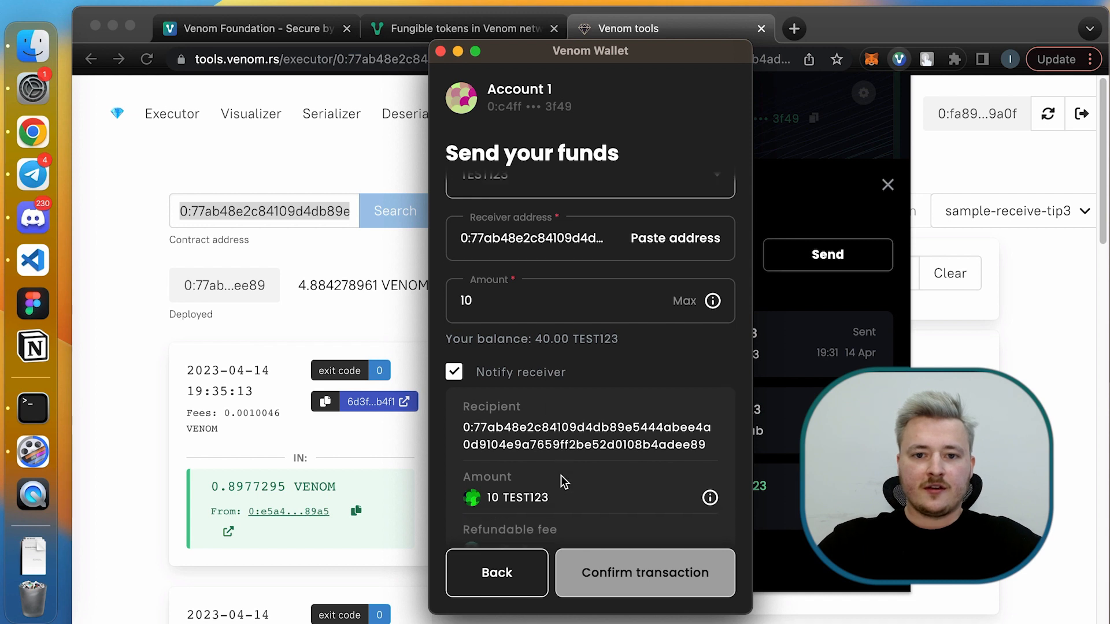
pyautogui.moveTo(506, 467)
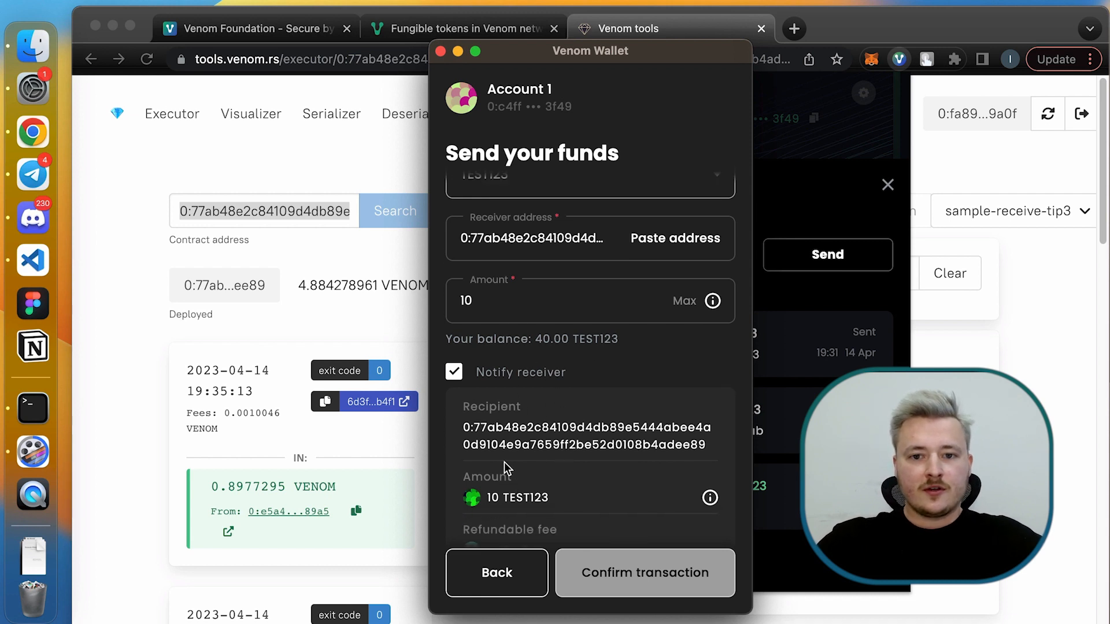
pyautogui.moveTo(595, 375)
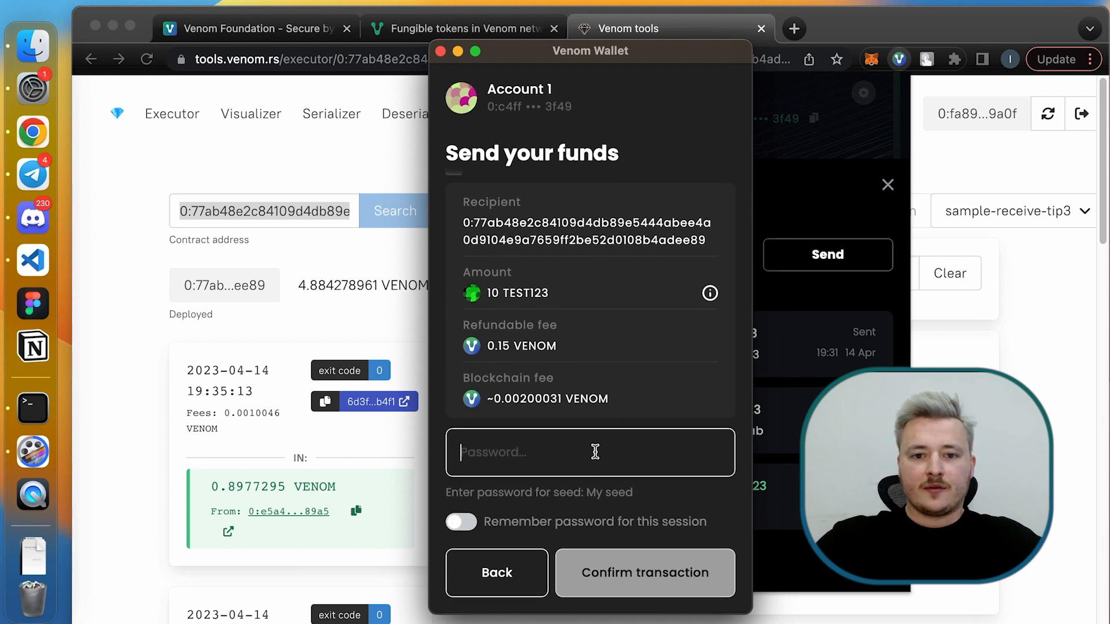
pyautogui.write('password')
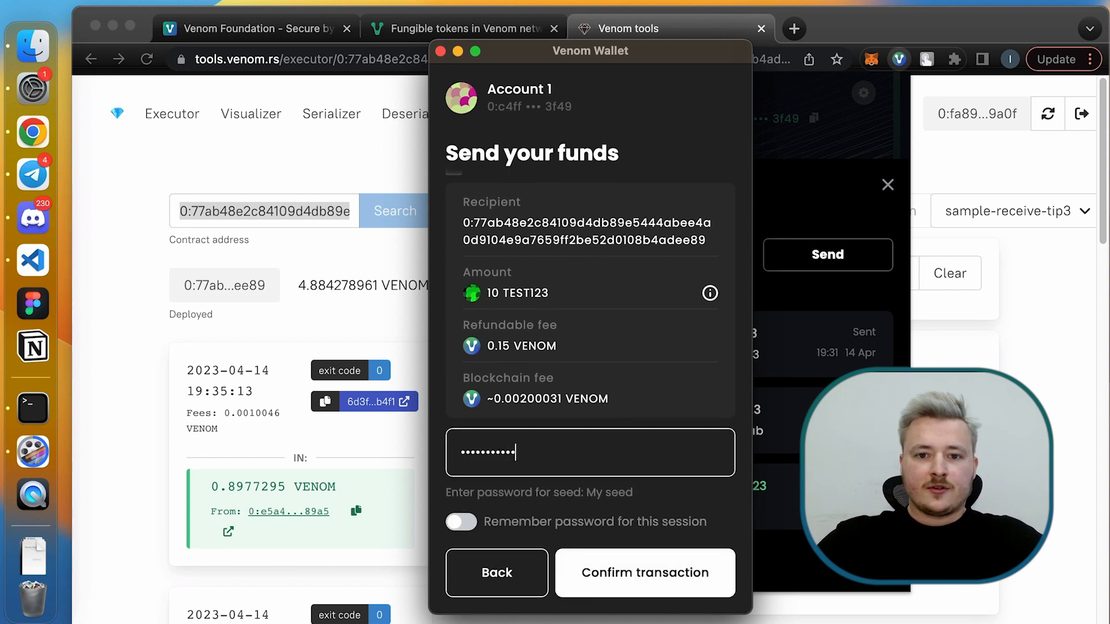
pyautogui.click(644, 573)
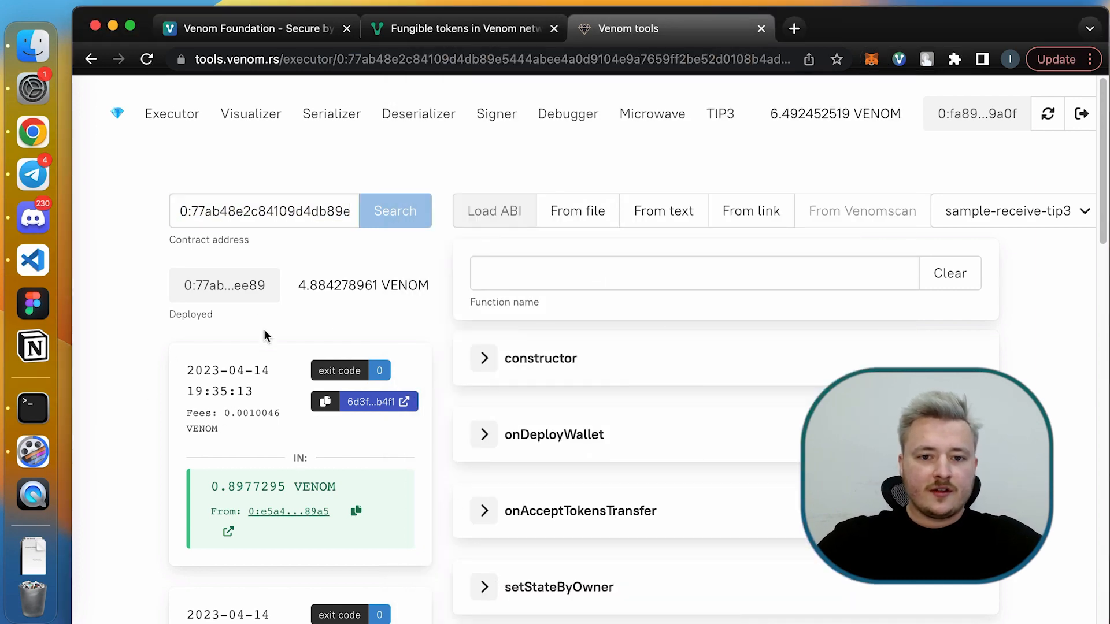
# Scroll to the latest Executor transaction showing onAcceptTokensTransfer and the ThankYou event with amount 1000000
pyautogui.scroll(-3)
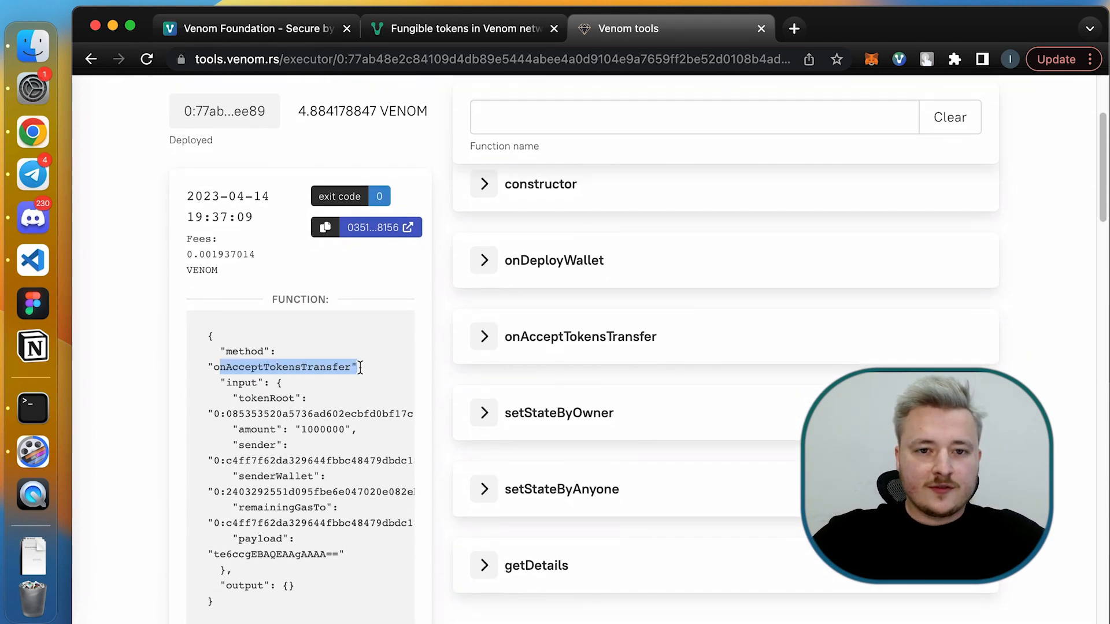
pyautogui.scroll(-3)
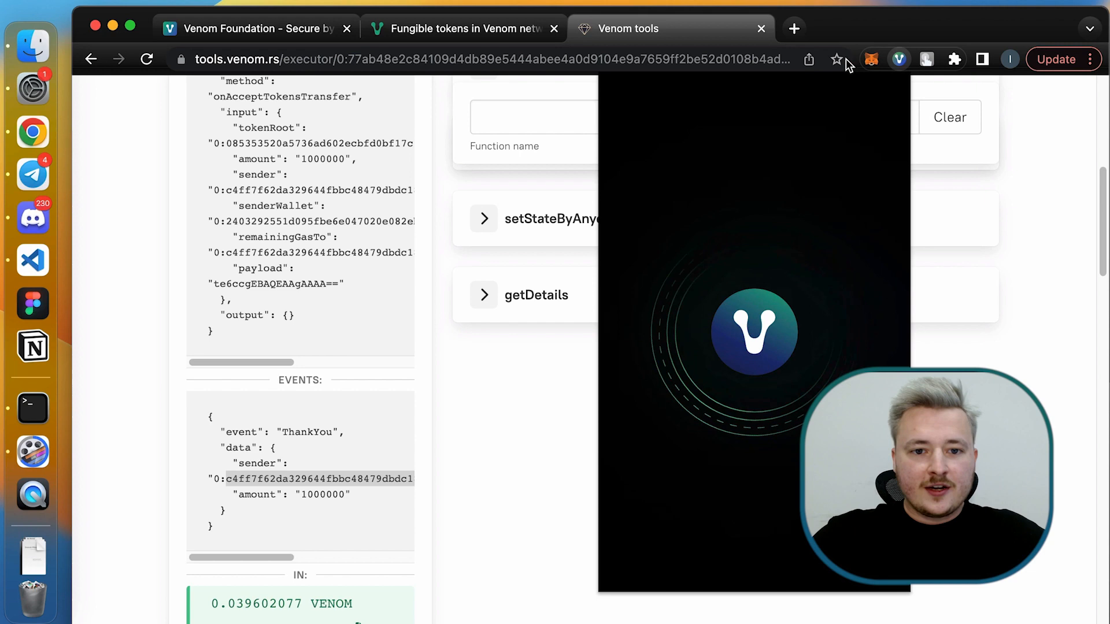
pyautogui.doubleClick(321, 495)
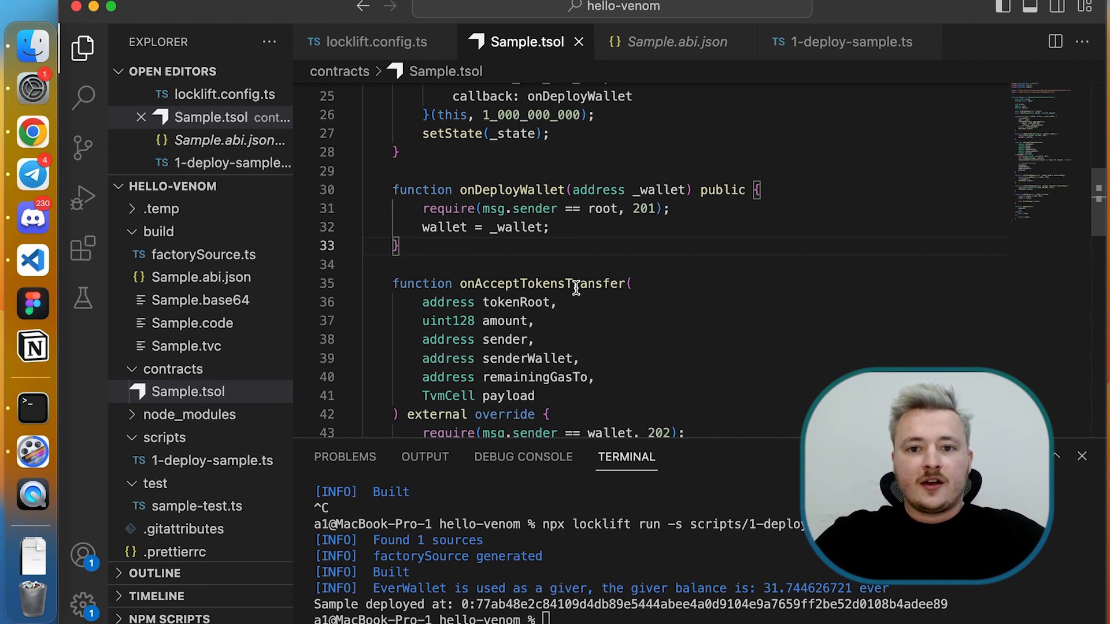
pyautogui.moveTo(652, 309)
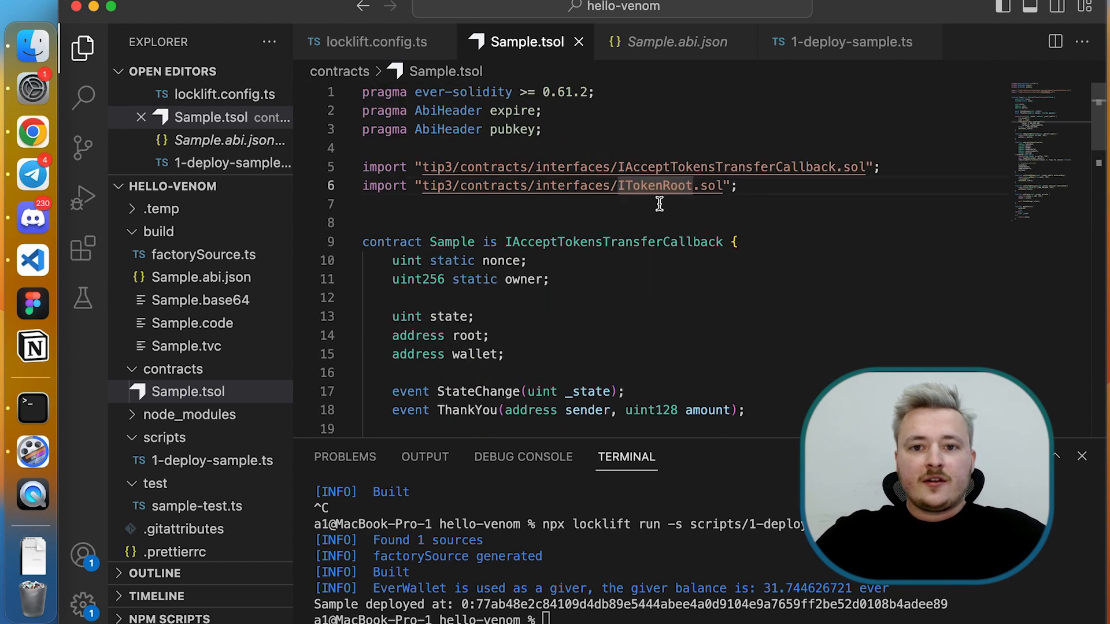
pyautogui.moveTo(695, 285)
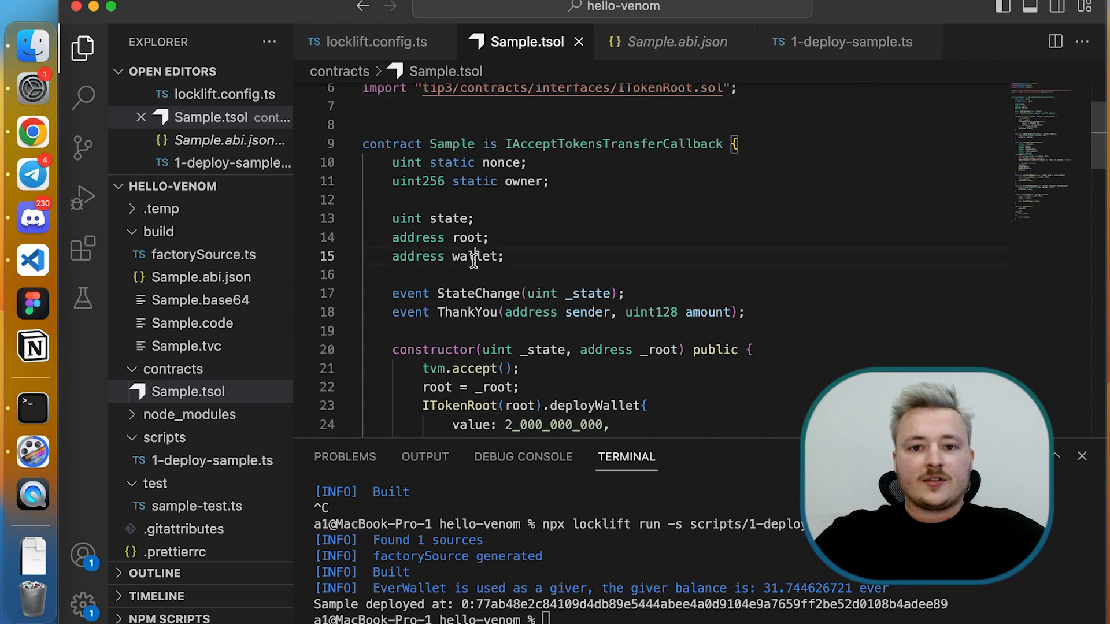
# Highlight the wallet state variable in Sample.tsol alongside the wallet-deploying constructor
pyautogui.doubleClick(417, 256)
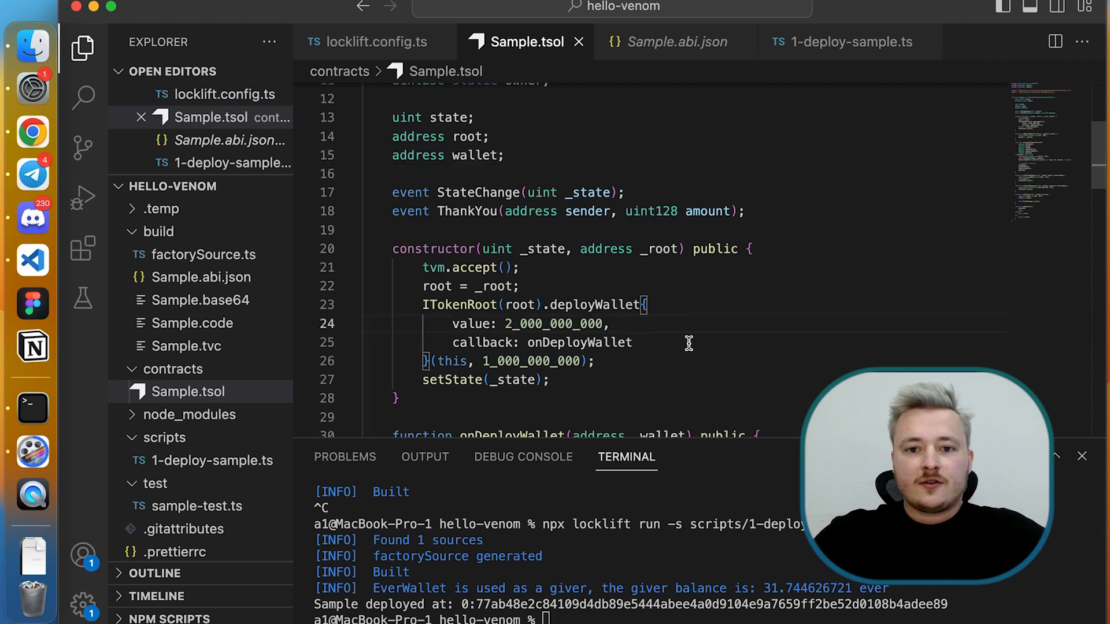
pyautogui.moveTo(641, 297)
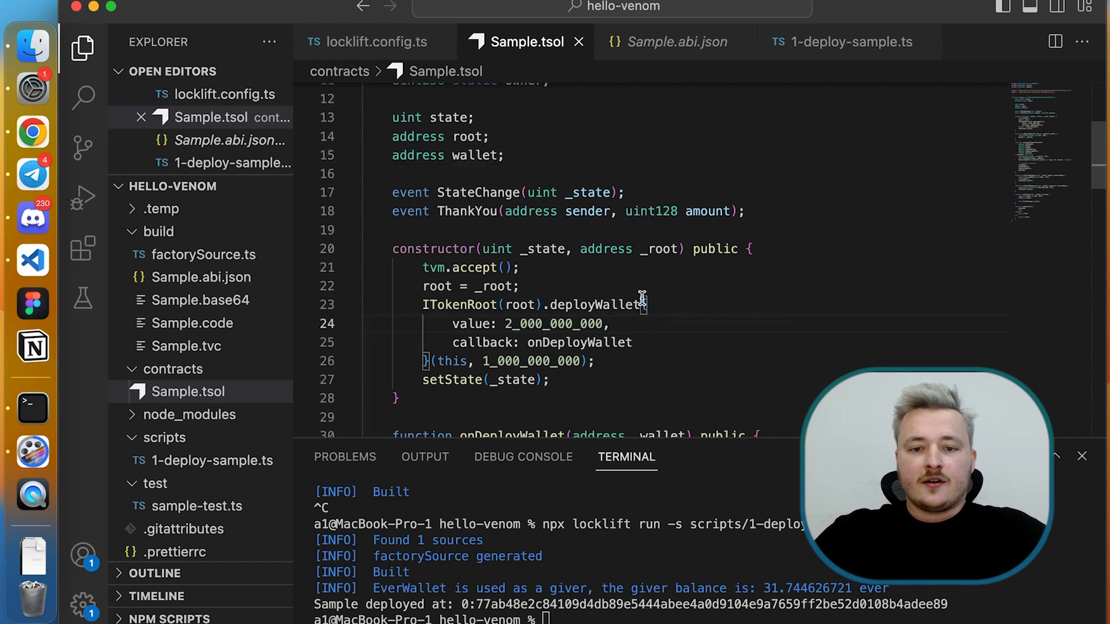